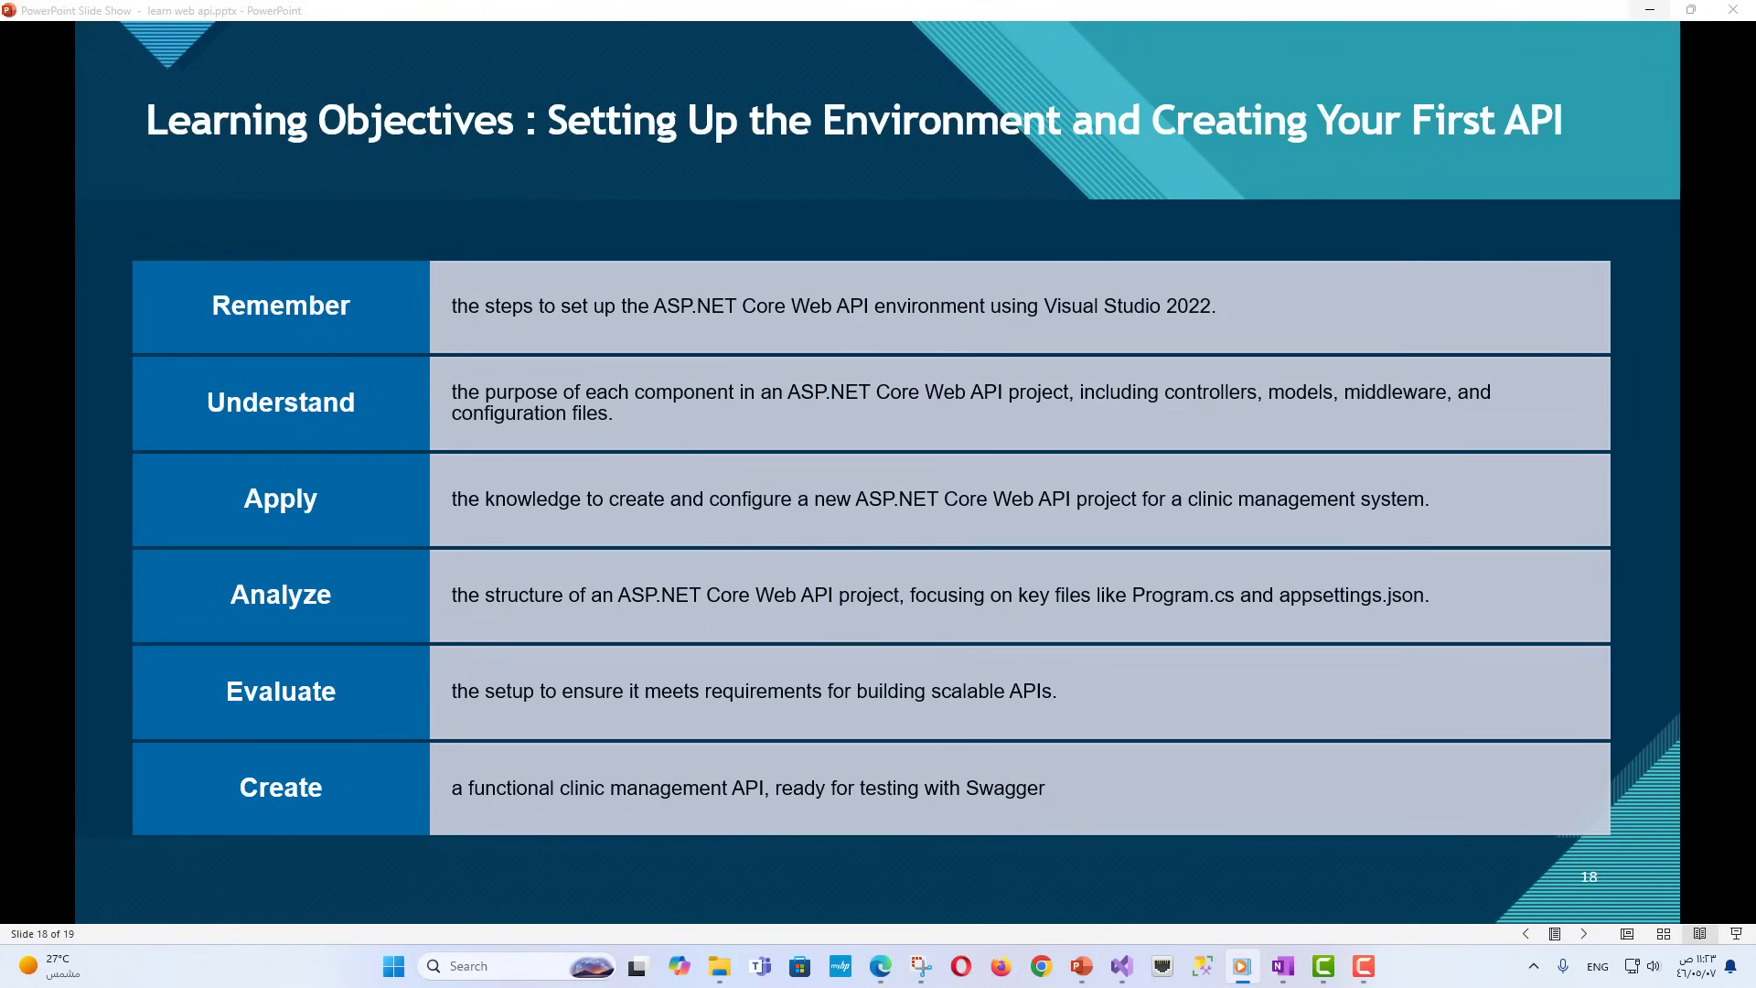
pyautogui.moveTo(1462, 464)
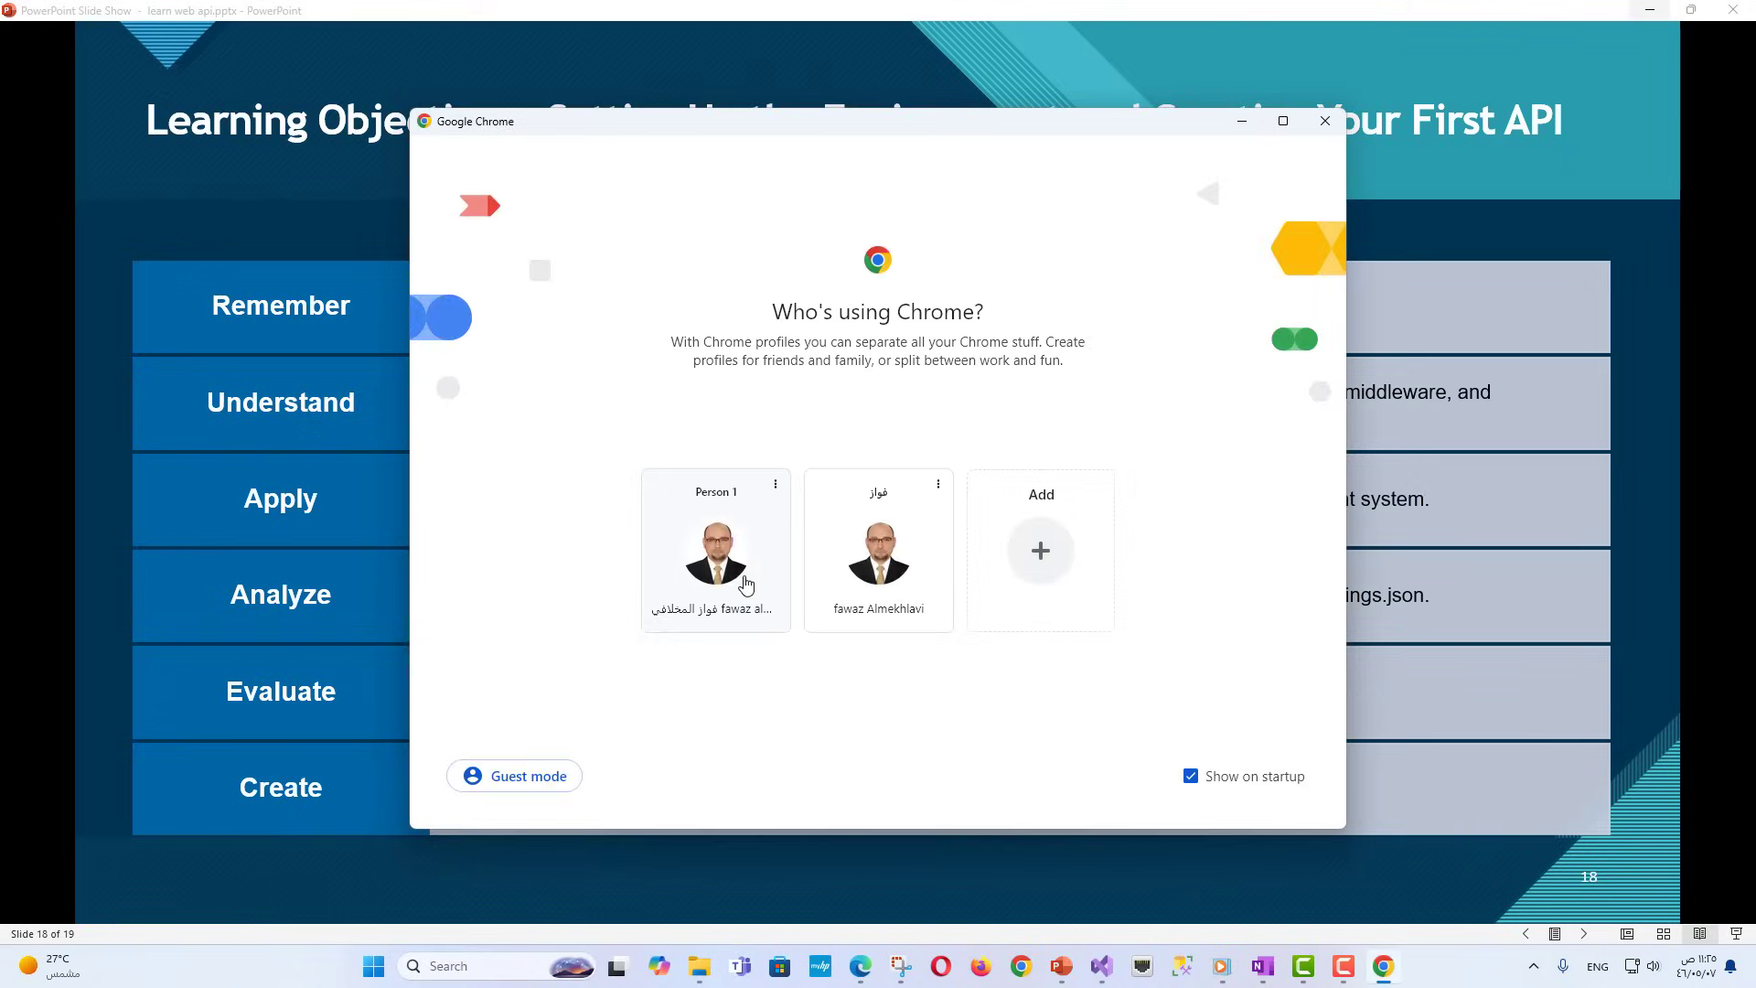
# - Browse to the Visual Studio site and choose the Community 2022 edition to download
pyautogui.click(715, 549)
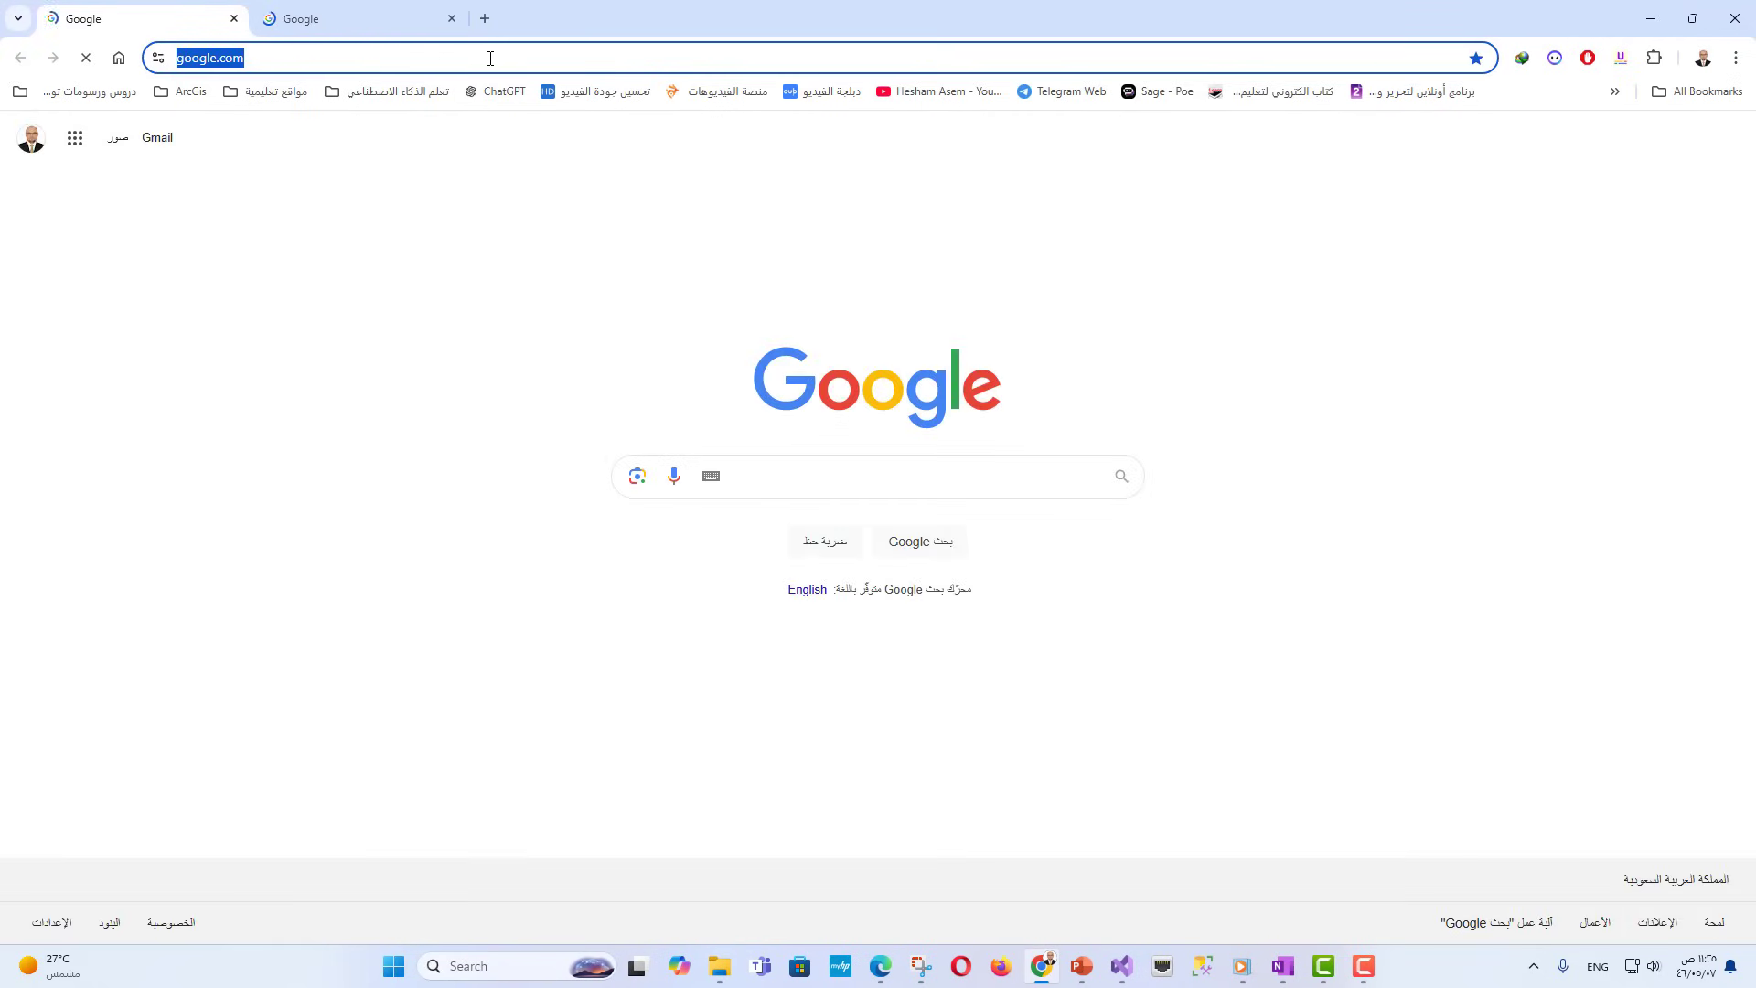
pyautogui.write('vu')
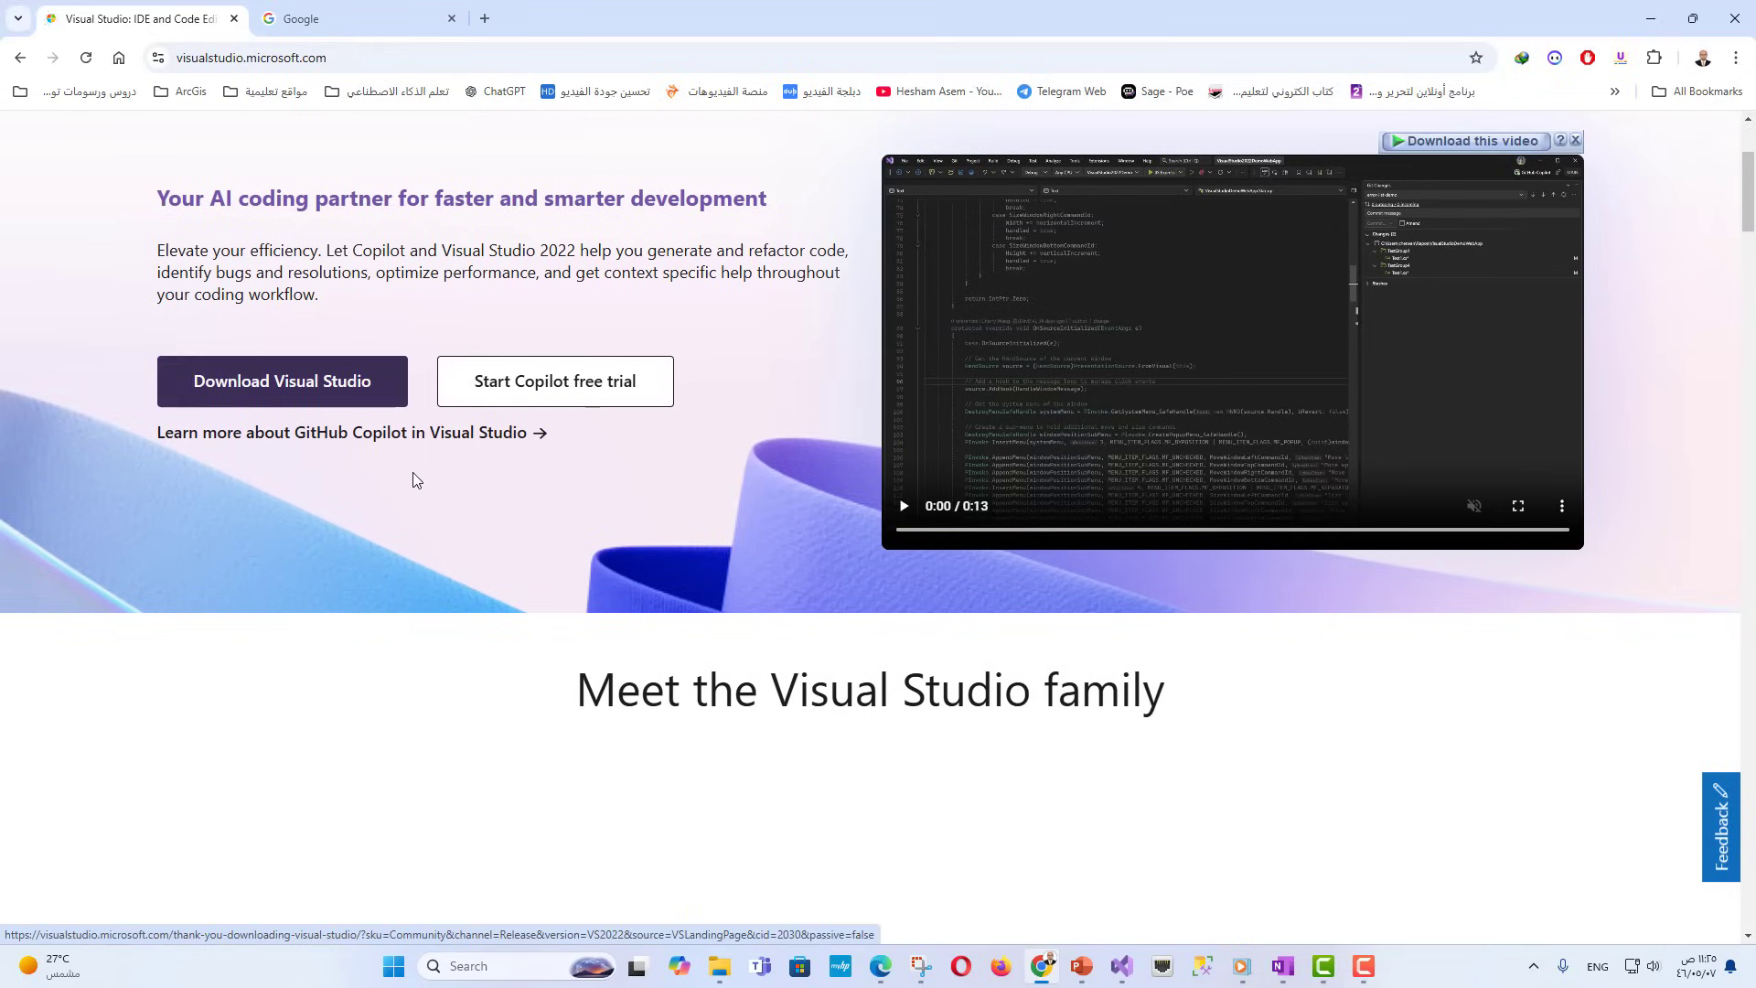
pyautogui.click(436, 699)
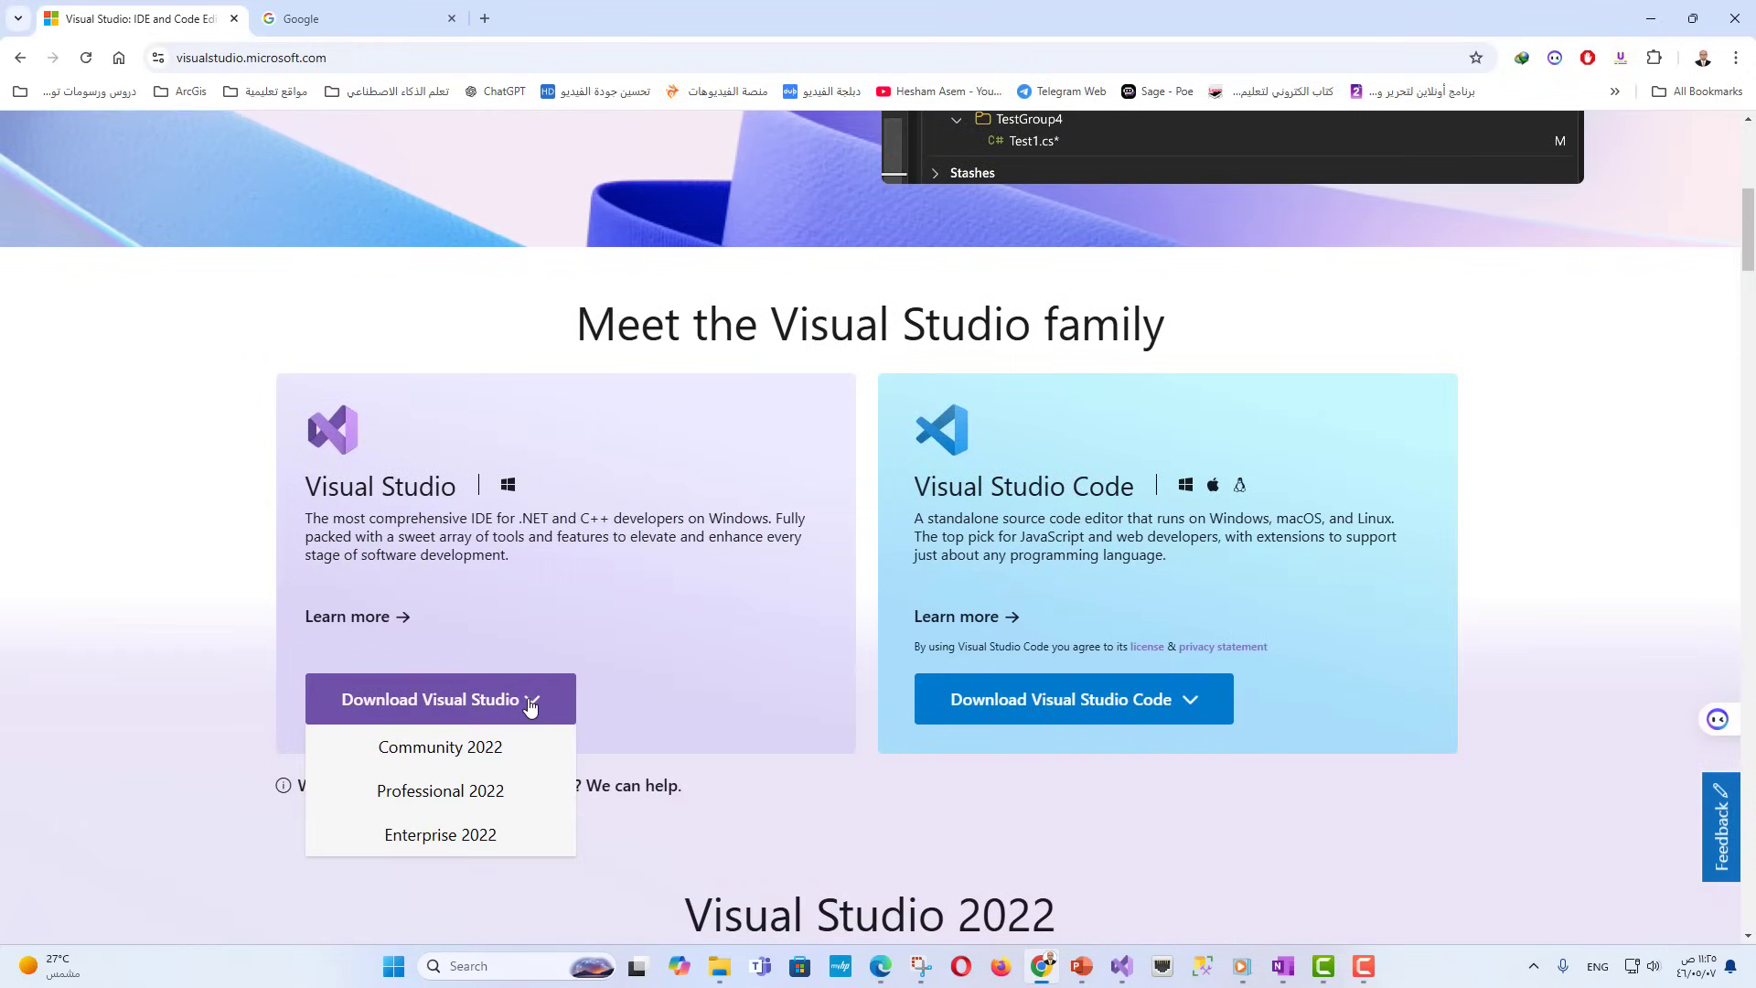
pyautogui.click(441, 747)
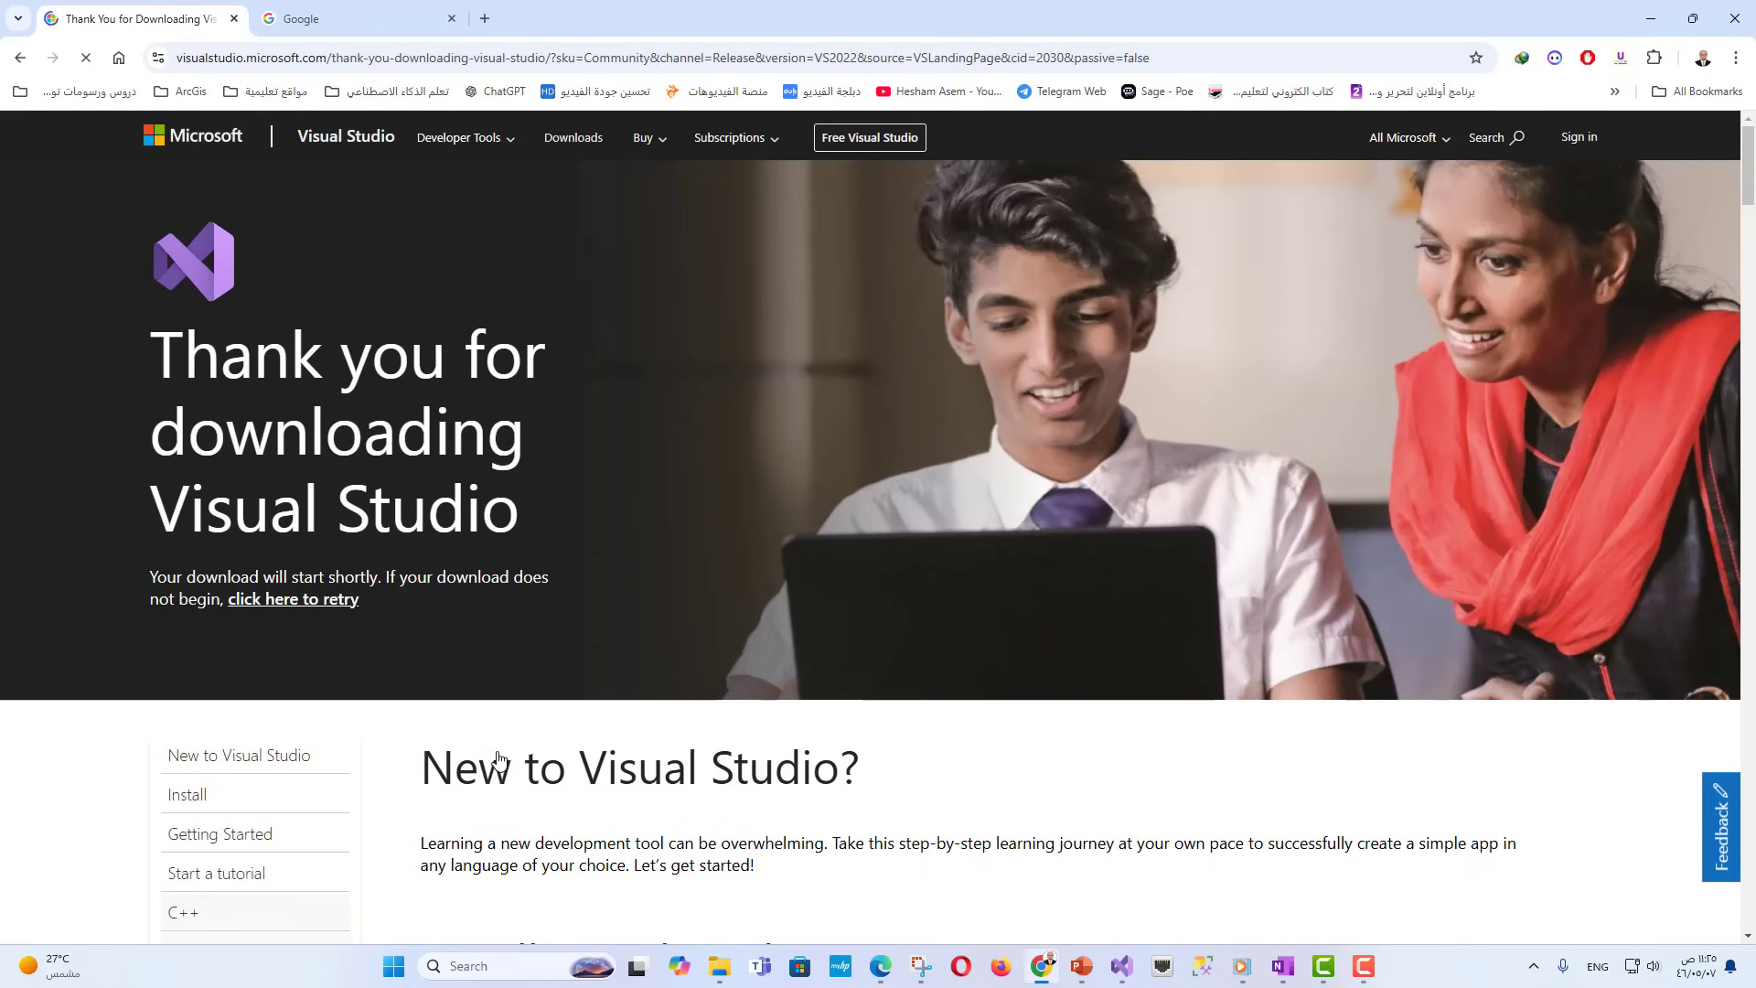
# - Save the installer as a renamed copy, download it and run the Visual Studio Installer
pyautogui.click(293, 598)
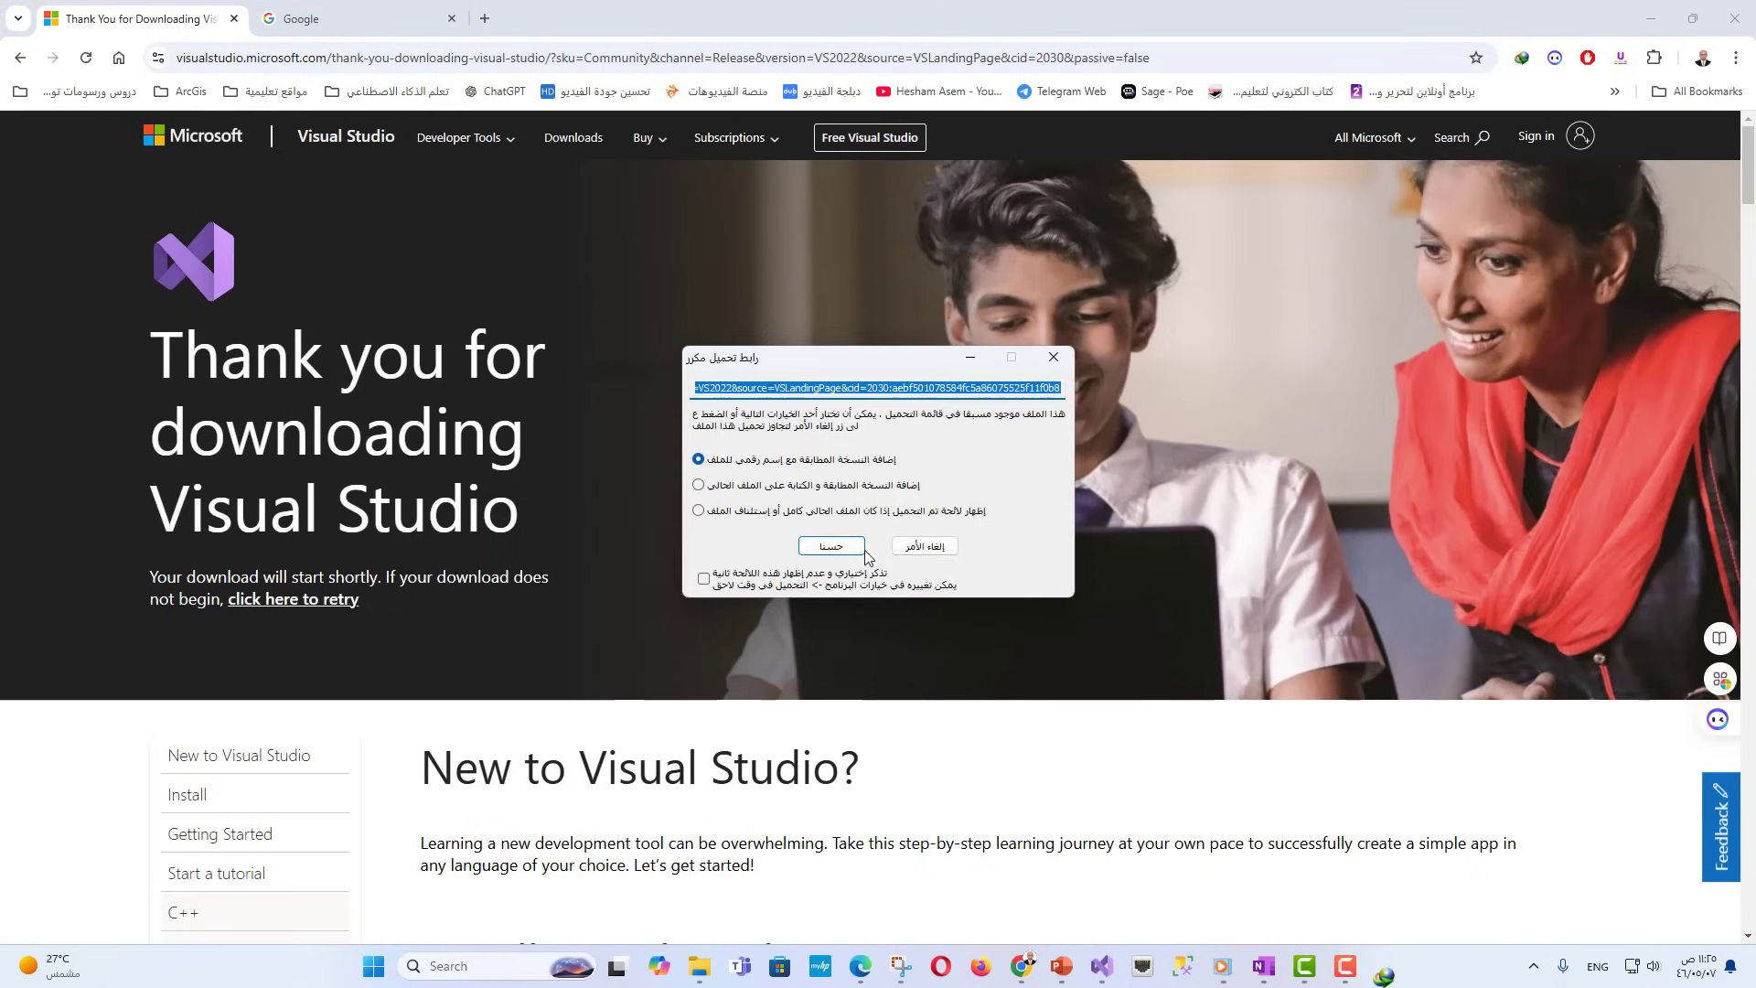
pyautogui.click(830, 550)
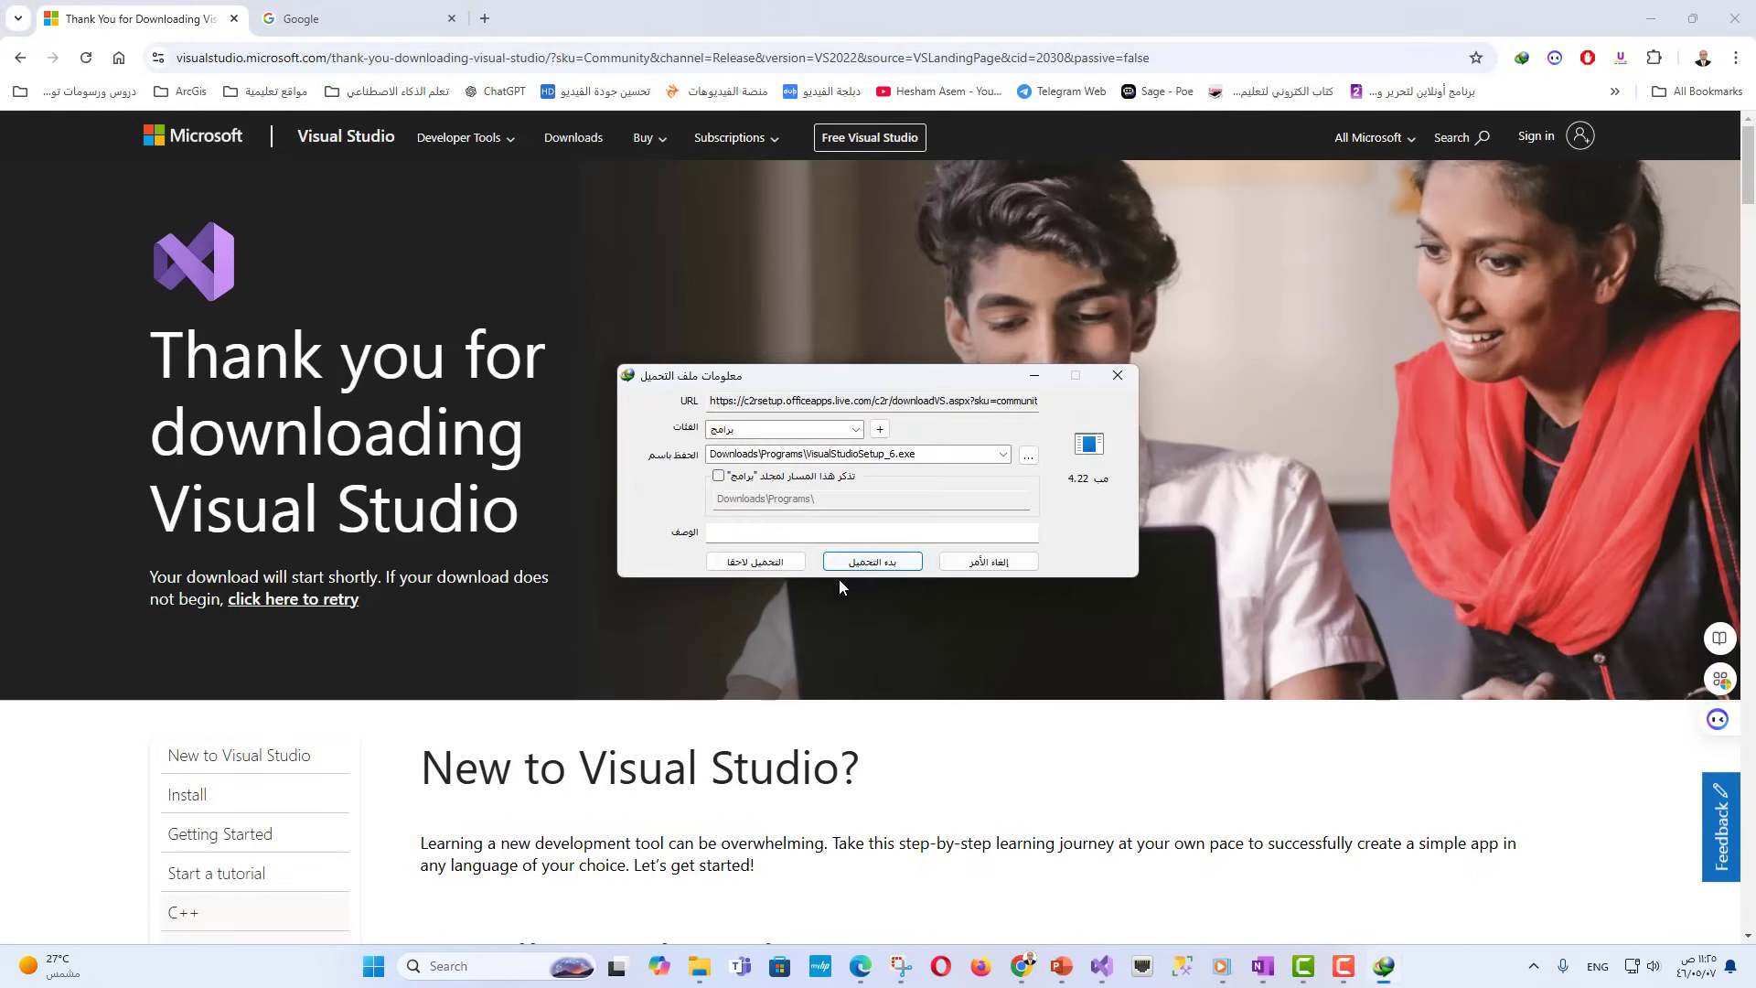
pyautogui.click(871, 561)
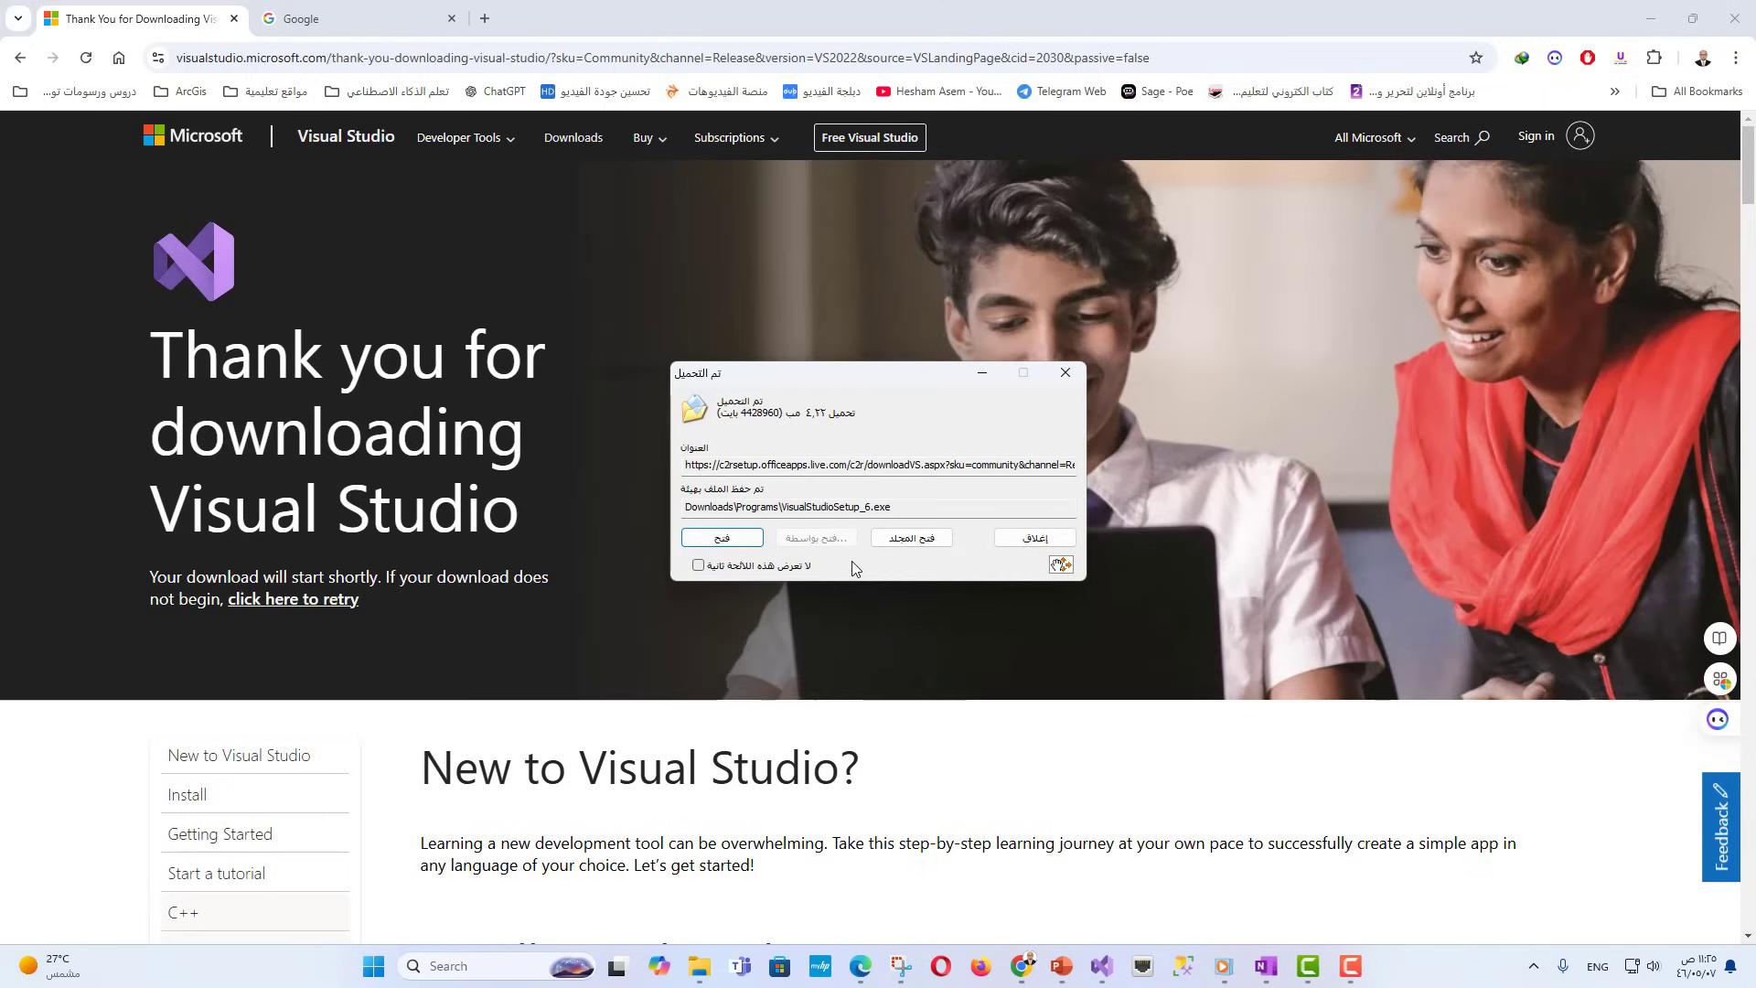
pyautogui.click(723, 538)
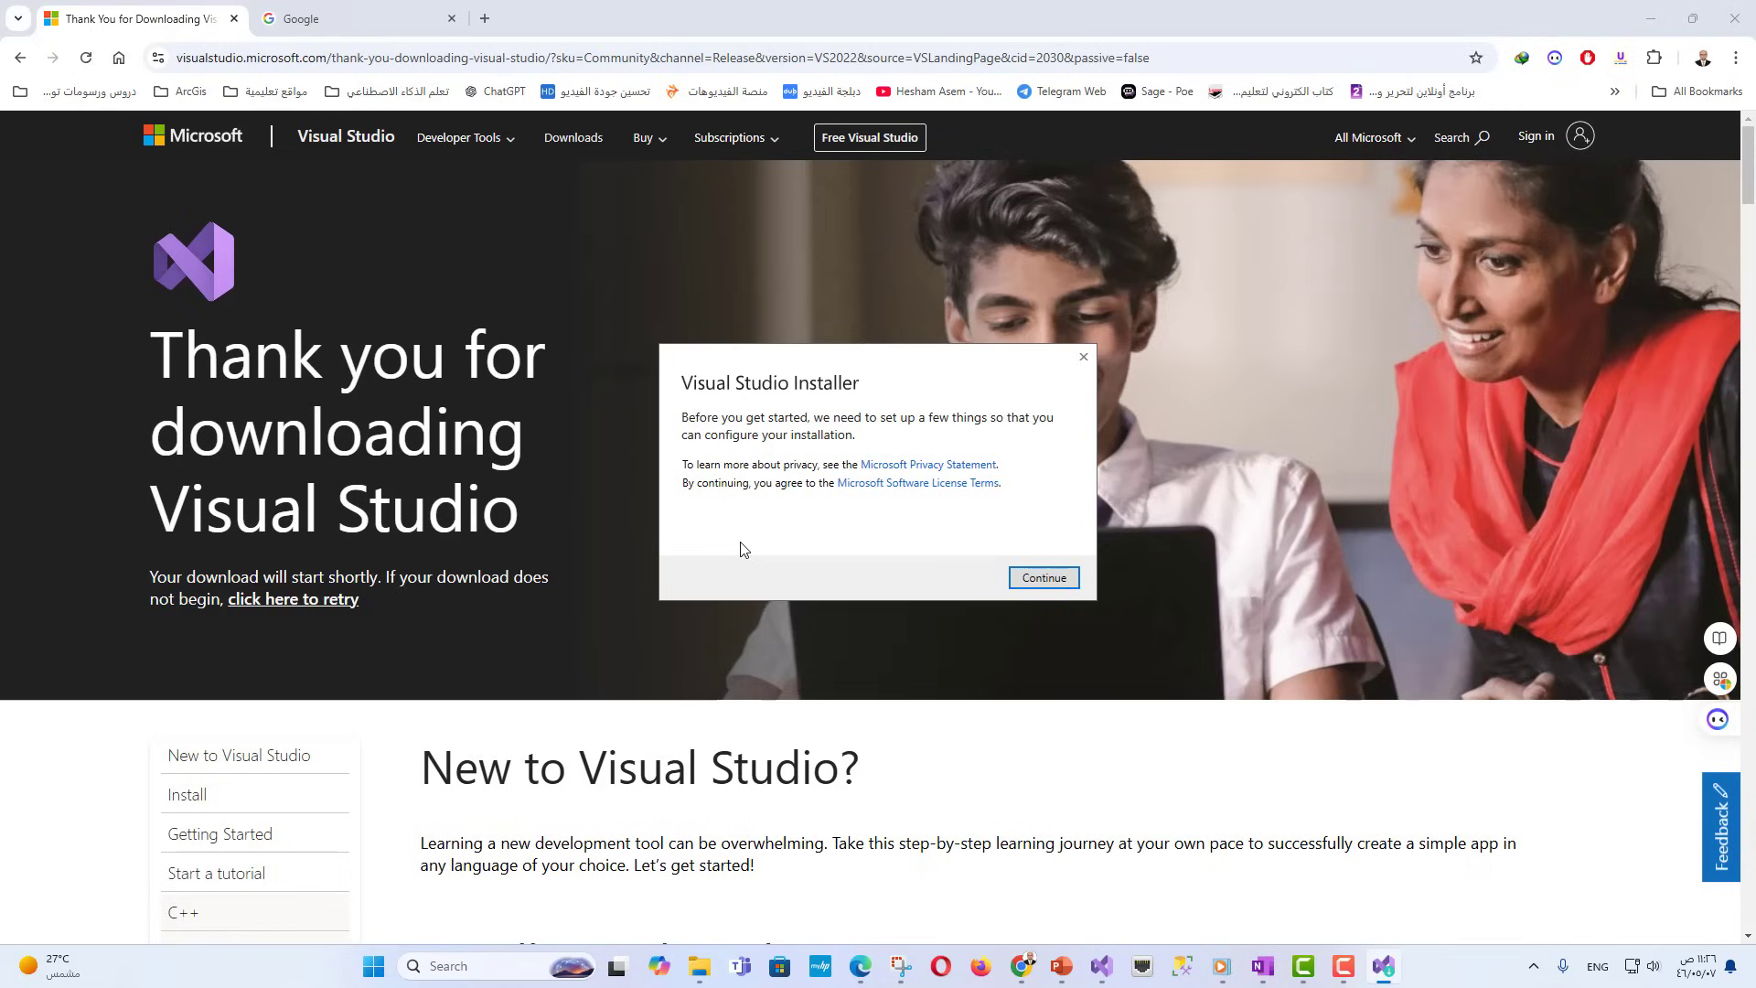
pyautogui.moveTo(758, 624)
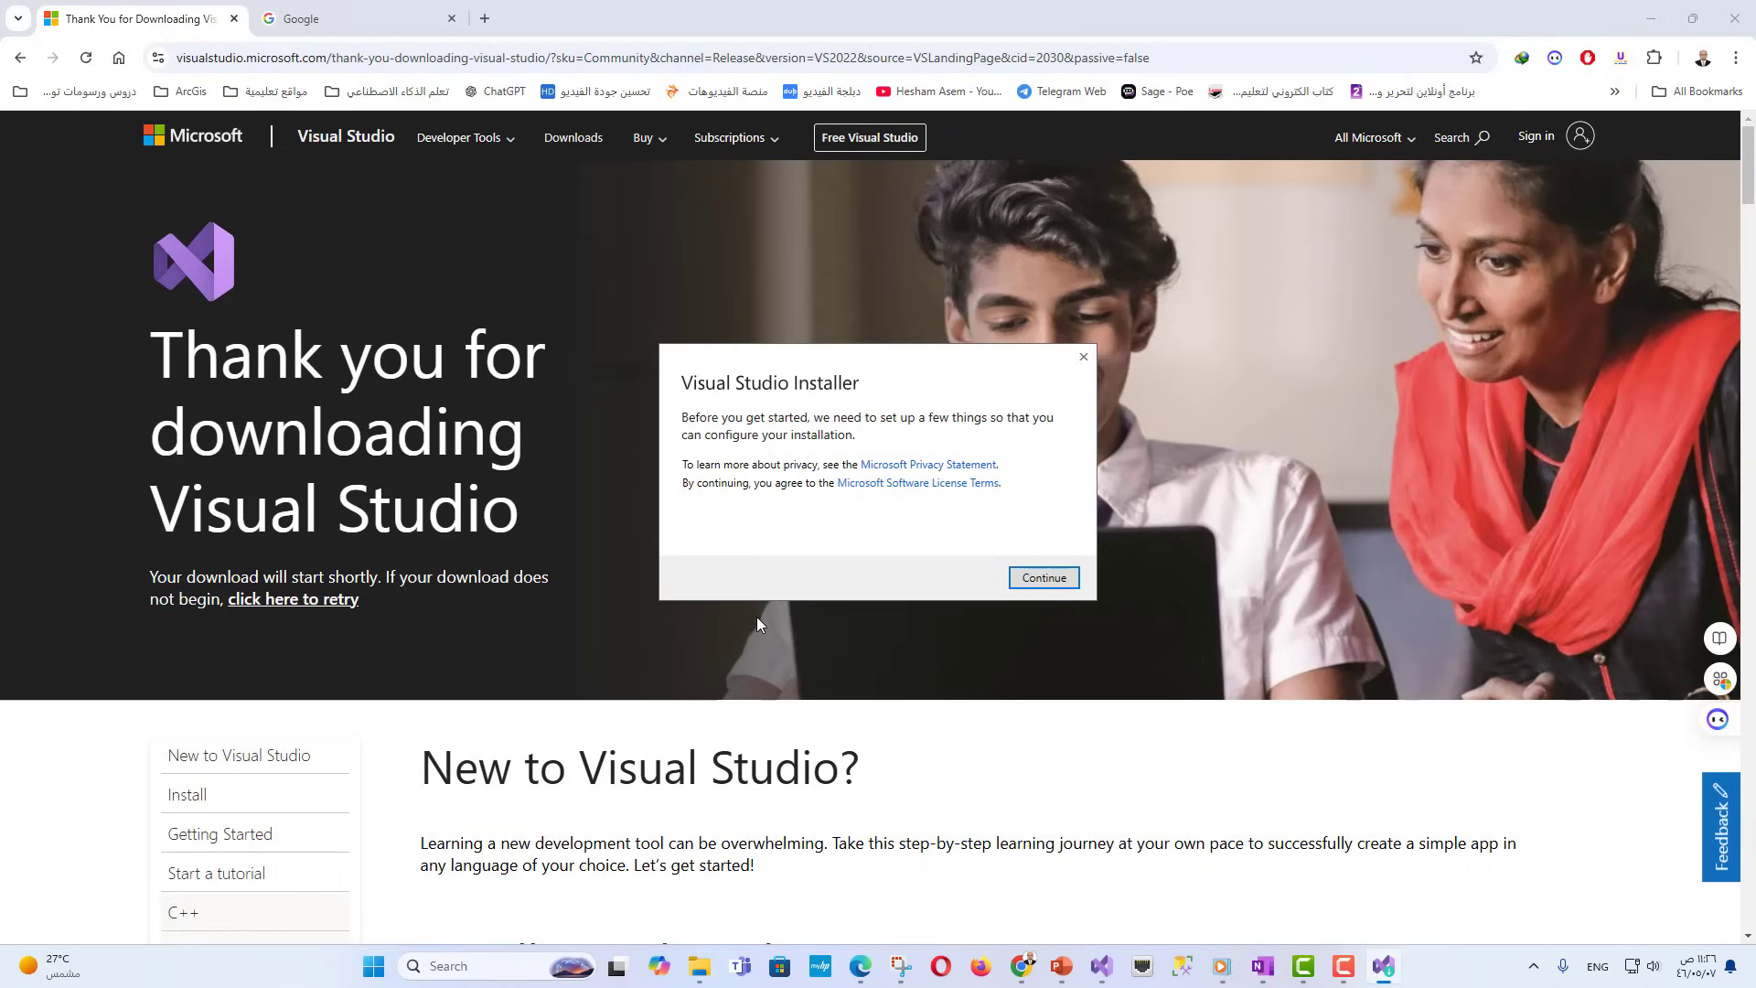
pyautogui.moveTo(779, 611)
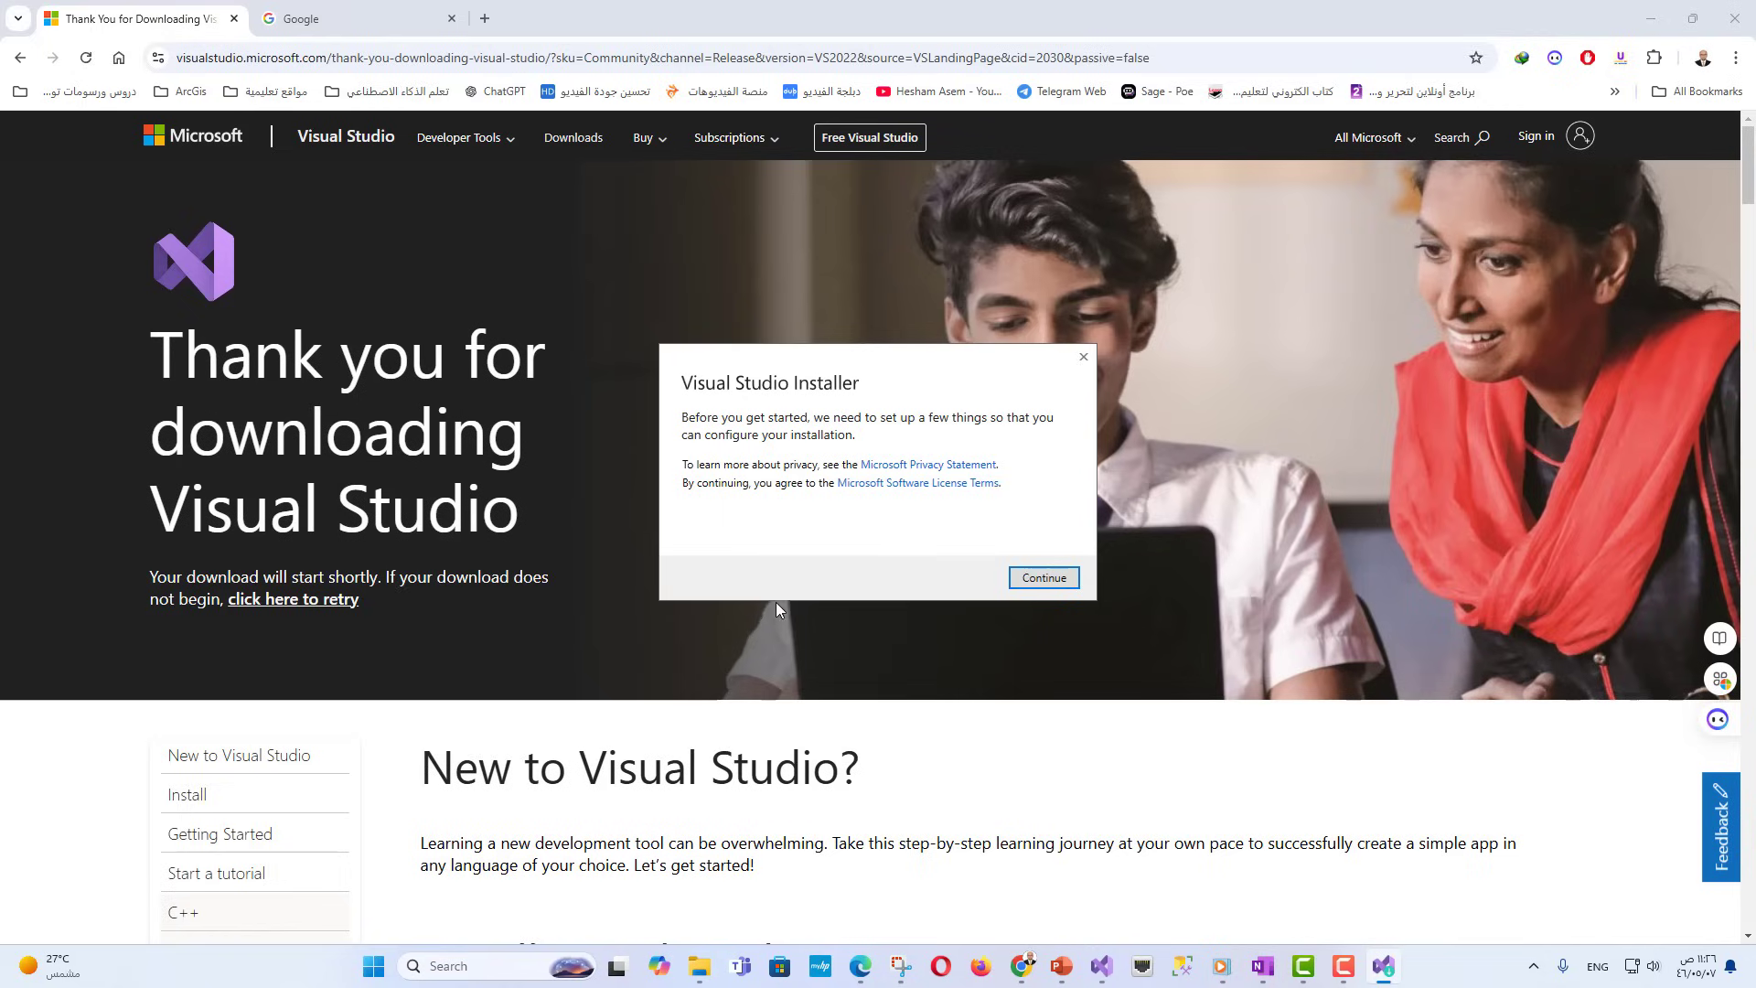
pyautogui.moveTo(783, 605)
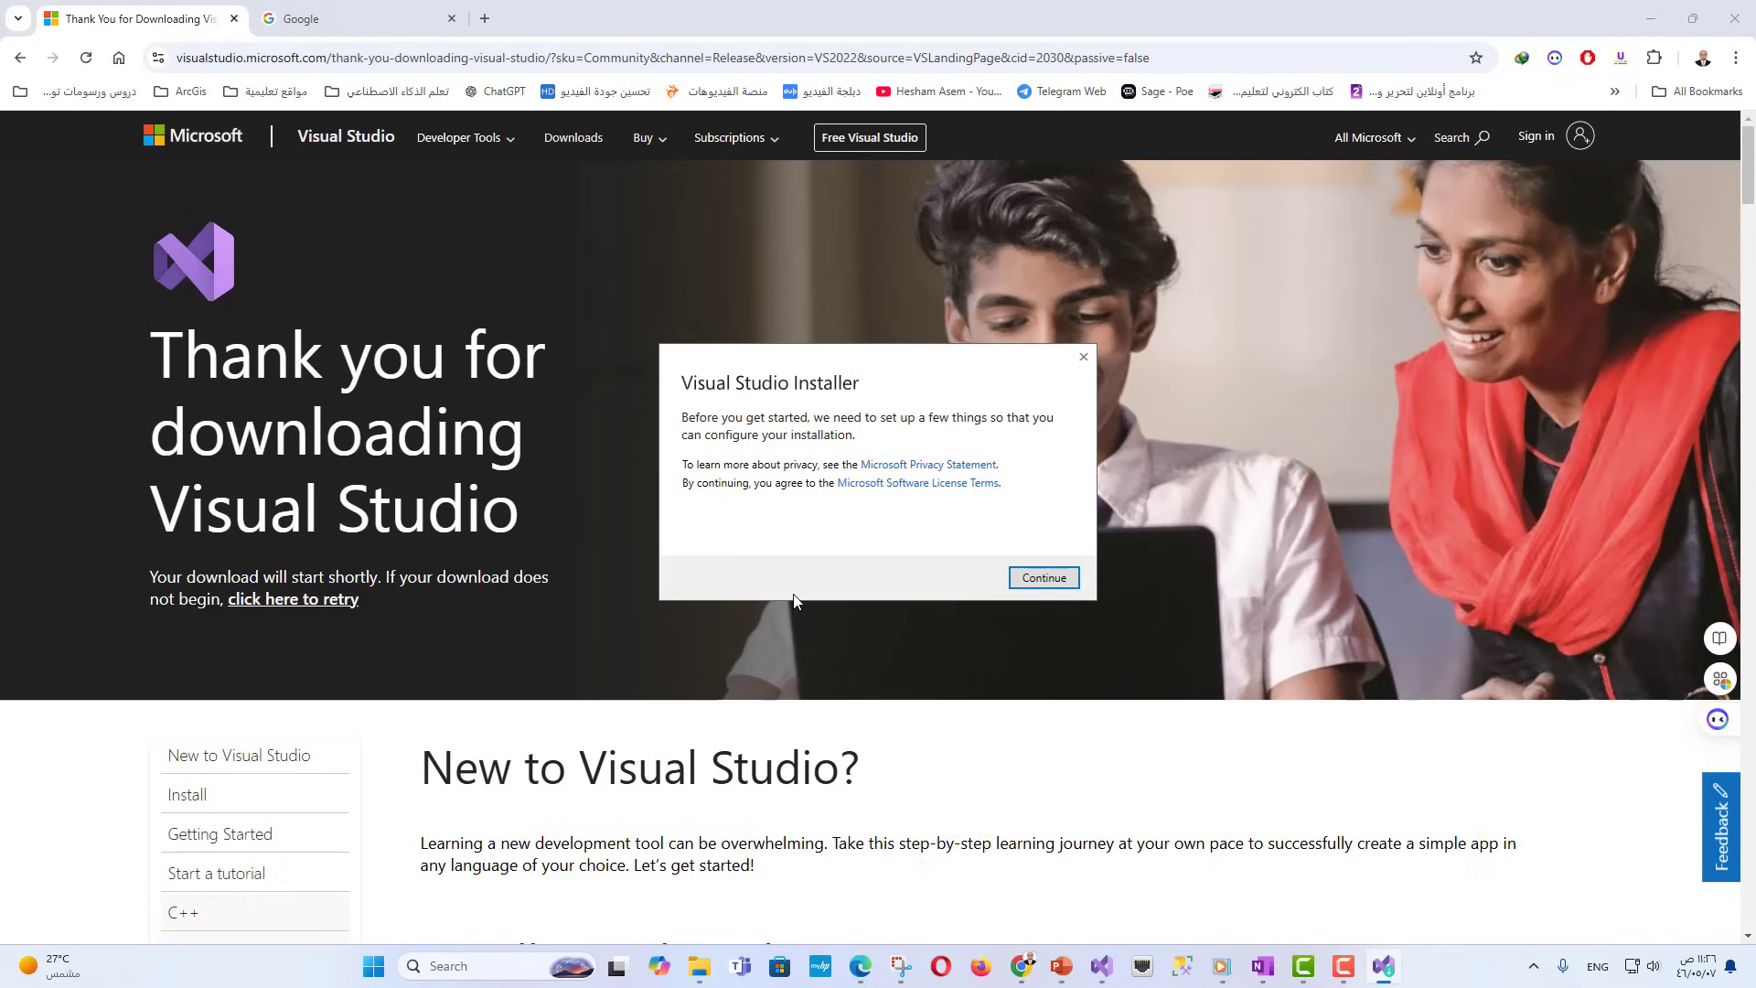
pyautogui.moveTo(902, 591)
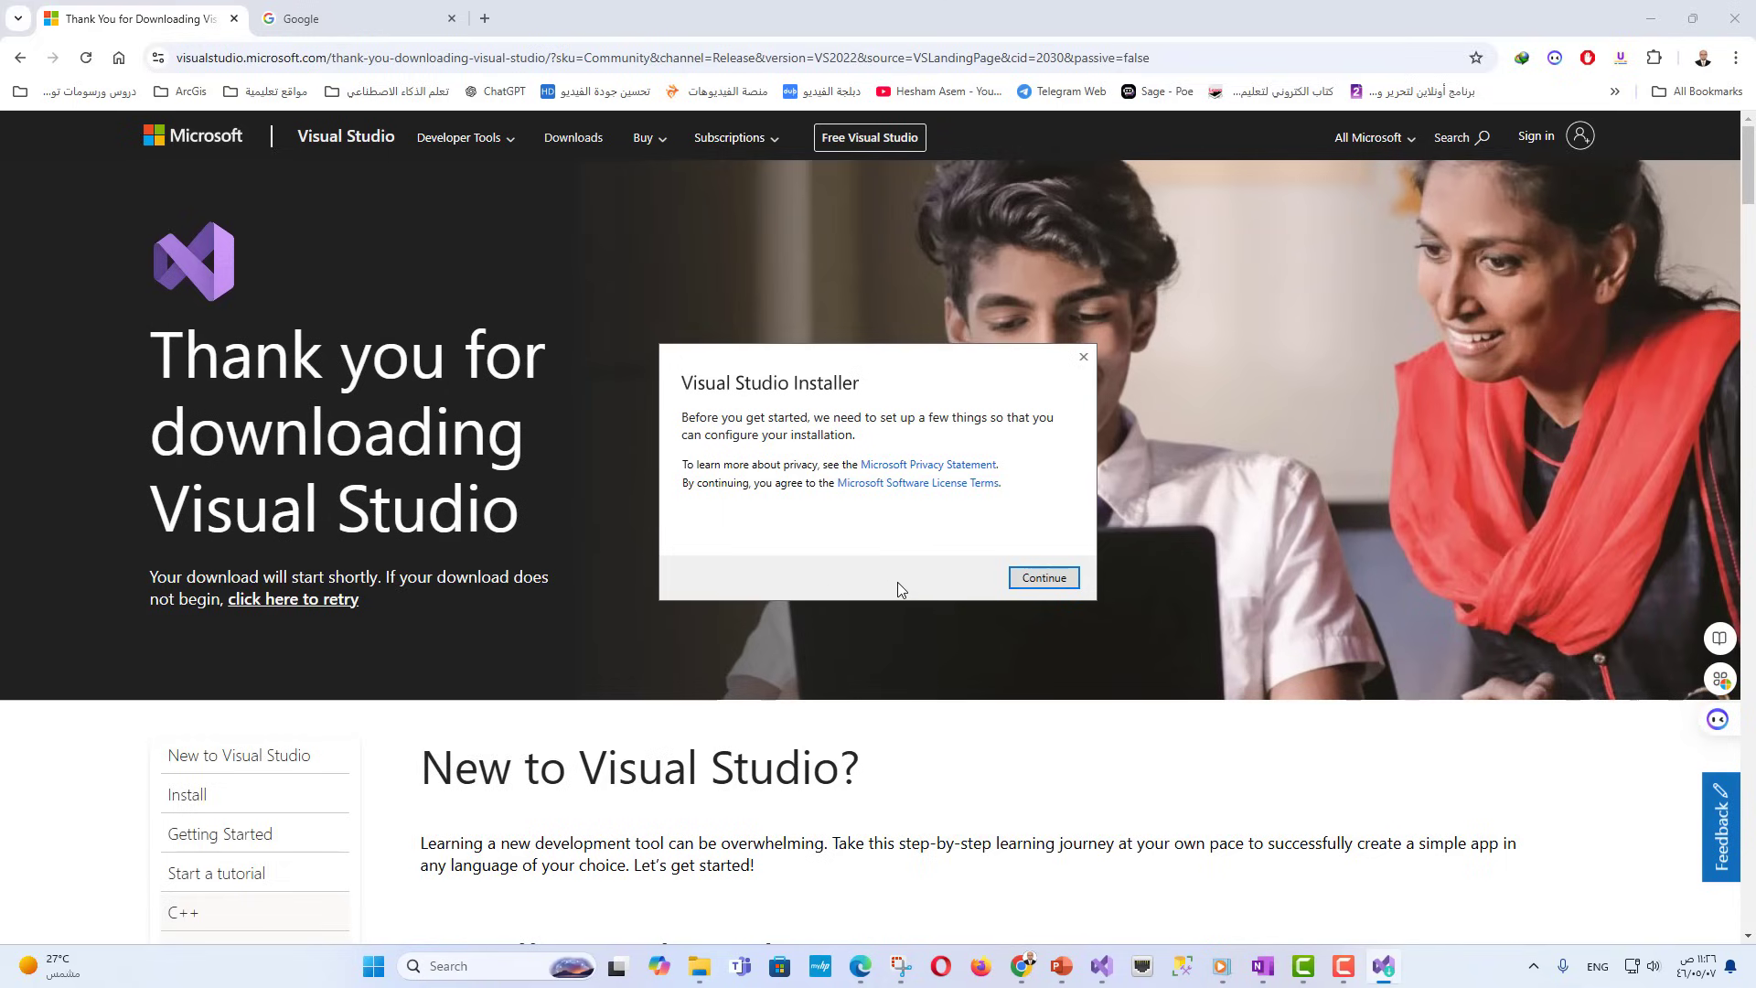
# - Continue past the installer's terms prompt to the Installed list showing Community 2022 up to date
pyautogui.click(1041, 576)
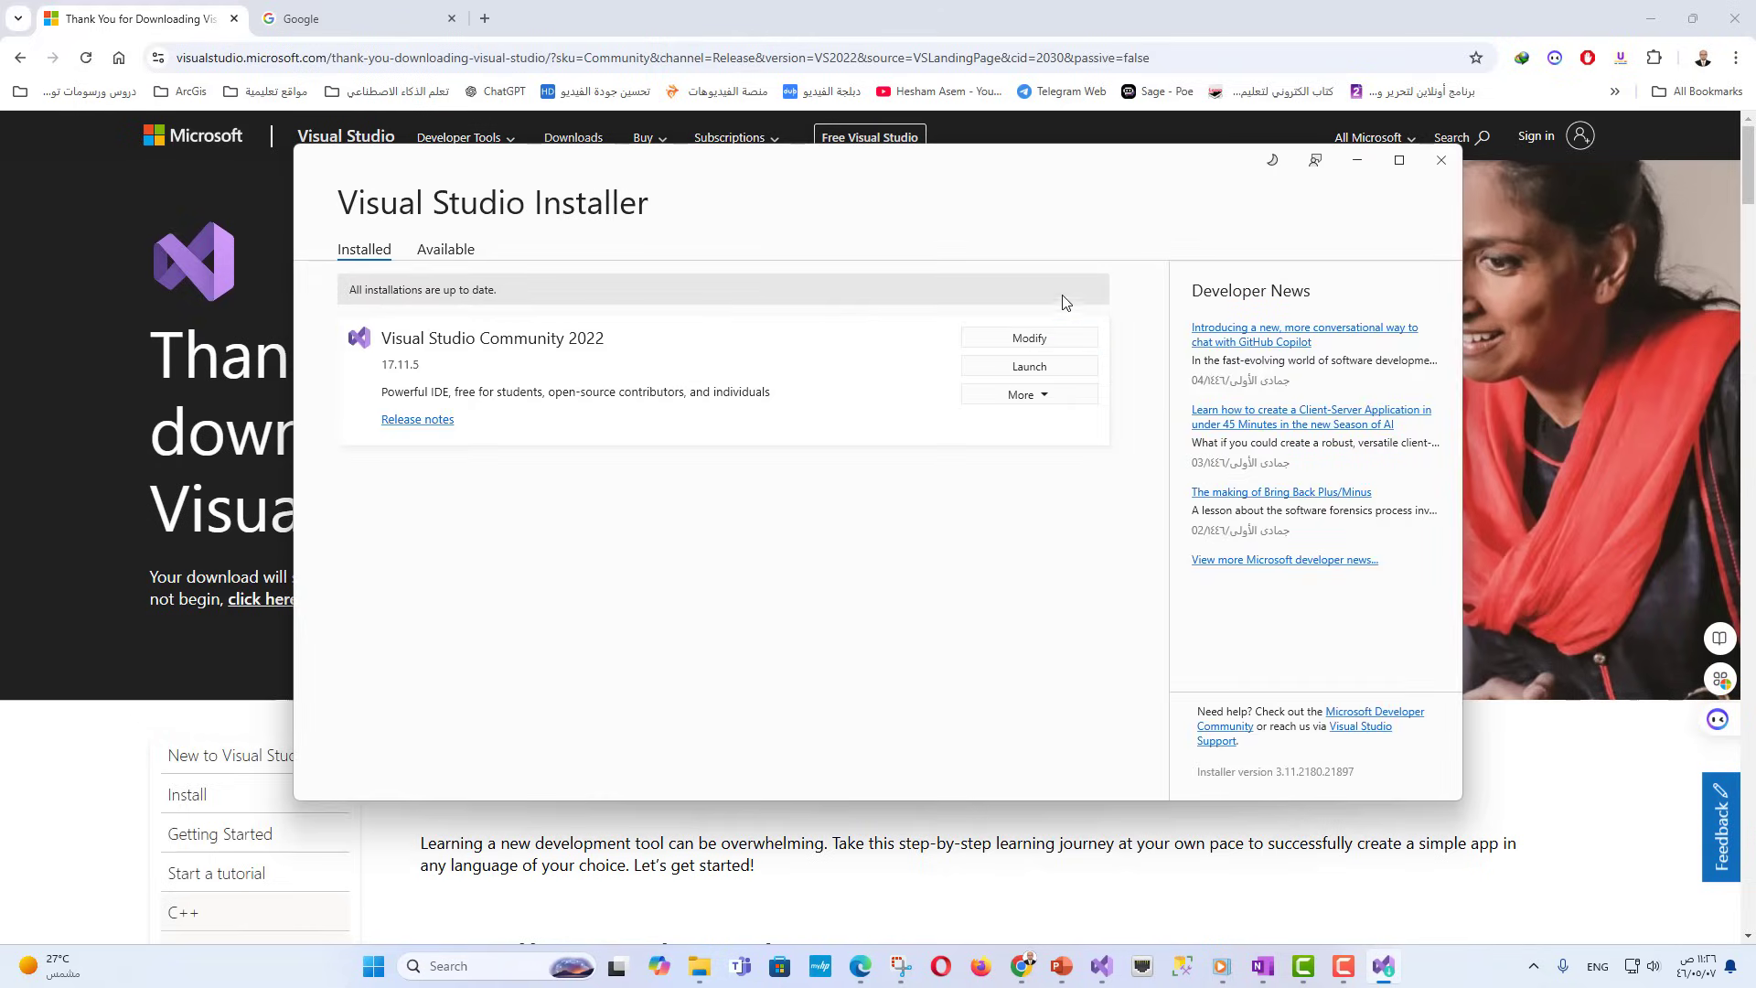
# - Review the installed workloads, including ASP.NET and web development, unchanged and close the installer
pyautogui.click(1026, 337)
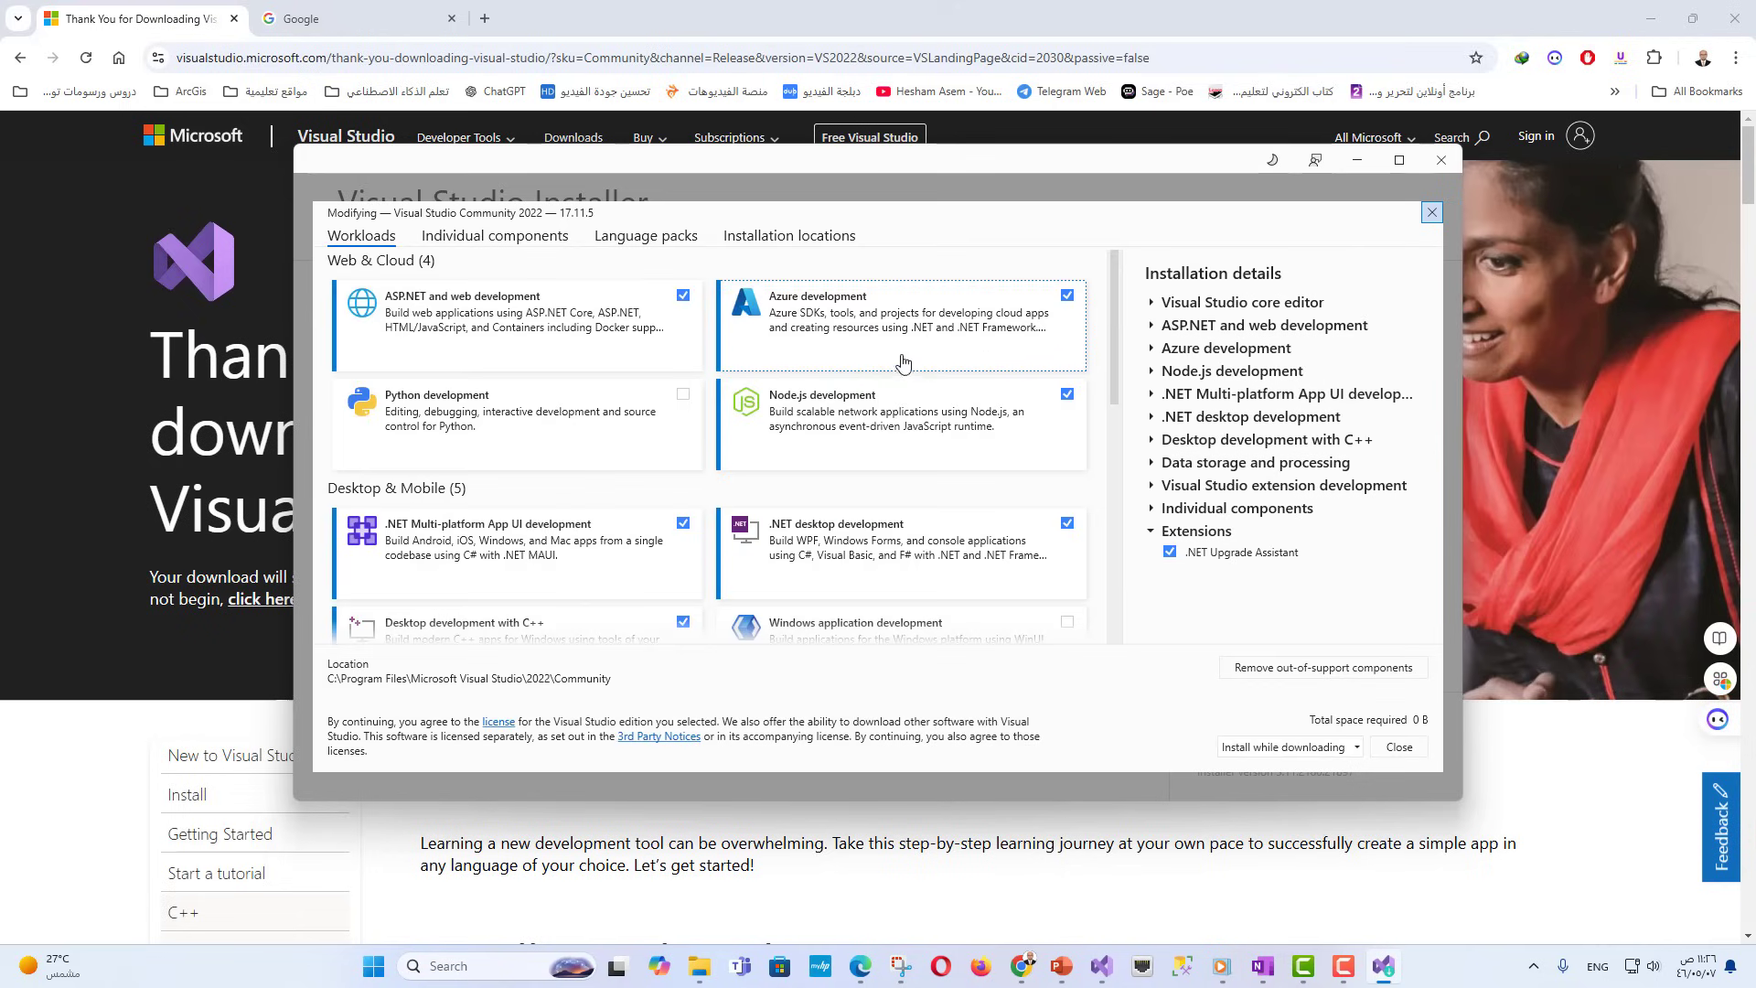
pyautogui.scroll(-3)
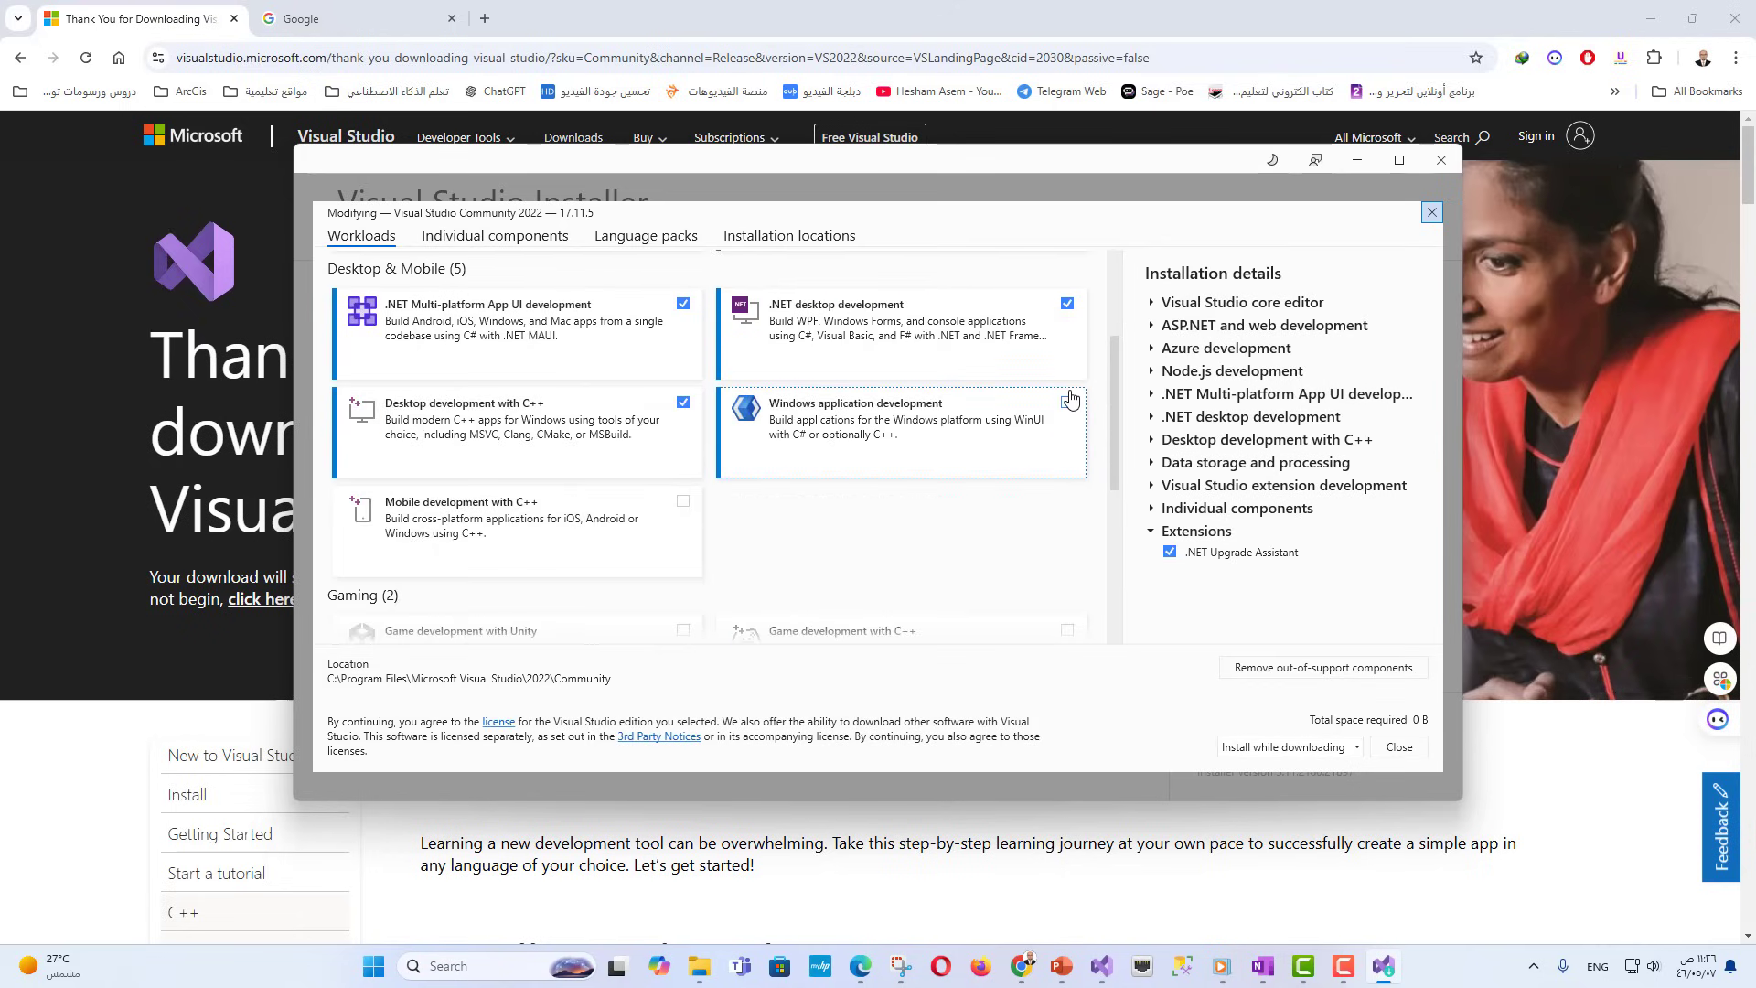
pyautogui.scroll(-3)
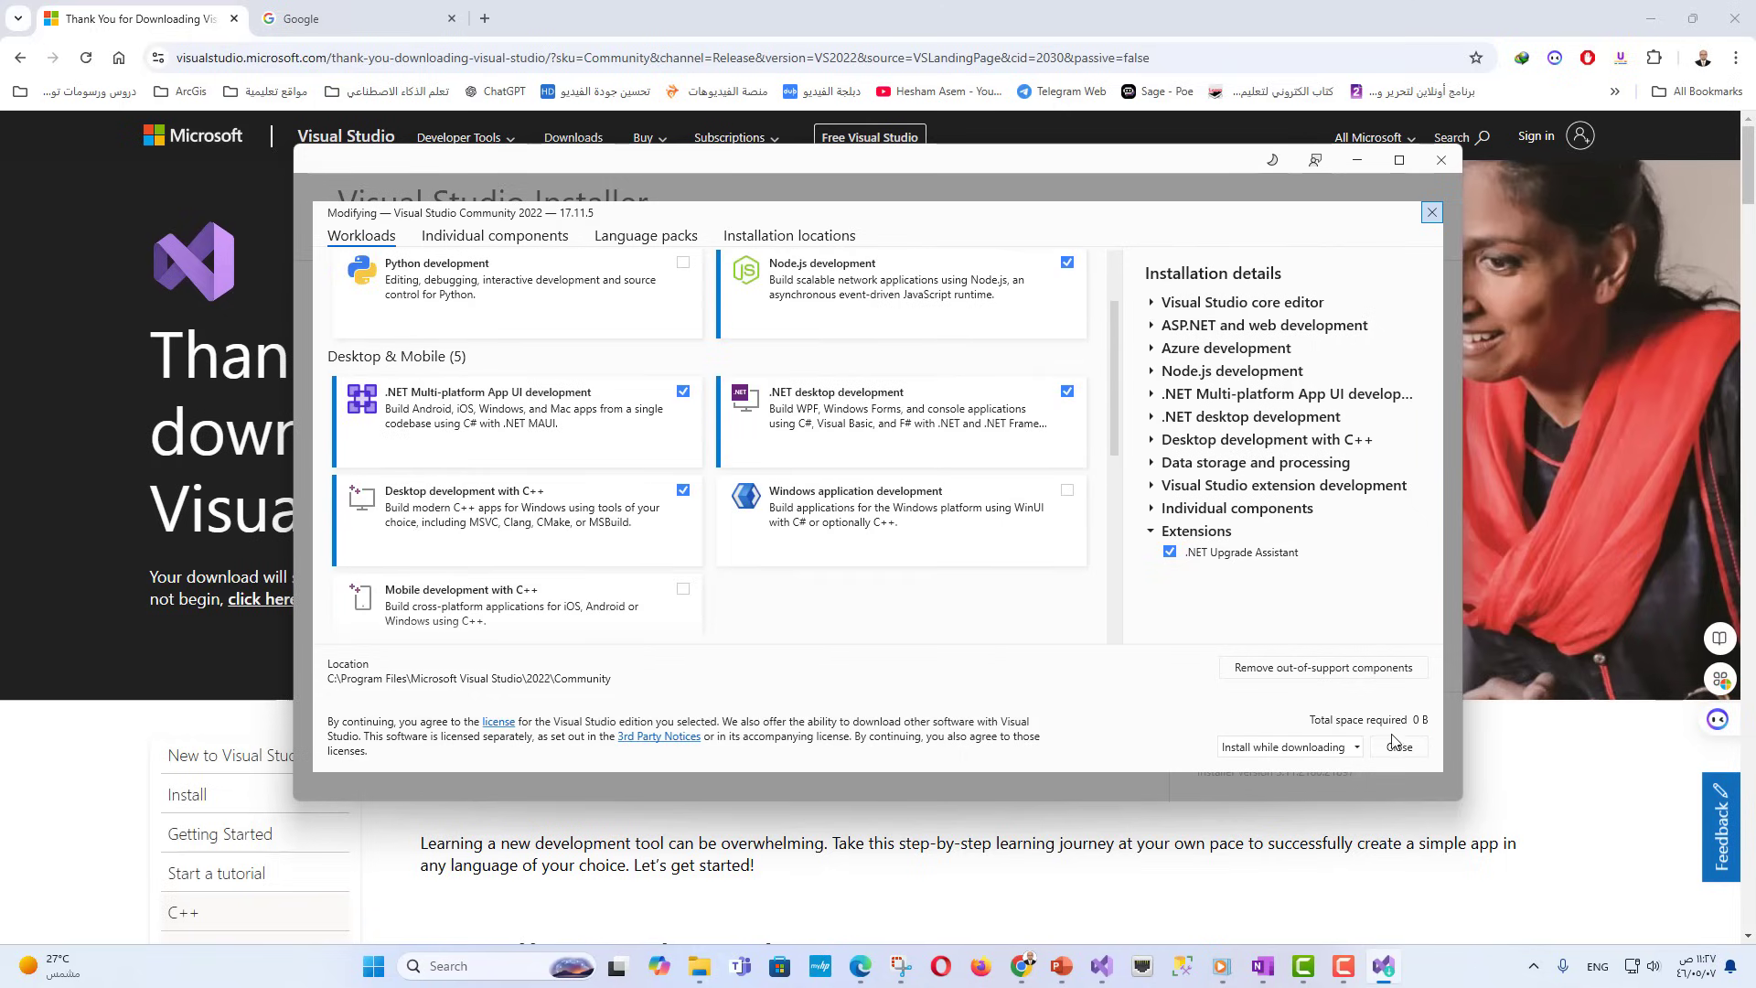
pyautogui.click(1398, 746)
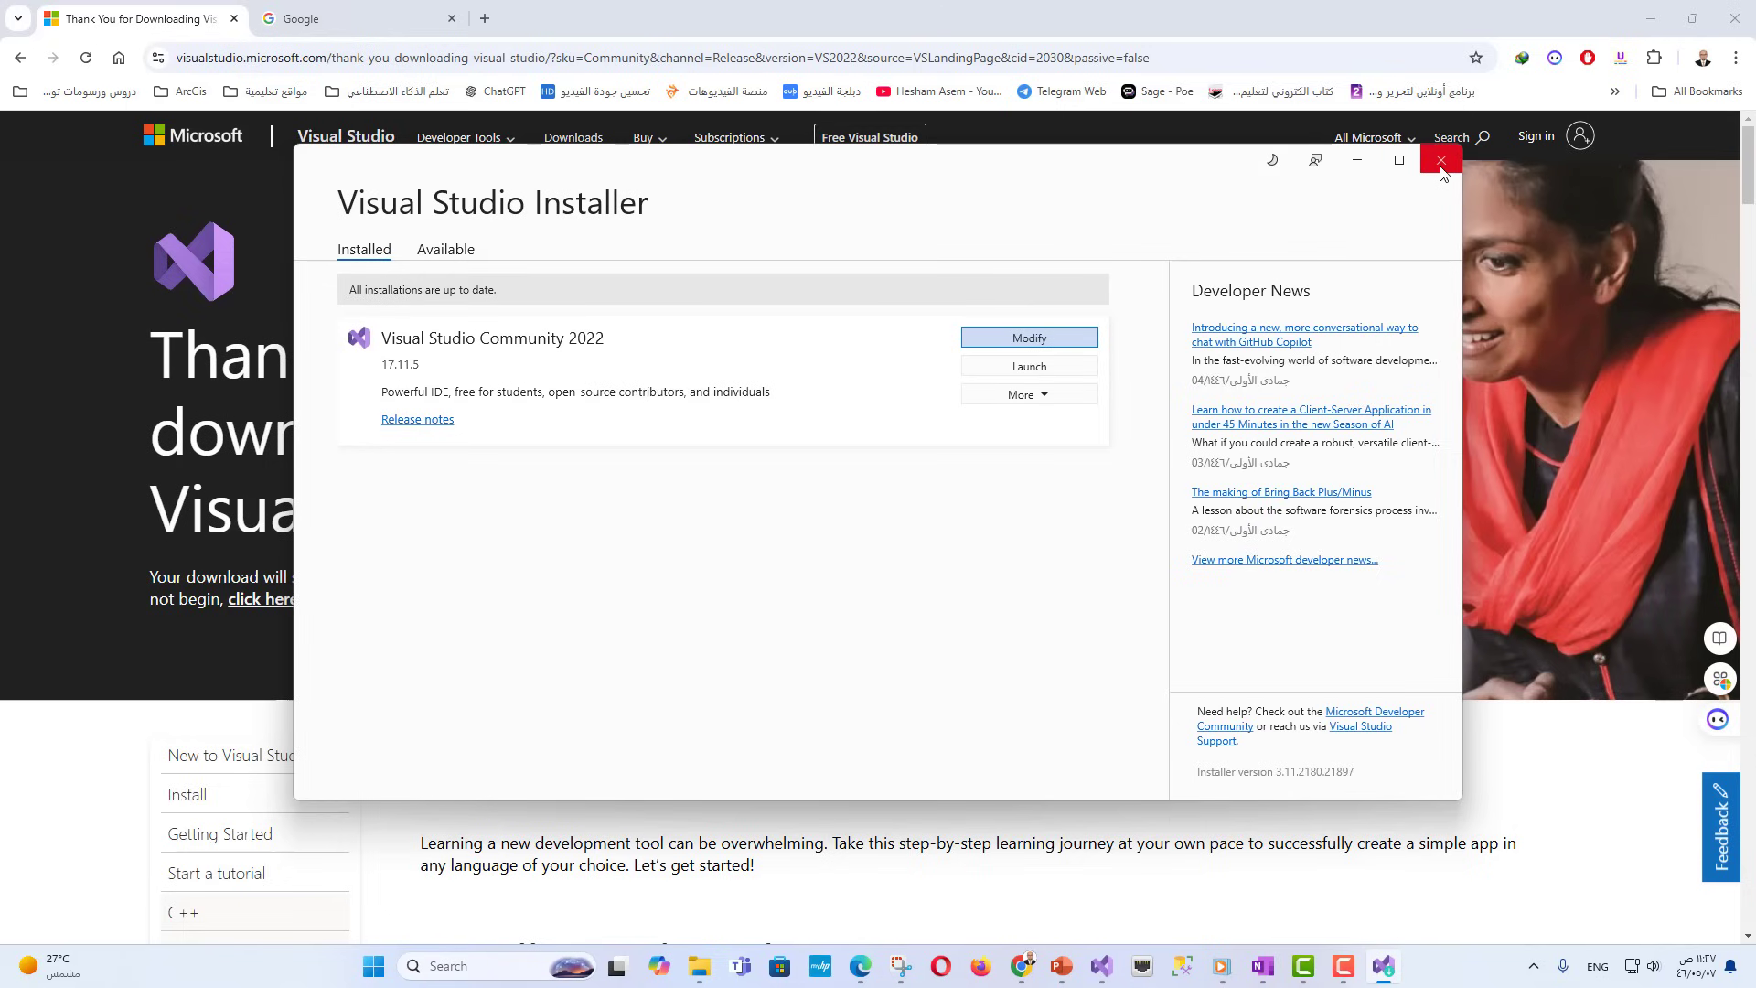
pyautogui.click(1442, 160)
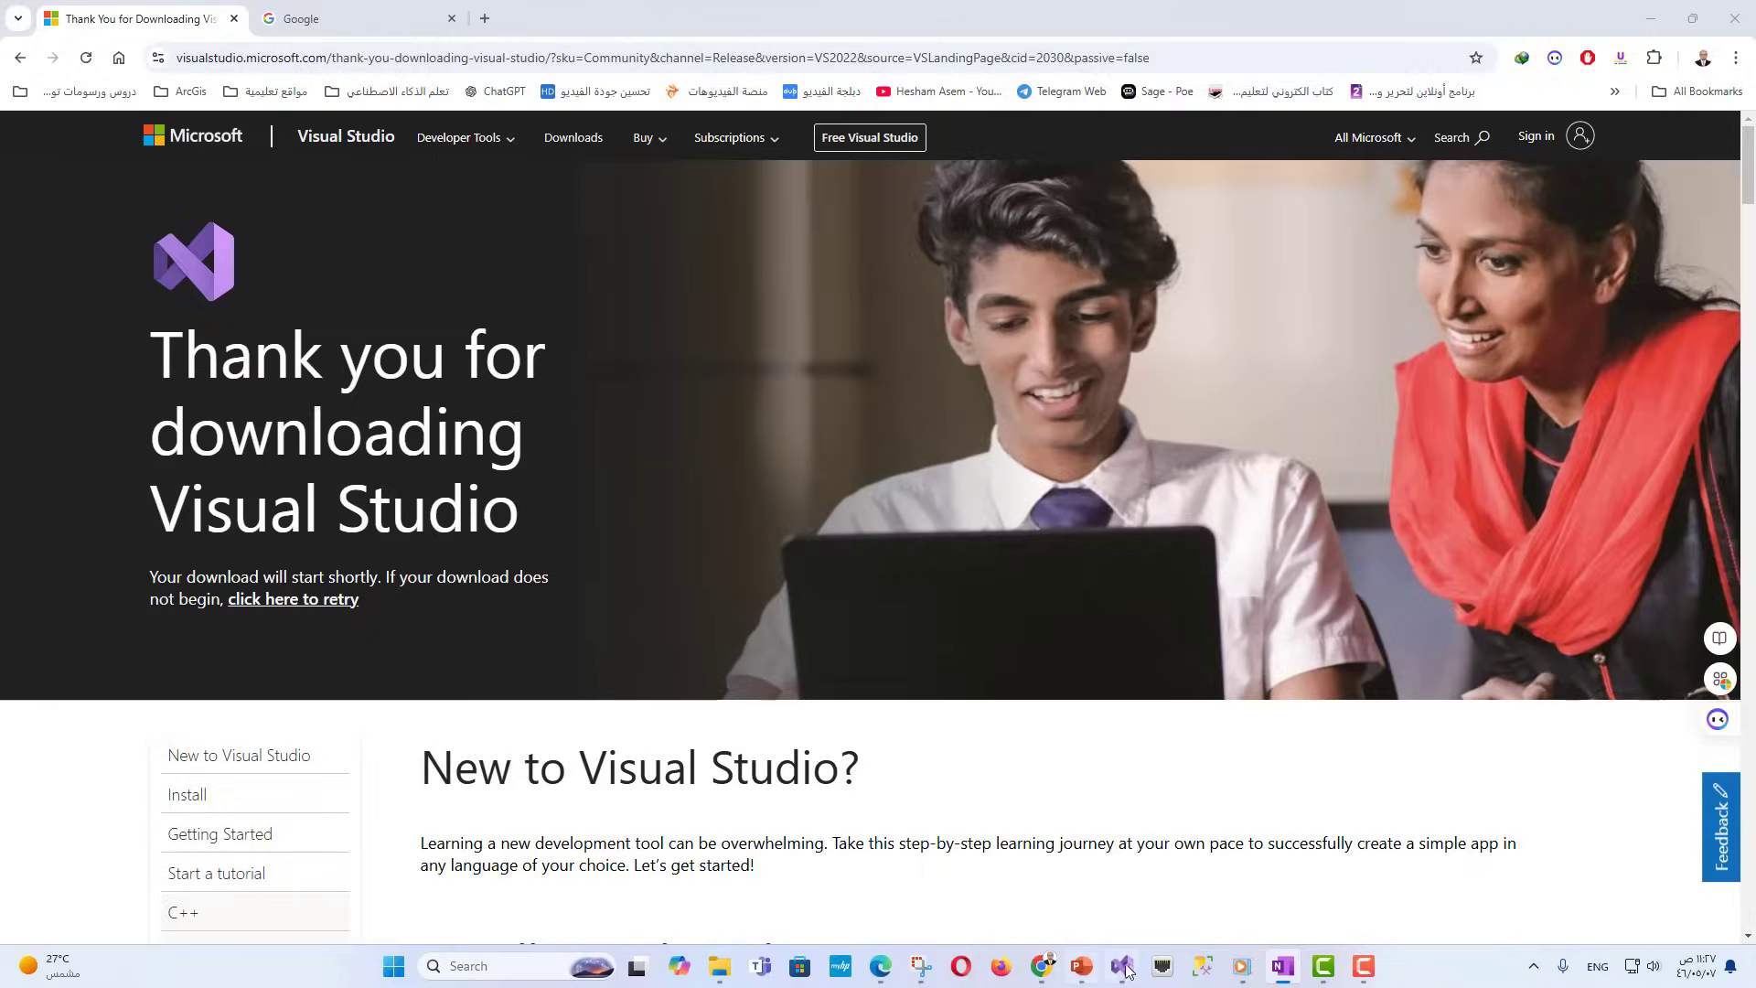
# - Start a new ASP.NET Core Web API project named ClinicManagementAPI and continue to additional settings
pyautogui.click(1121, 966)
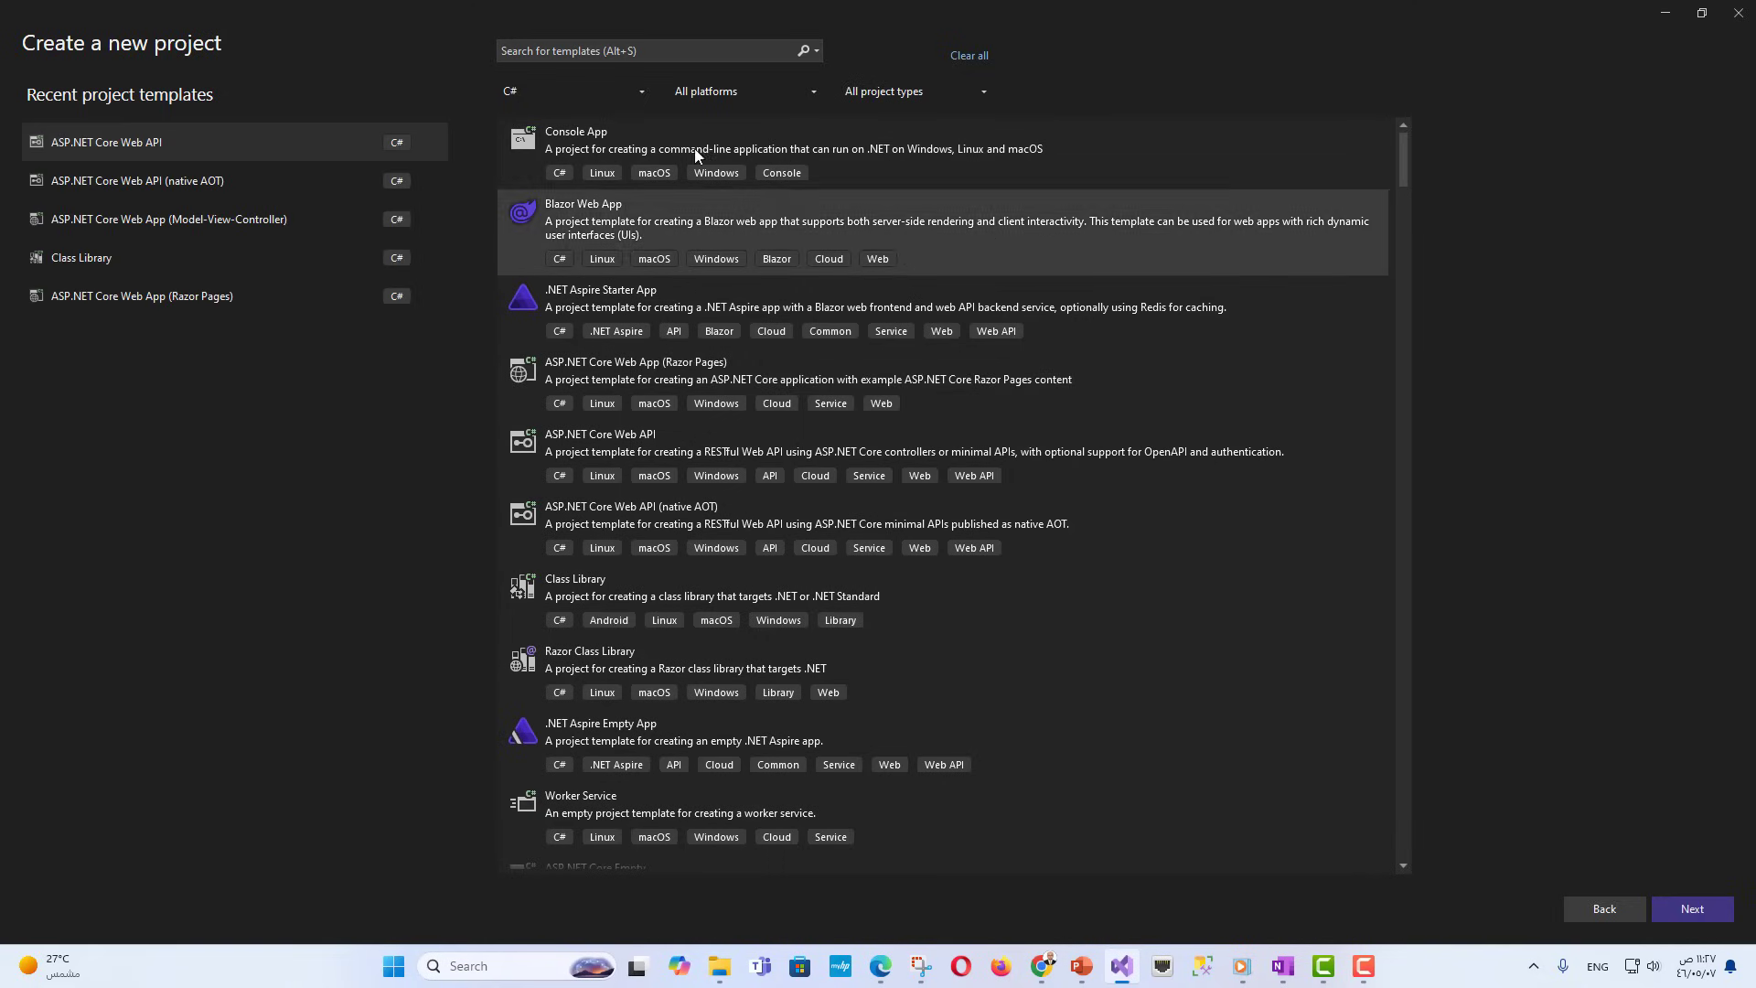
pyautogui.write('asp.net')
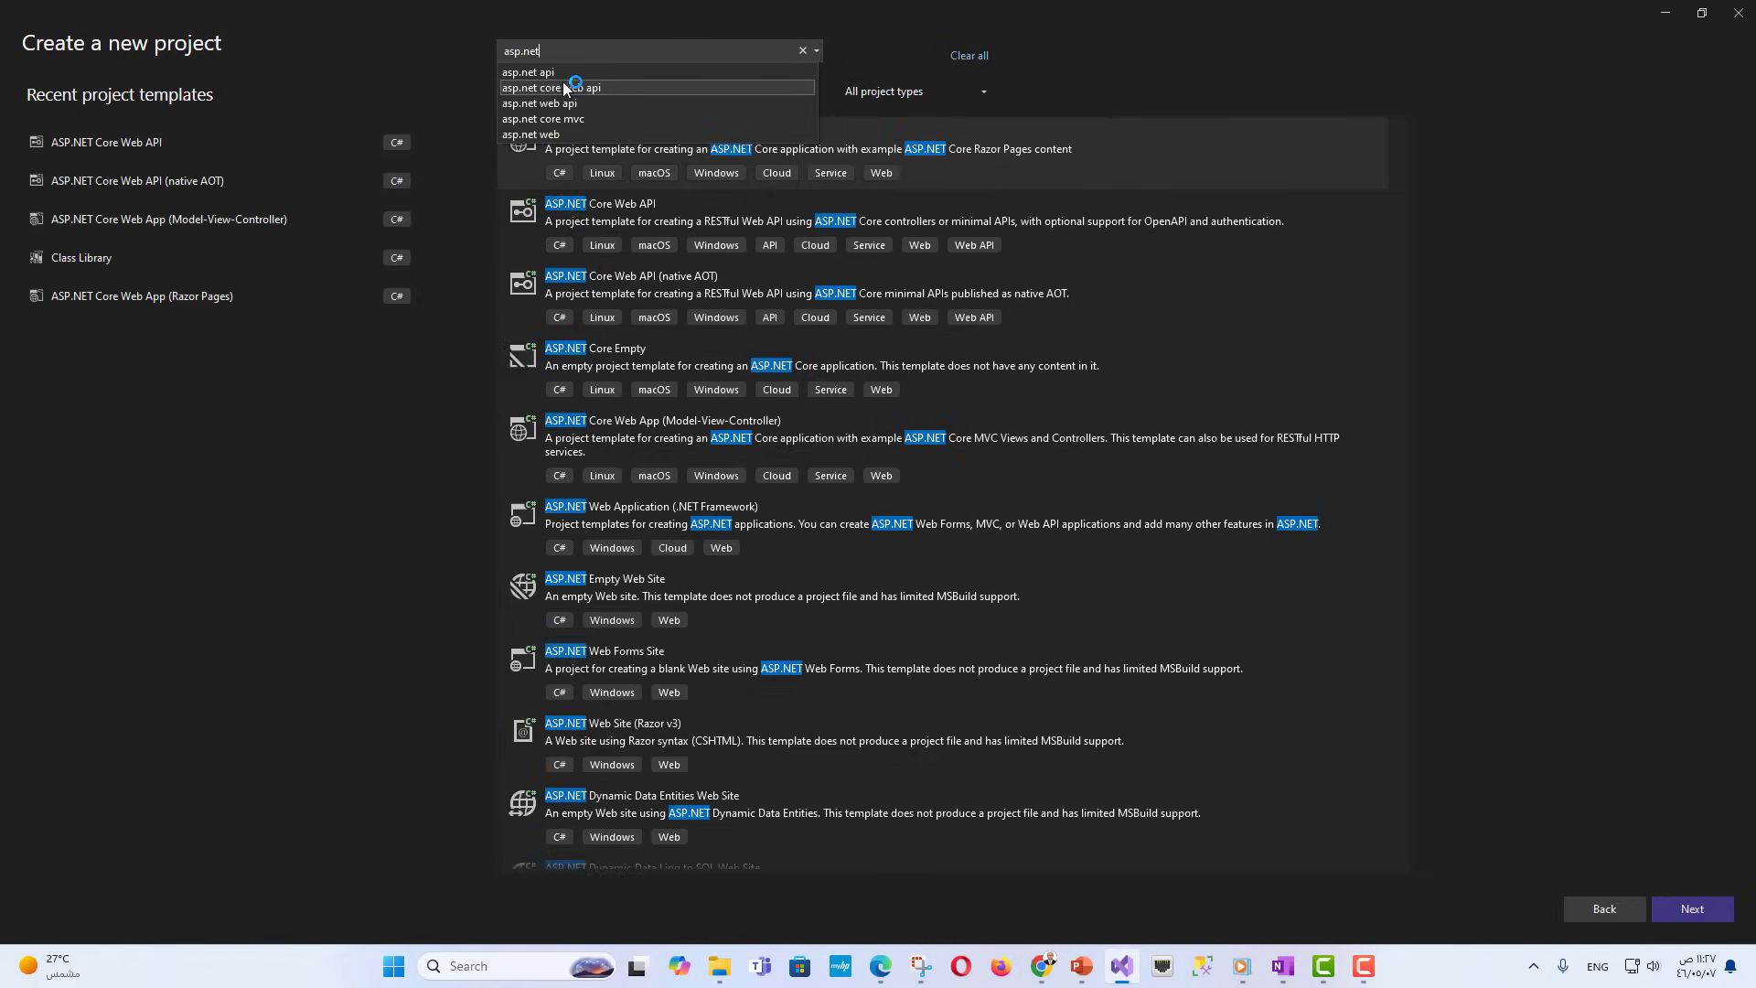
pyautogui.click(563, 88)
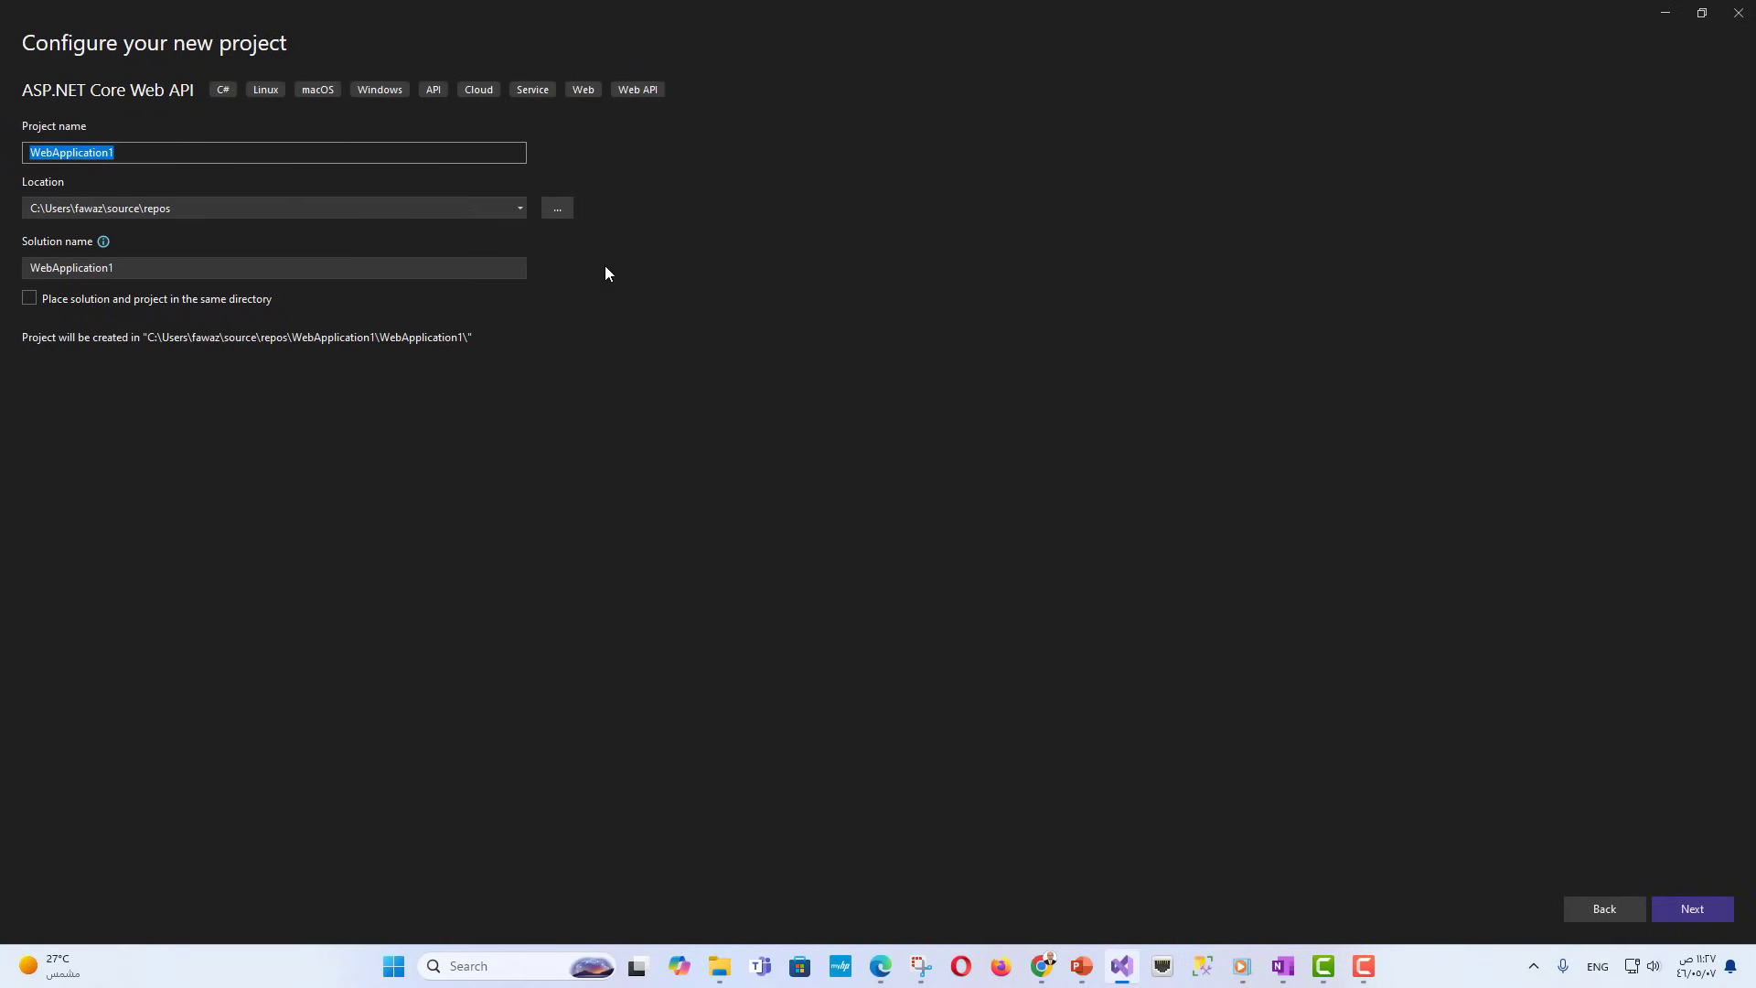
pyautogui.moveTo(4, 152)
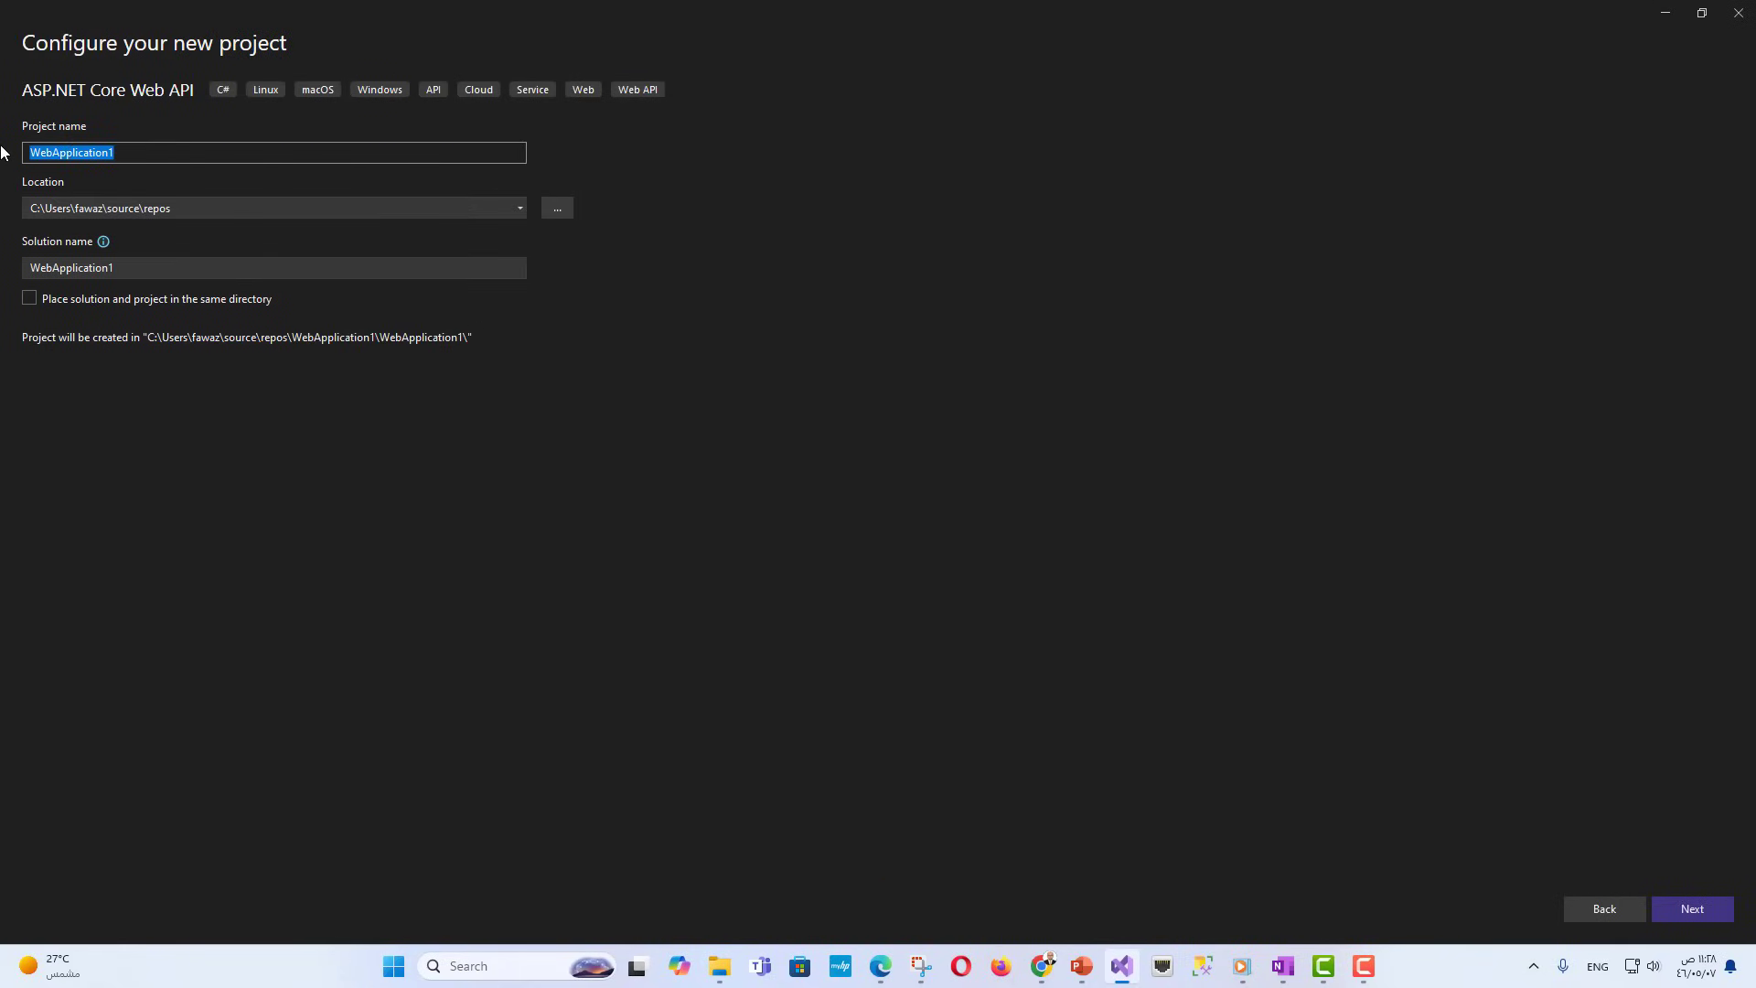
pyautogui.click(517, 207)
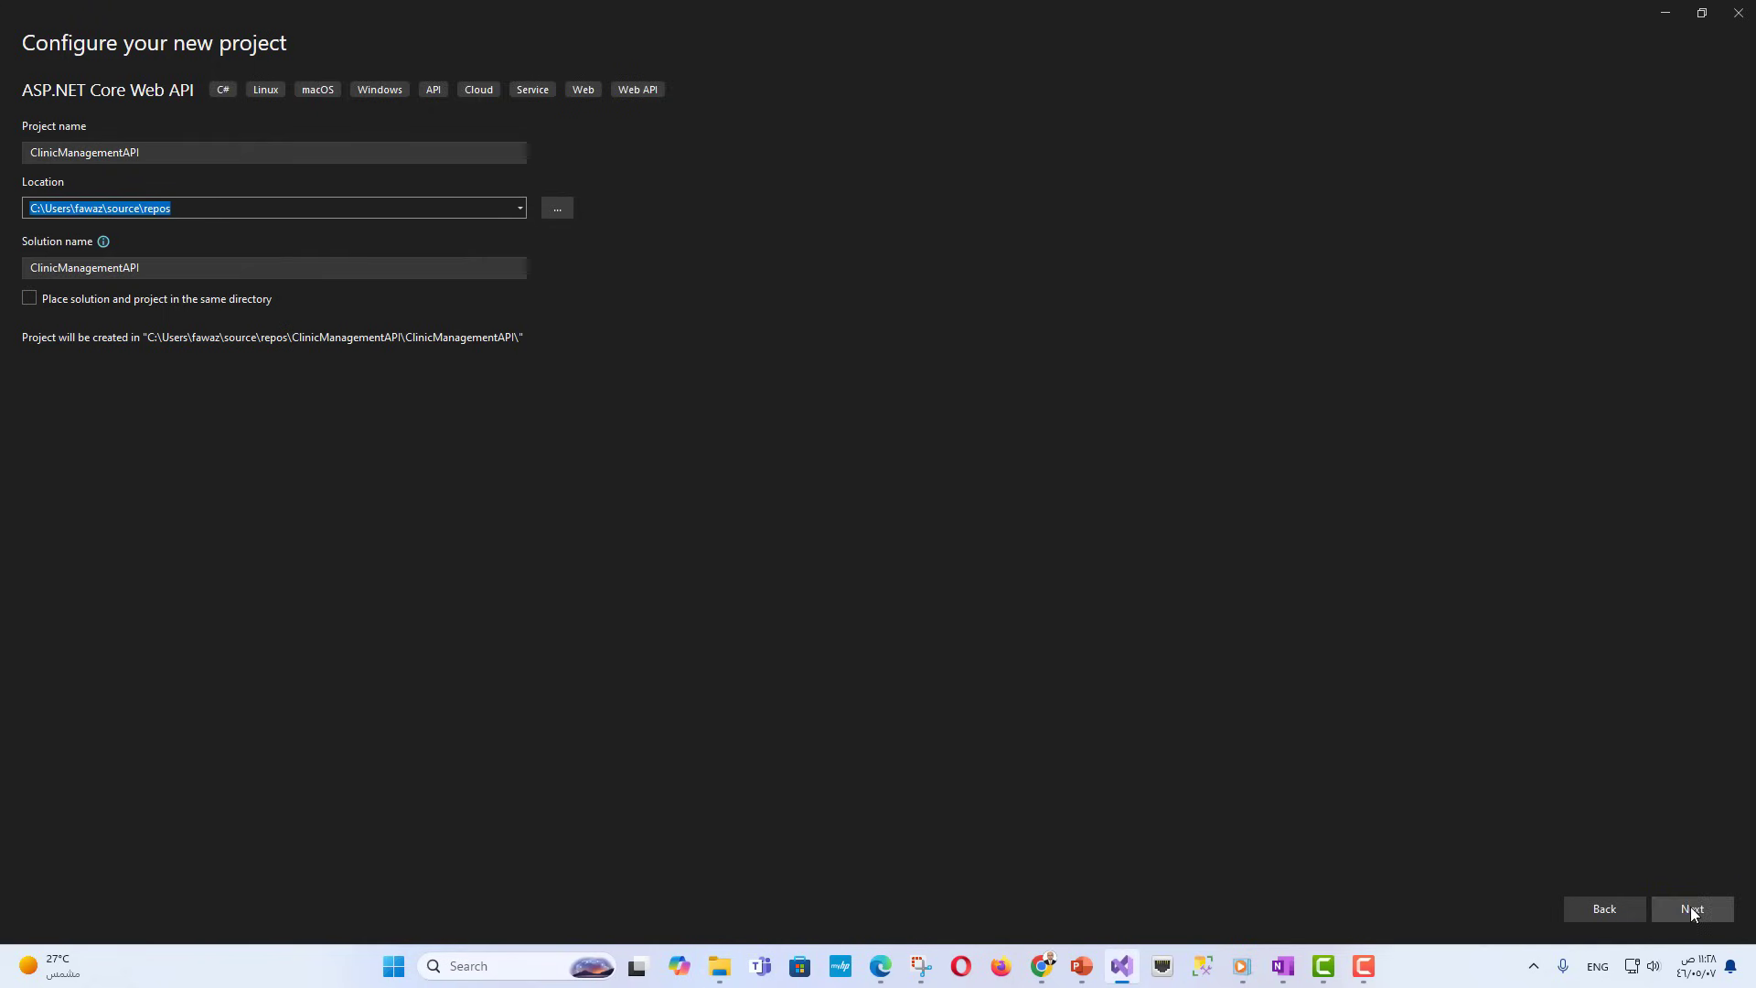
pyautogui.click(1692, 909)
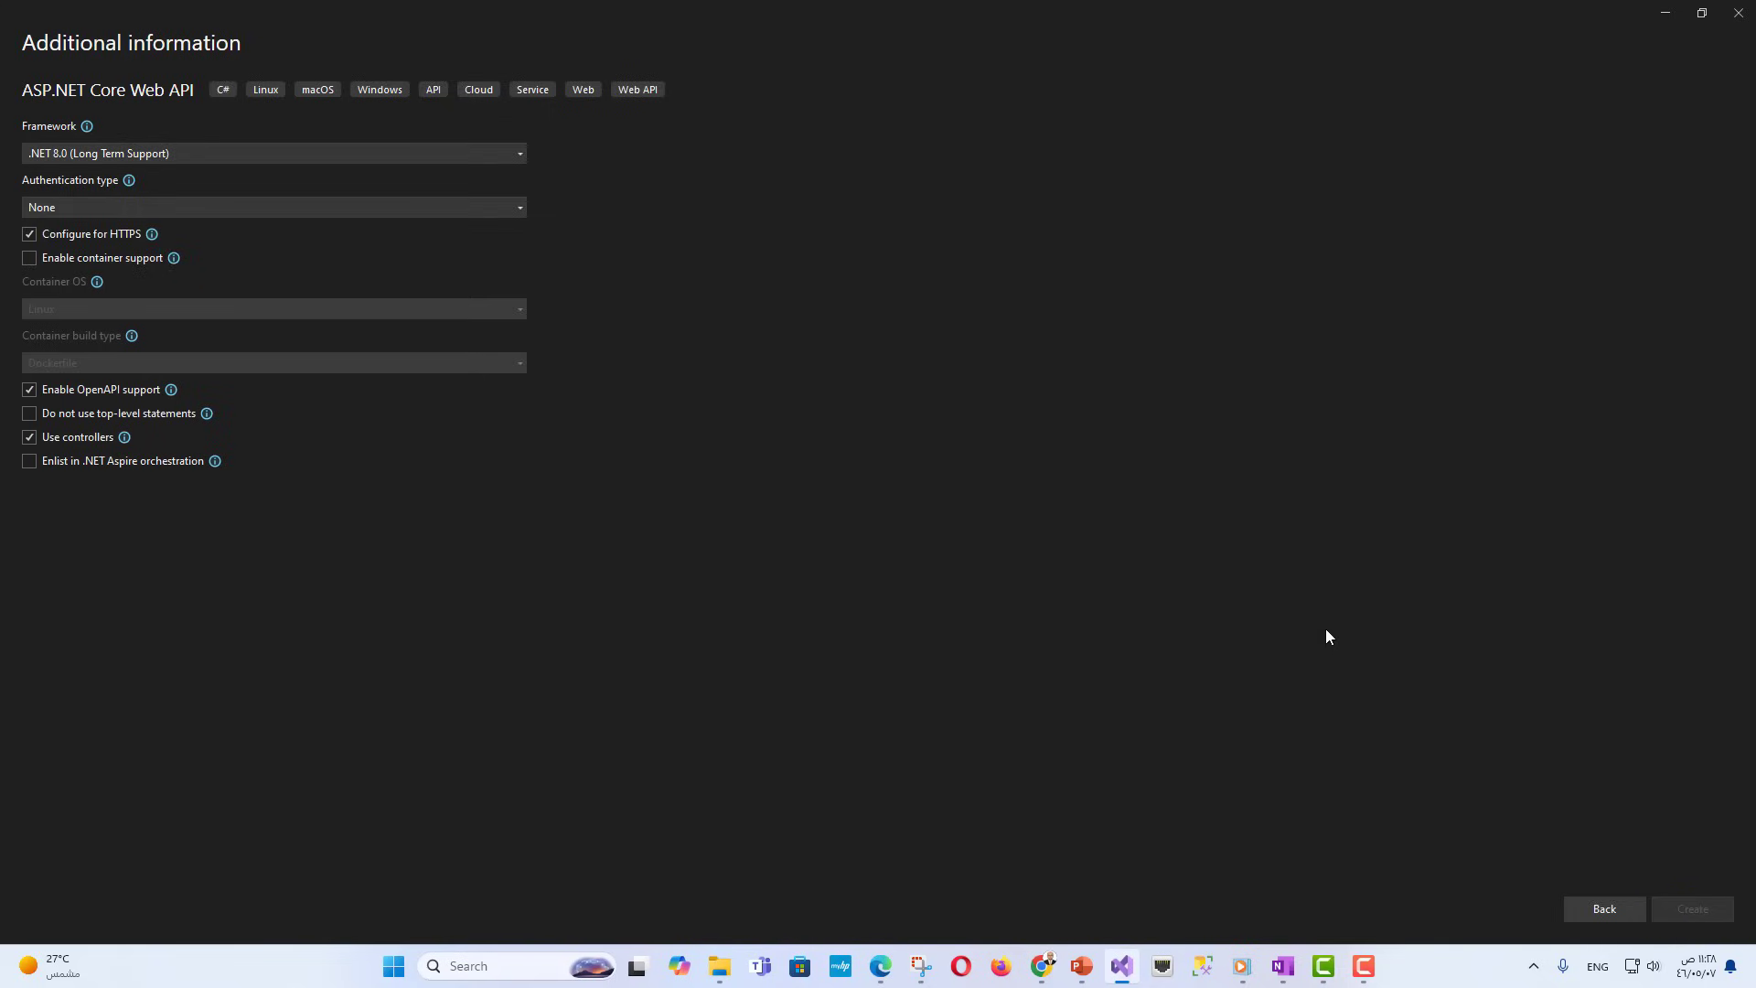
# - Create the project on .NET 8.0 with HTTPS, OpenAPI support and controllers enabled
pyautogui.click(1690, 909)
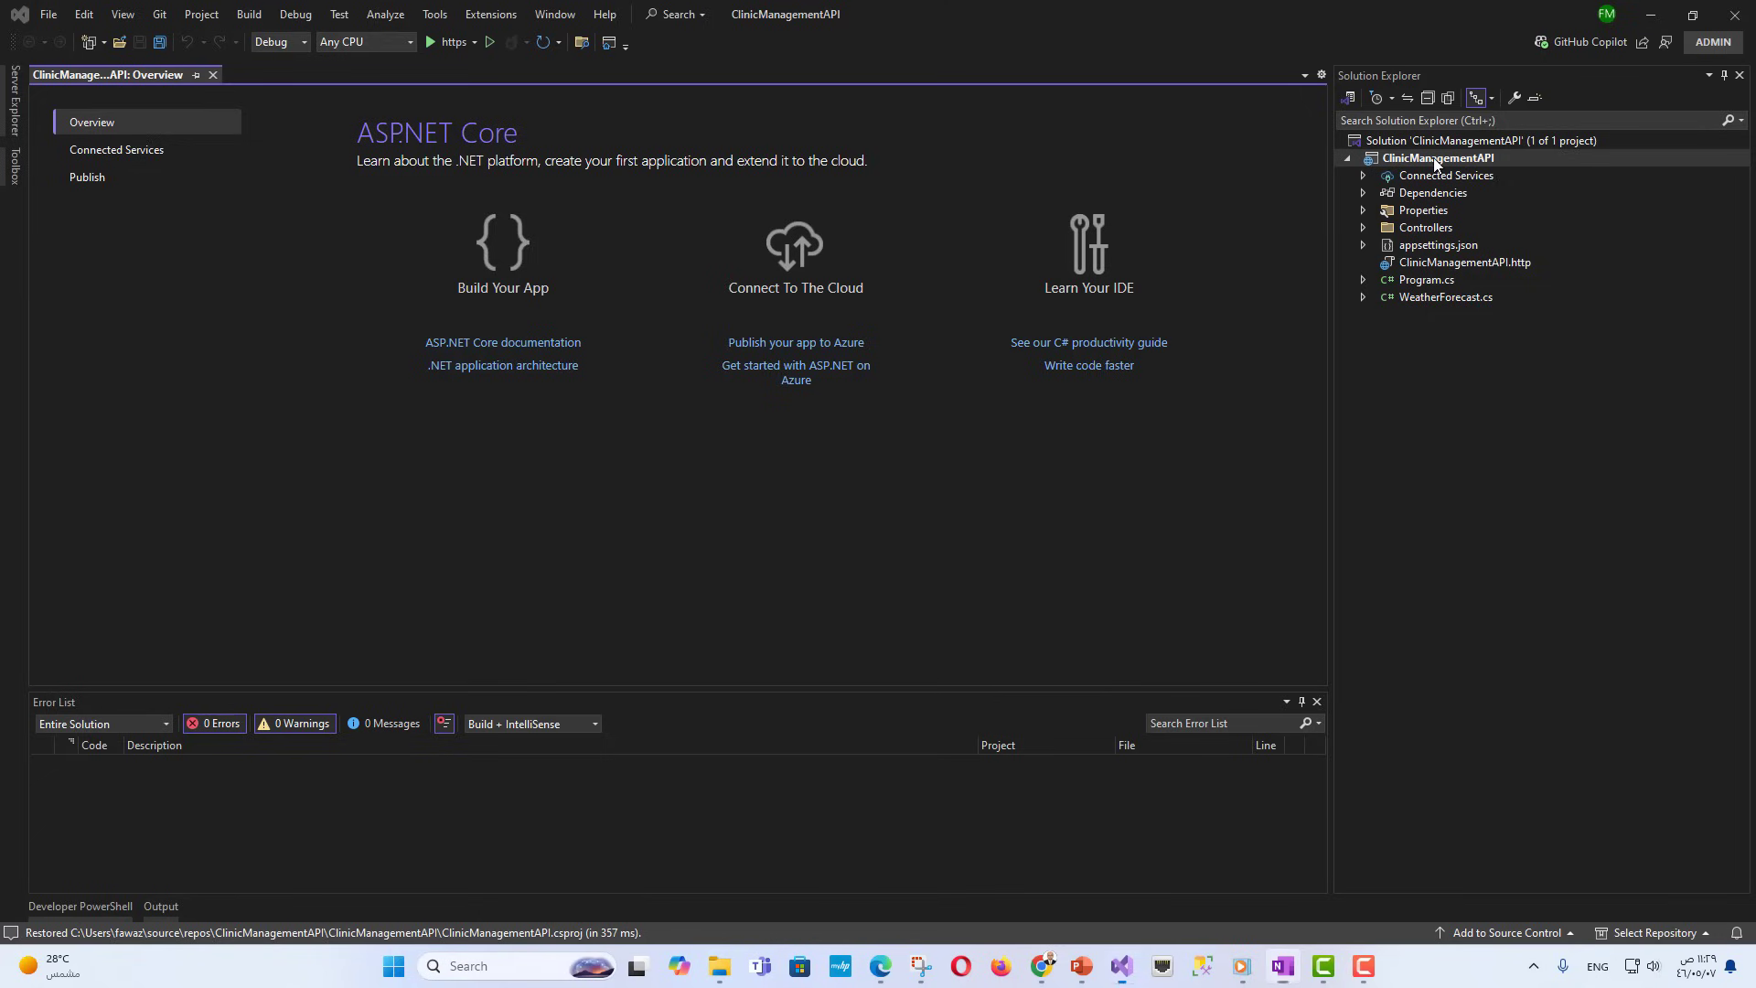
# - Browse NuGet packages for the project and select Microsoft.EntityFrameworkCore
pyautogui.rightClick(1438, 157)
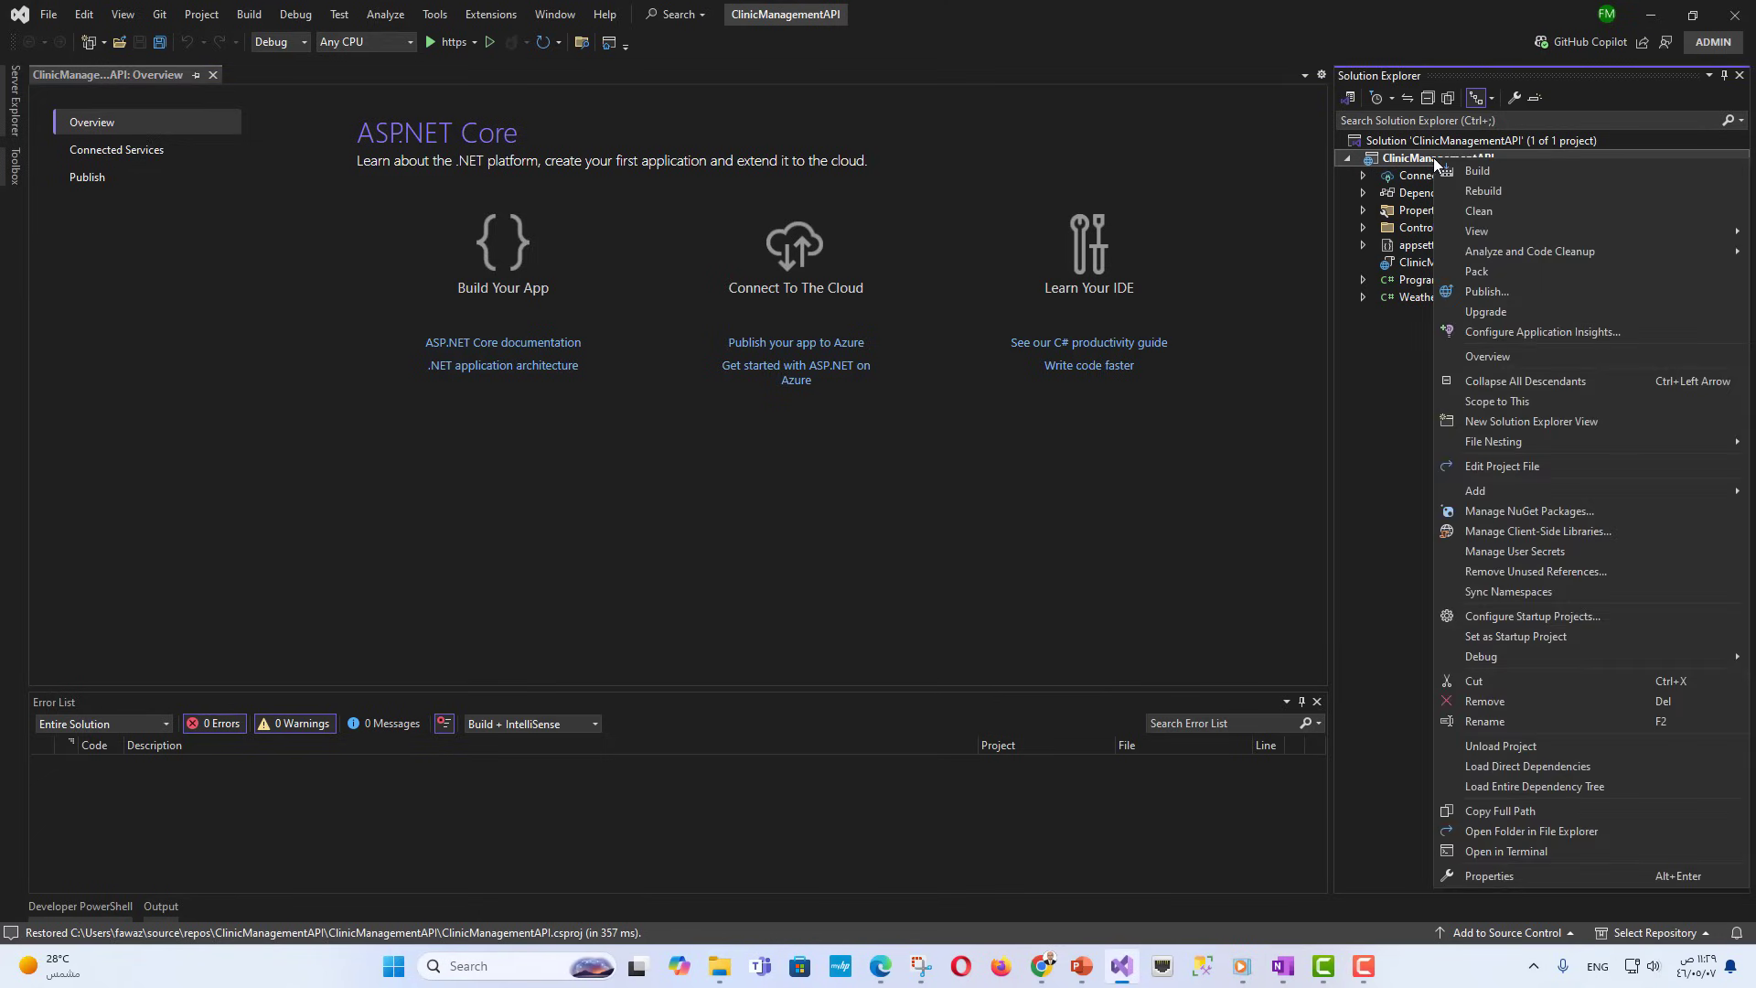
pyautogui.click(1517, 518)
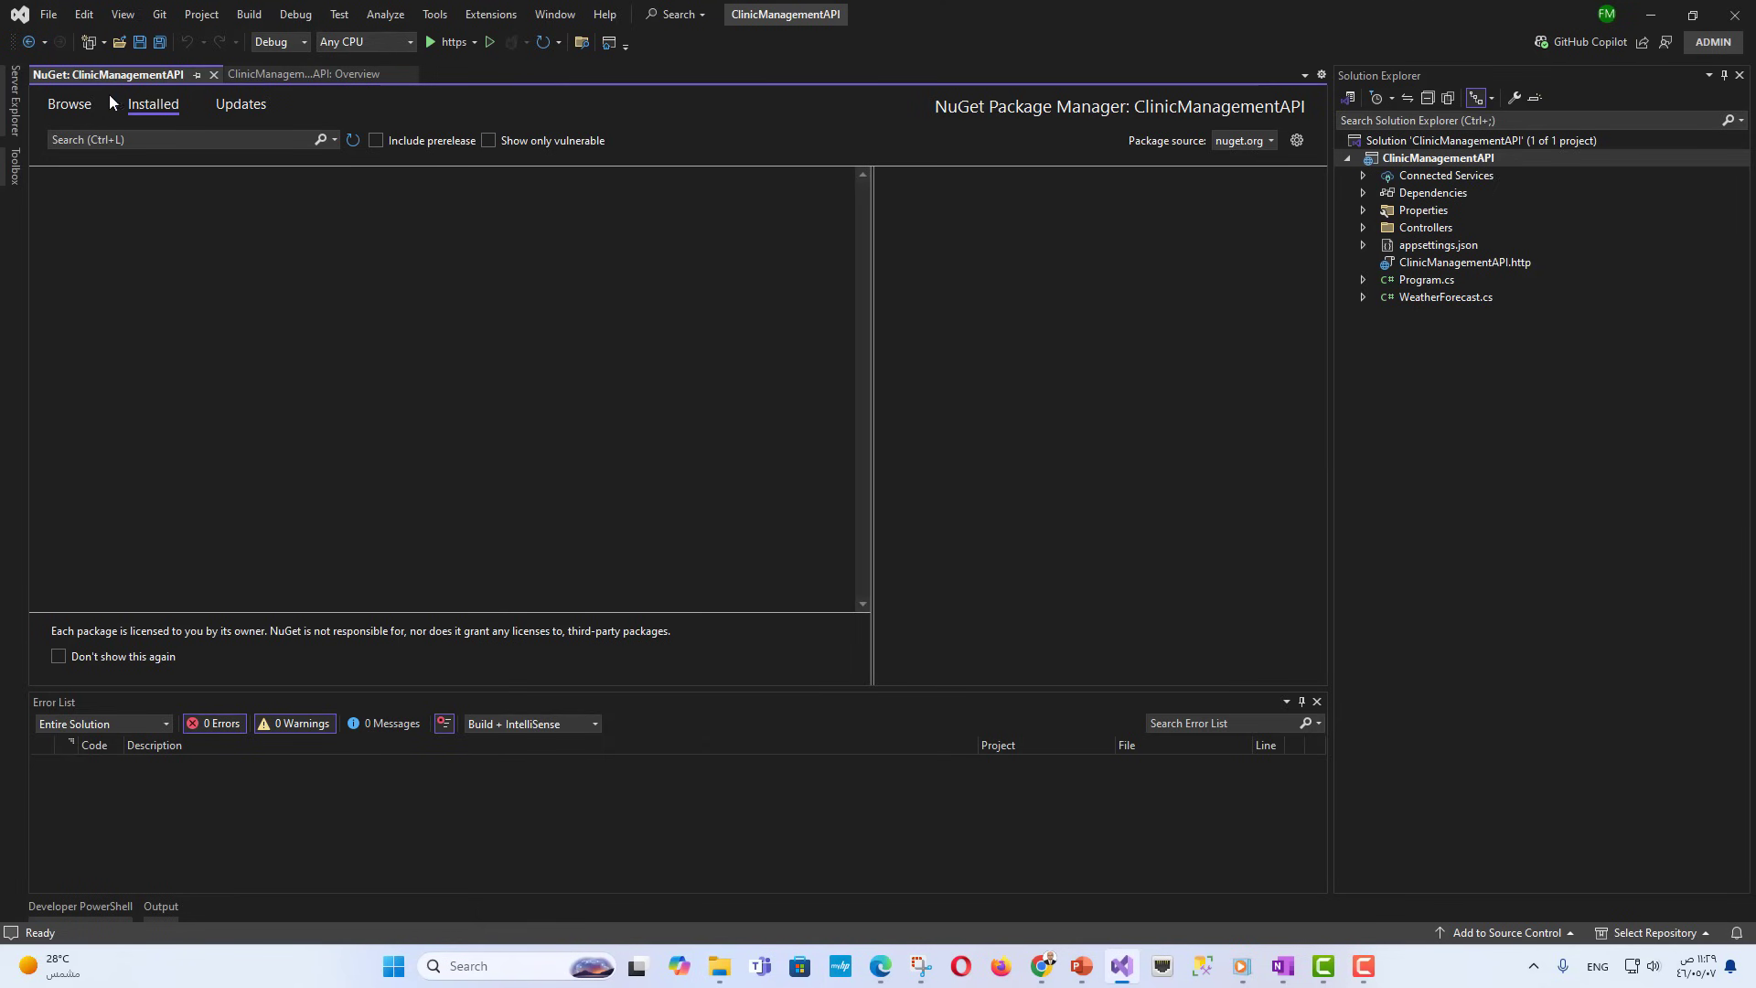
pyautogui.click(68, 104)
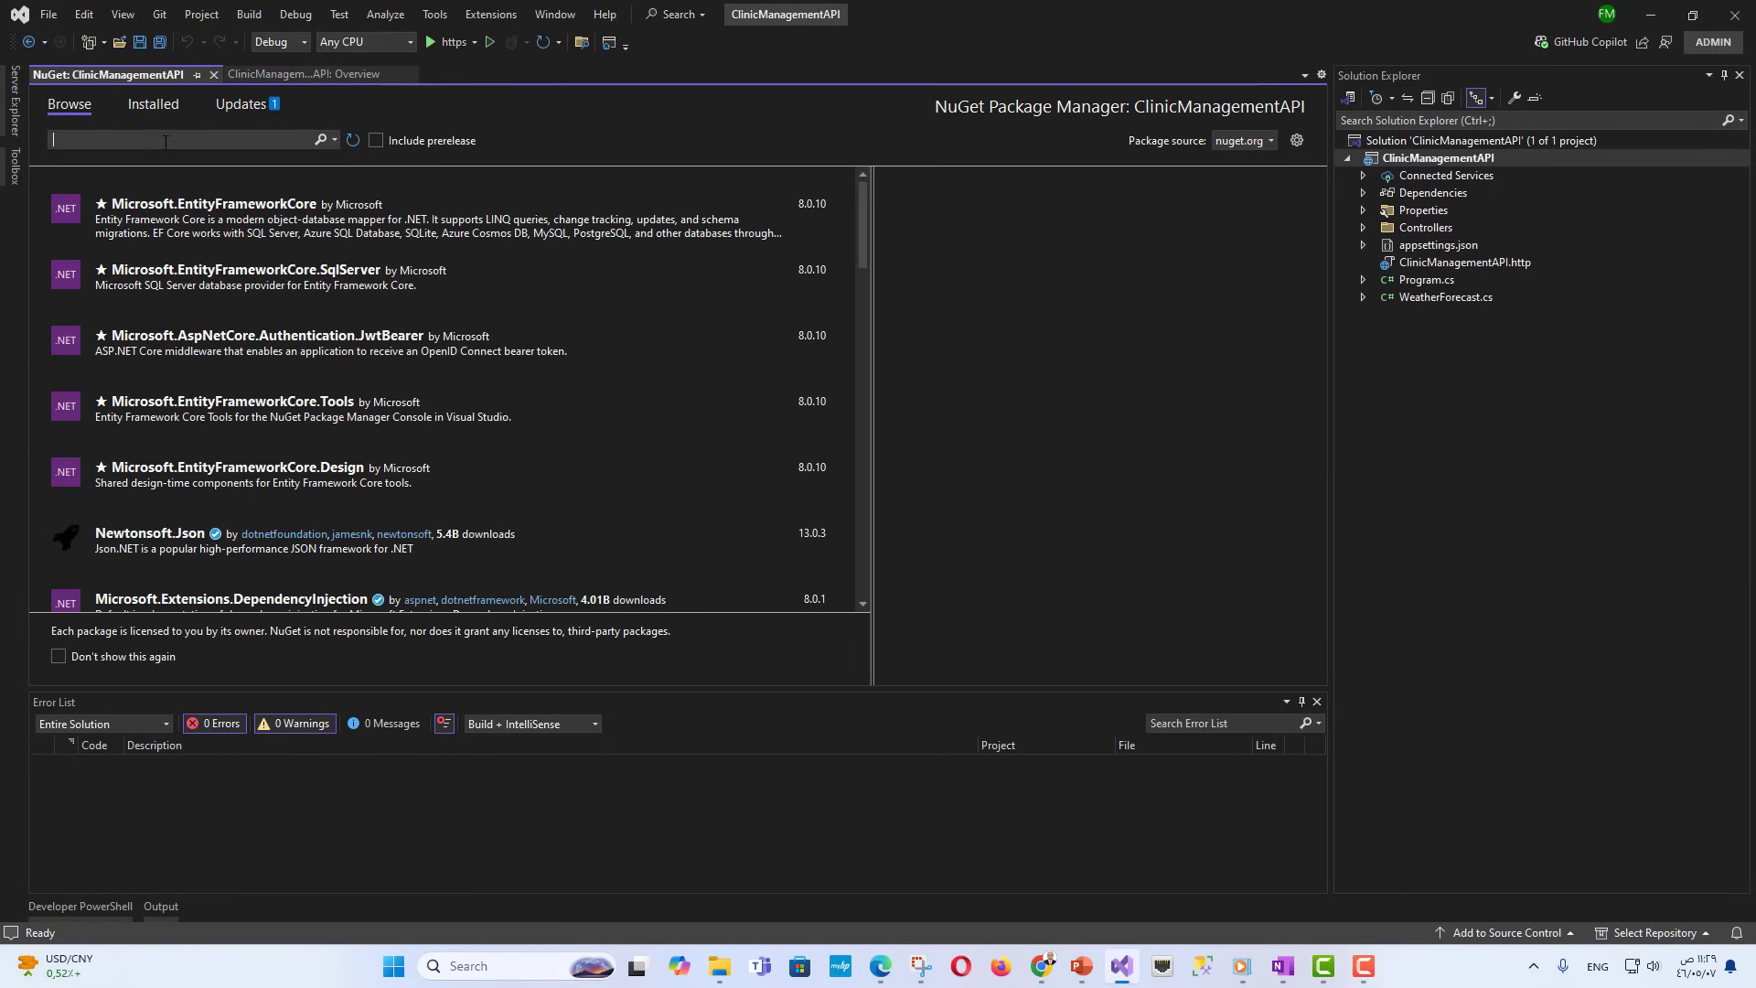
pyautogui.write('Microsoft.EntityFrameworkCore')
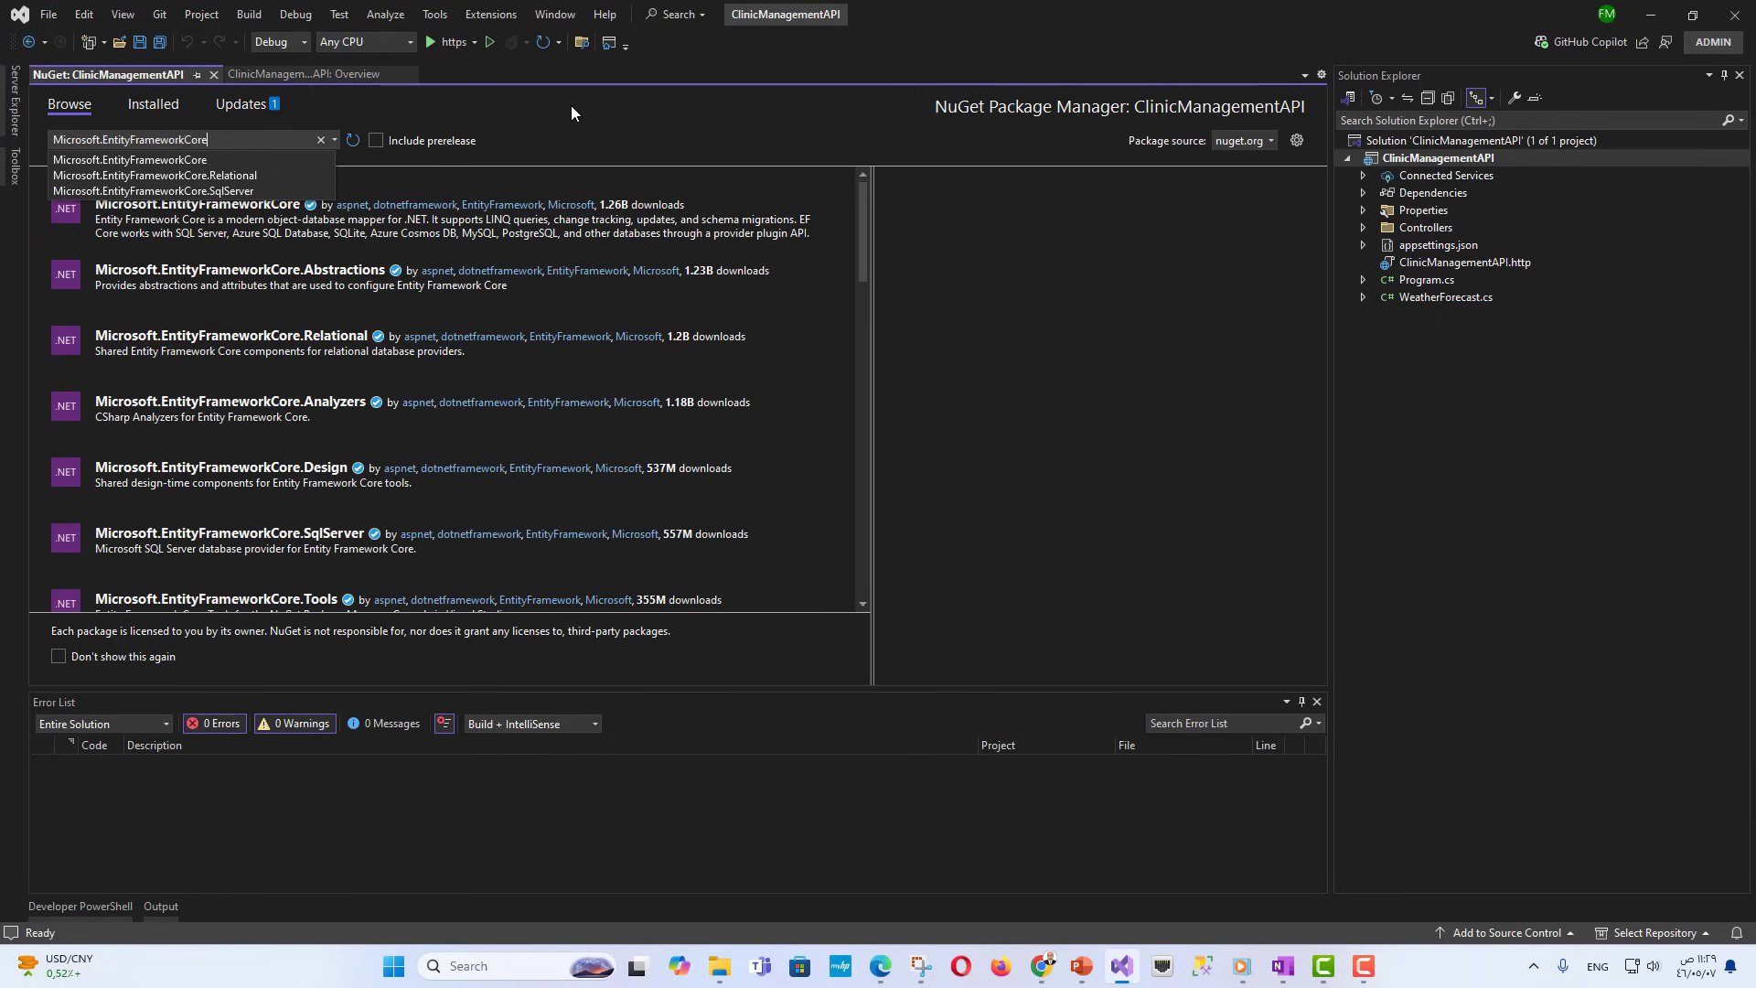
pyautogui.click(195, 217)
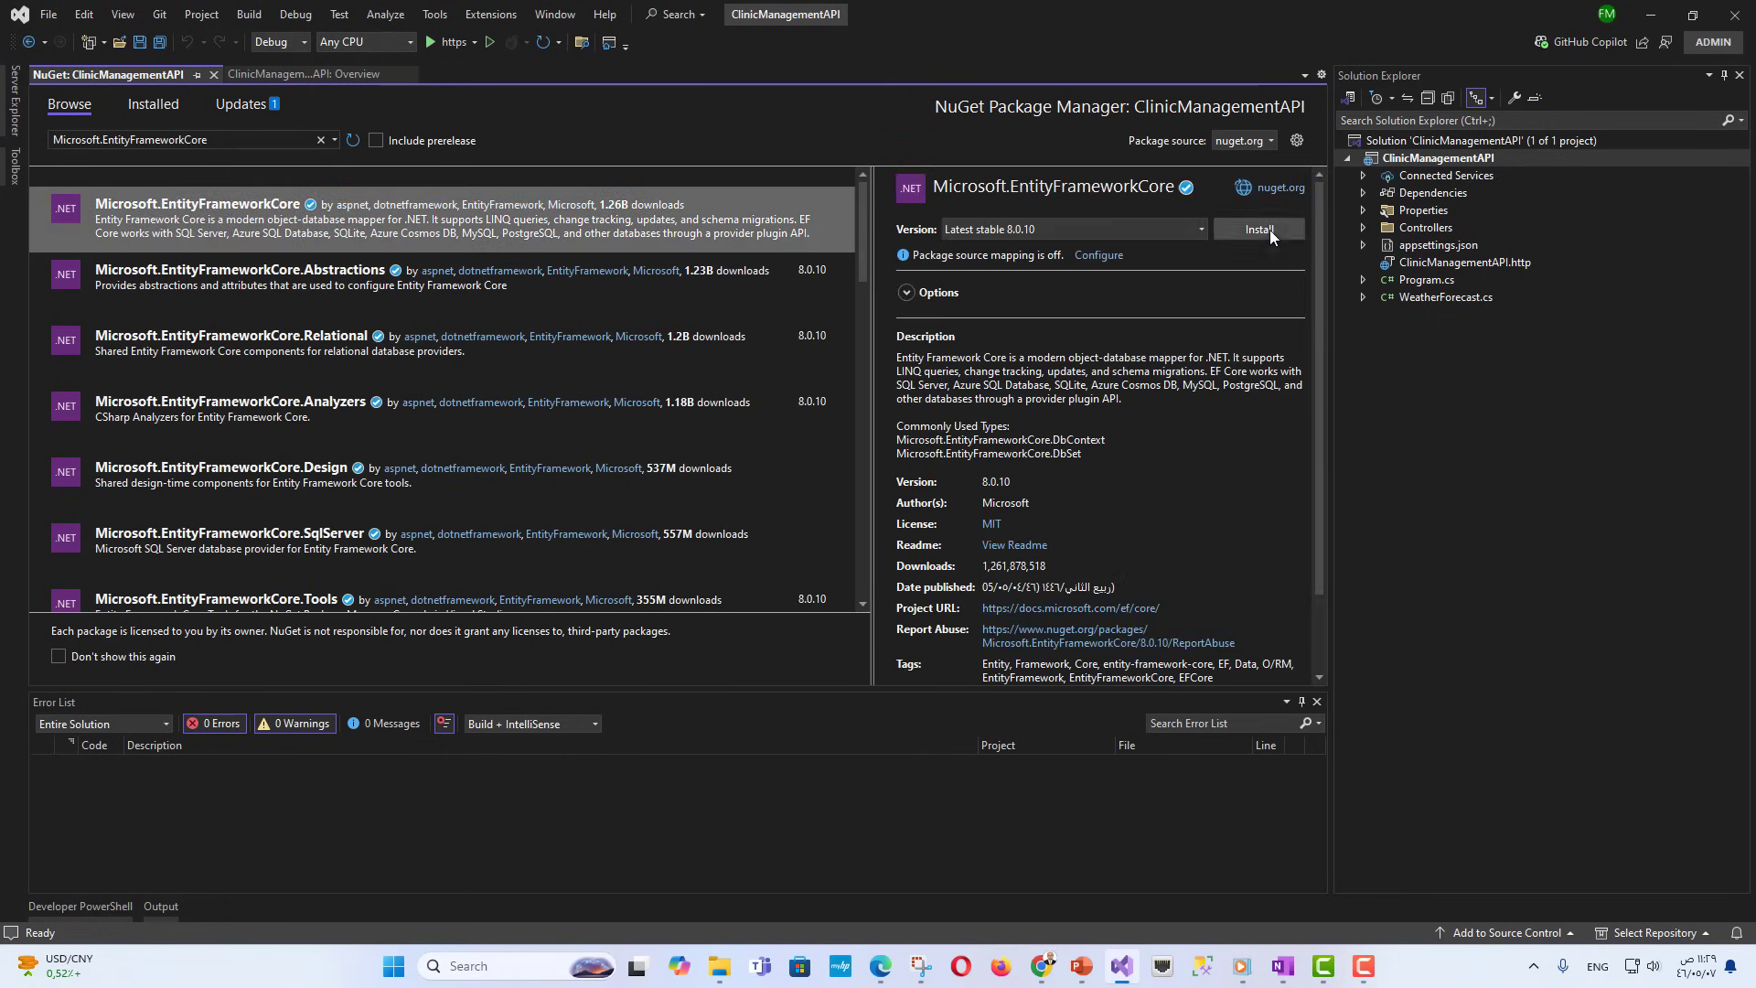
# - Install Microsoft.EntityFrameworkCore, accept its license, and look for the SQL Server provider
pyautogui.click(1257, 231)
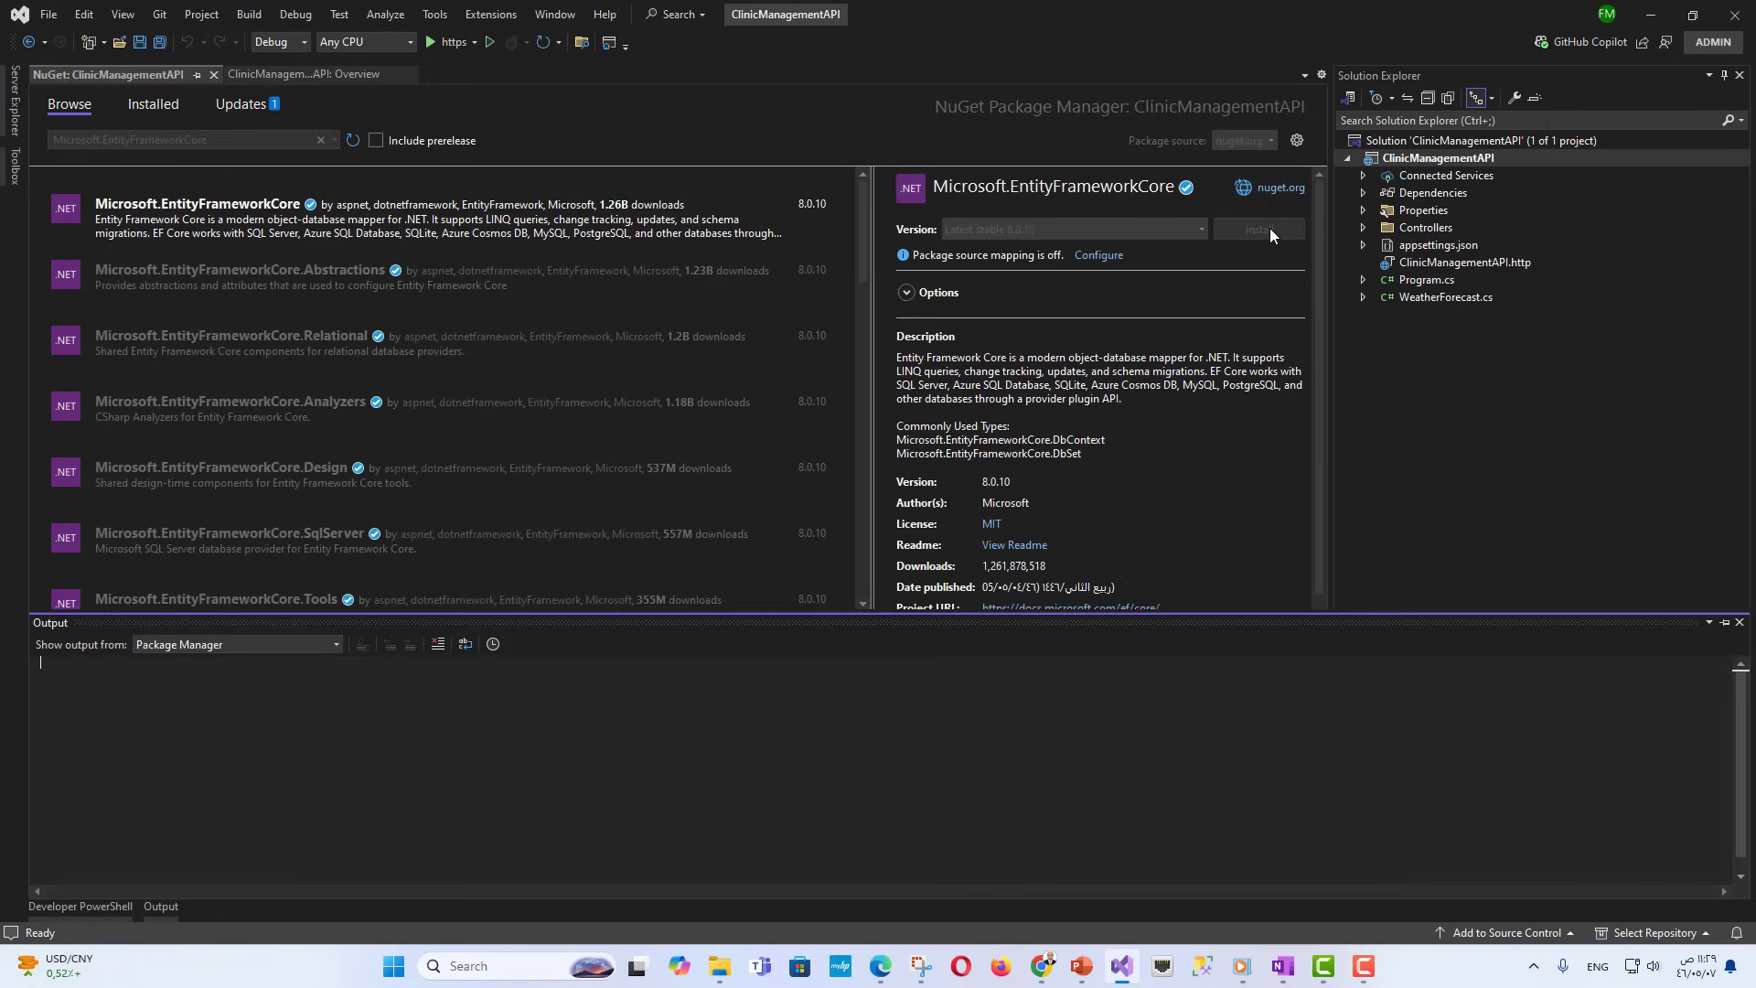
pyautogui.click(1258, 231)
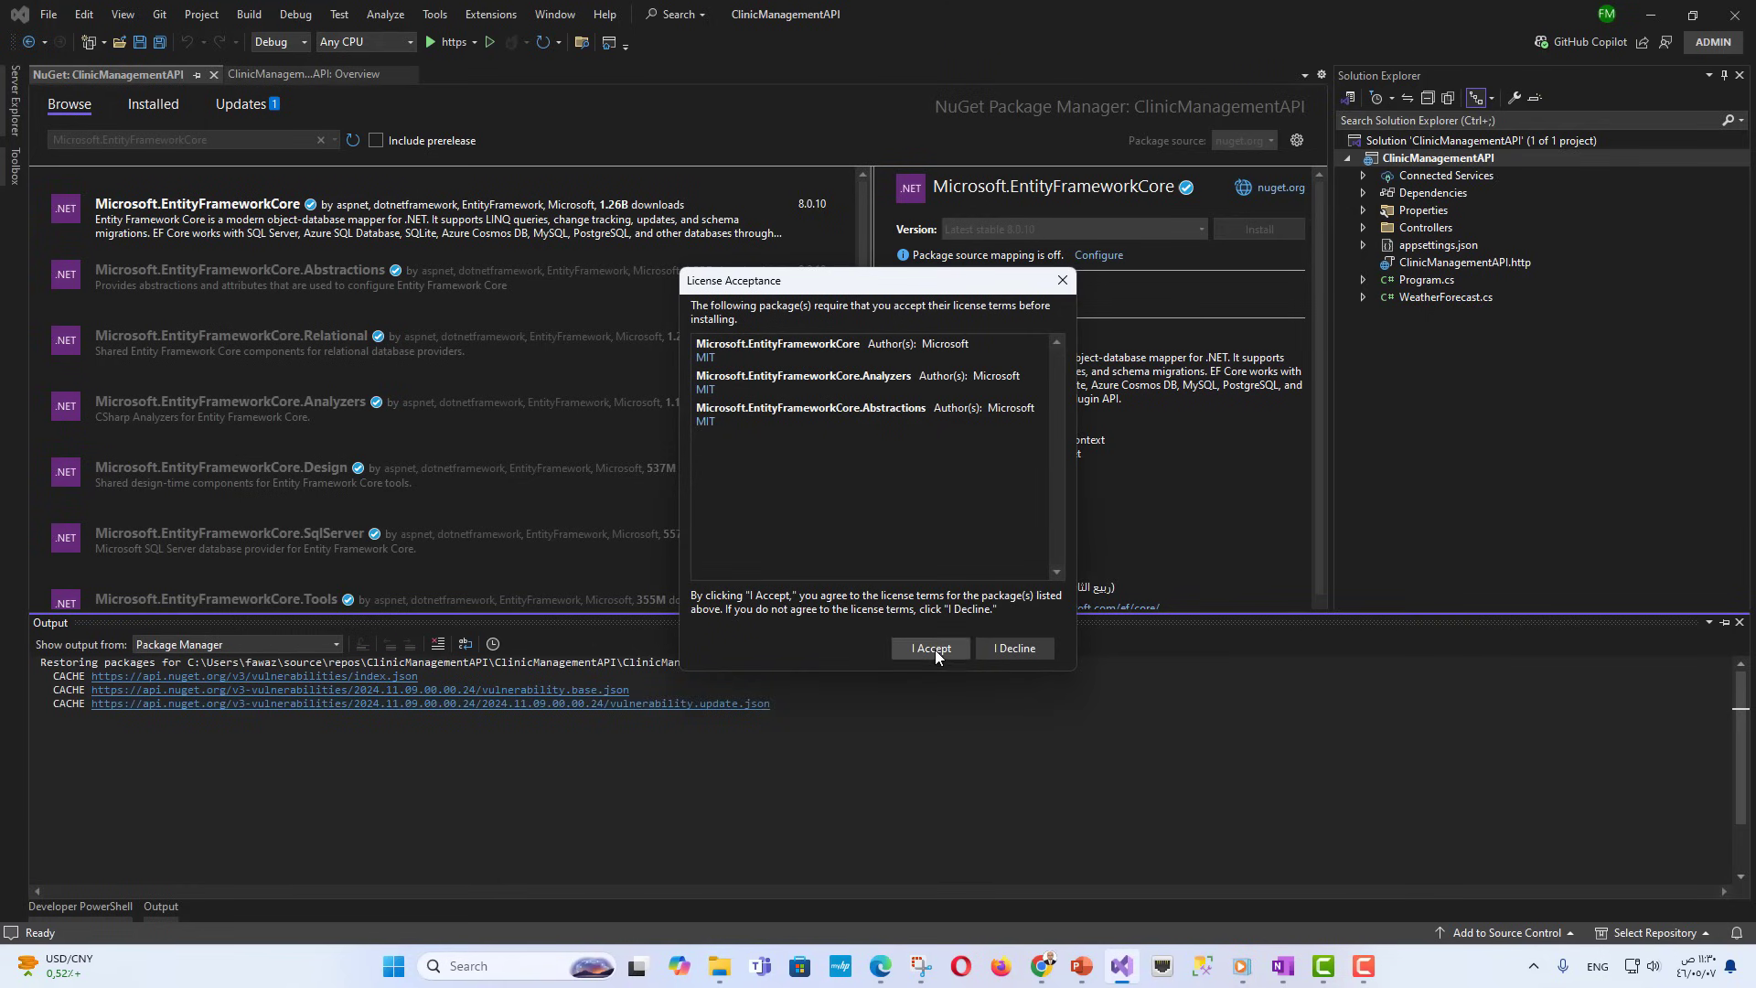
pyautogui.click(929, 648)
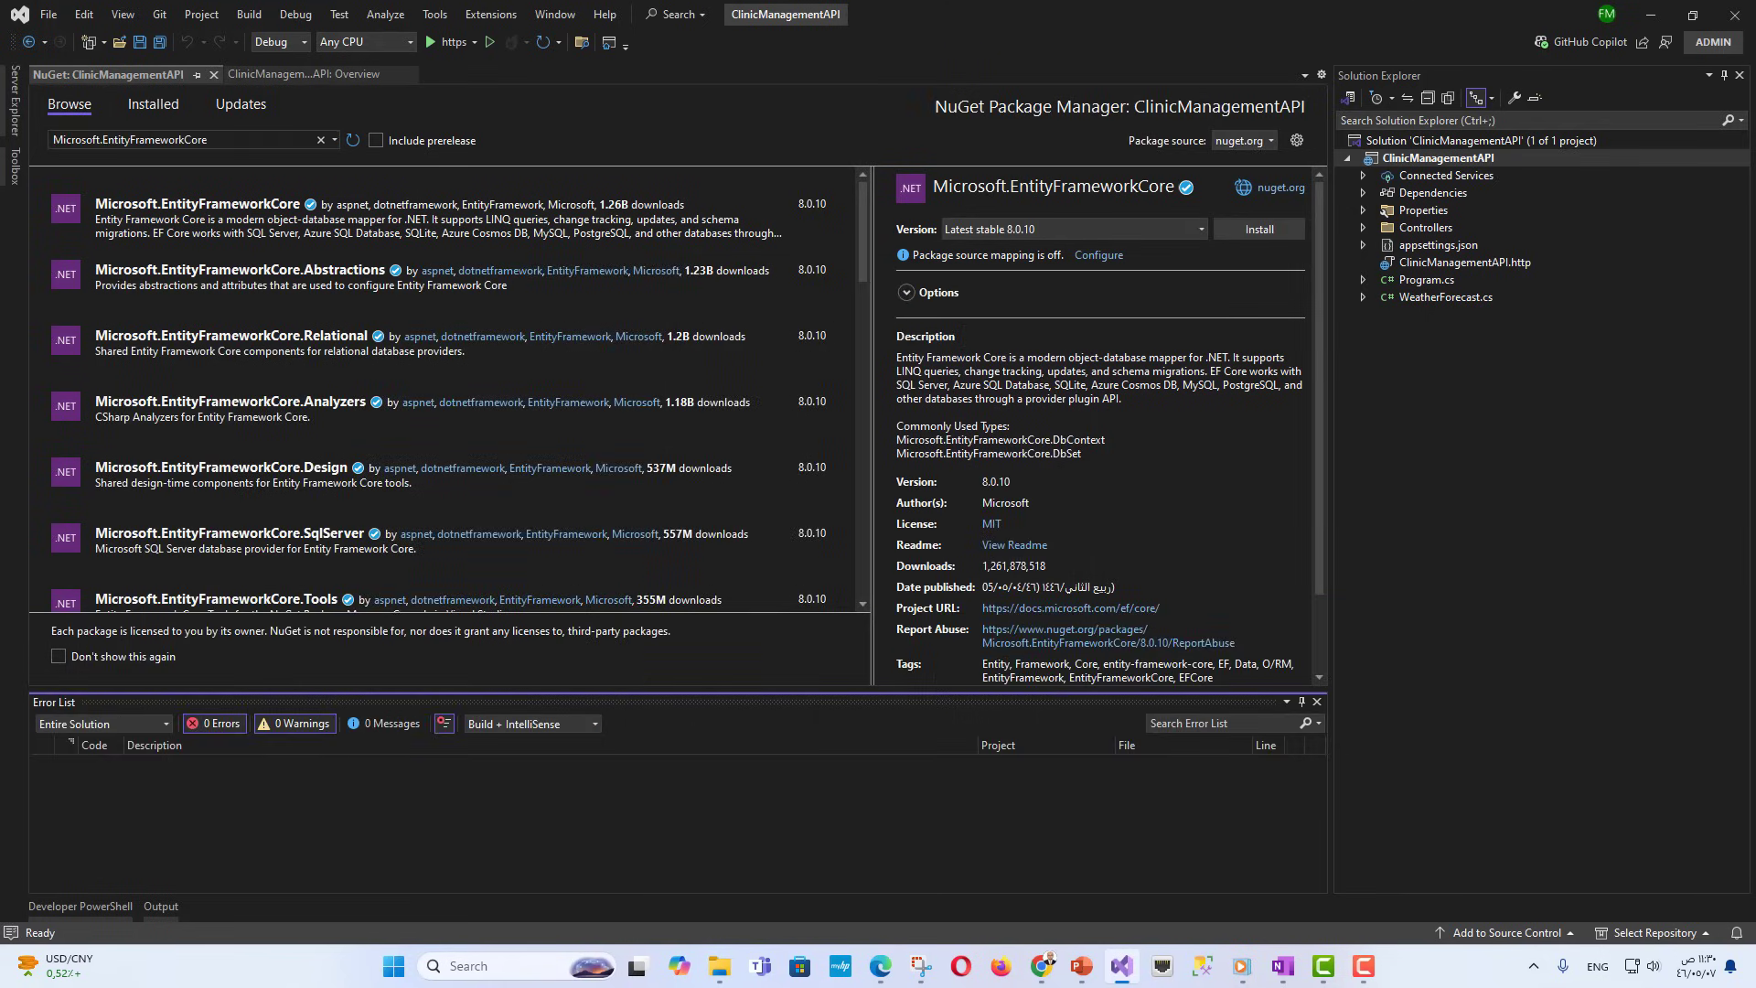
pyautogui.click(1259, 228)
pyautogui.write('.SqlServer')
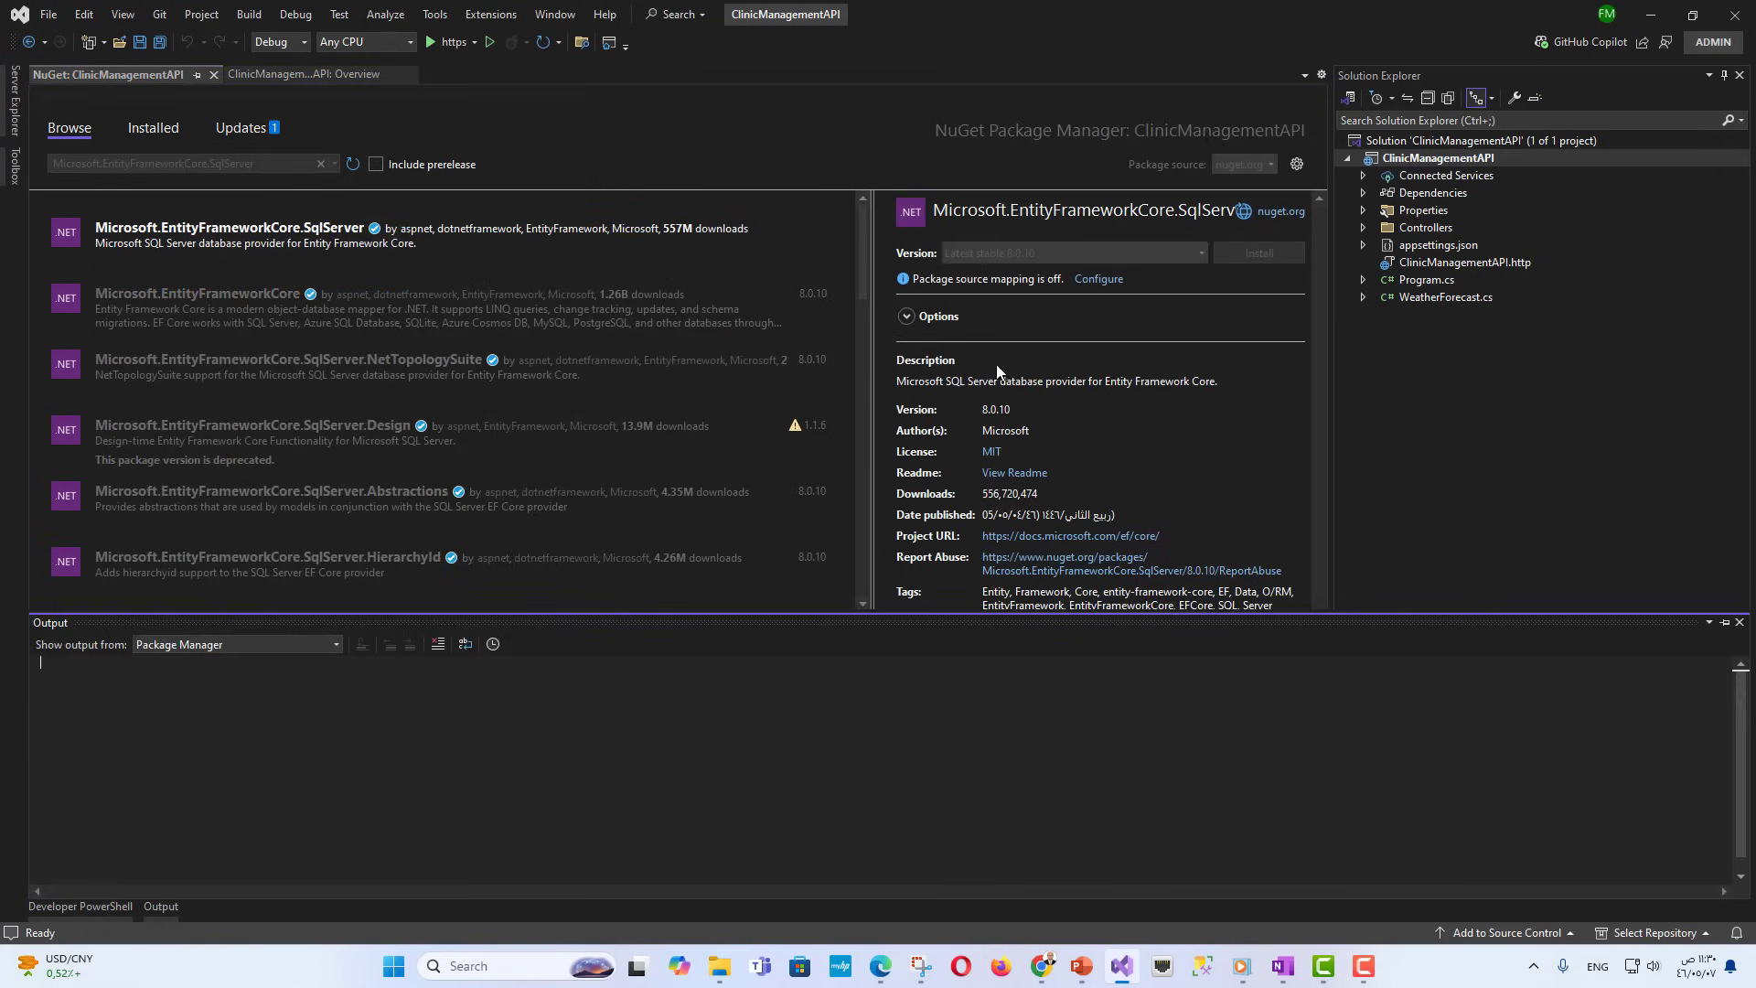
# - Finish installing Microsoft.EntityFrameworkCore.SqlServer and install Swashbuckle.AspNetCore
pyautogui.click(1259, 252)
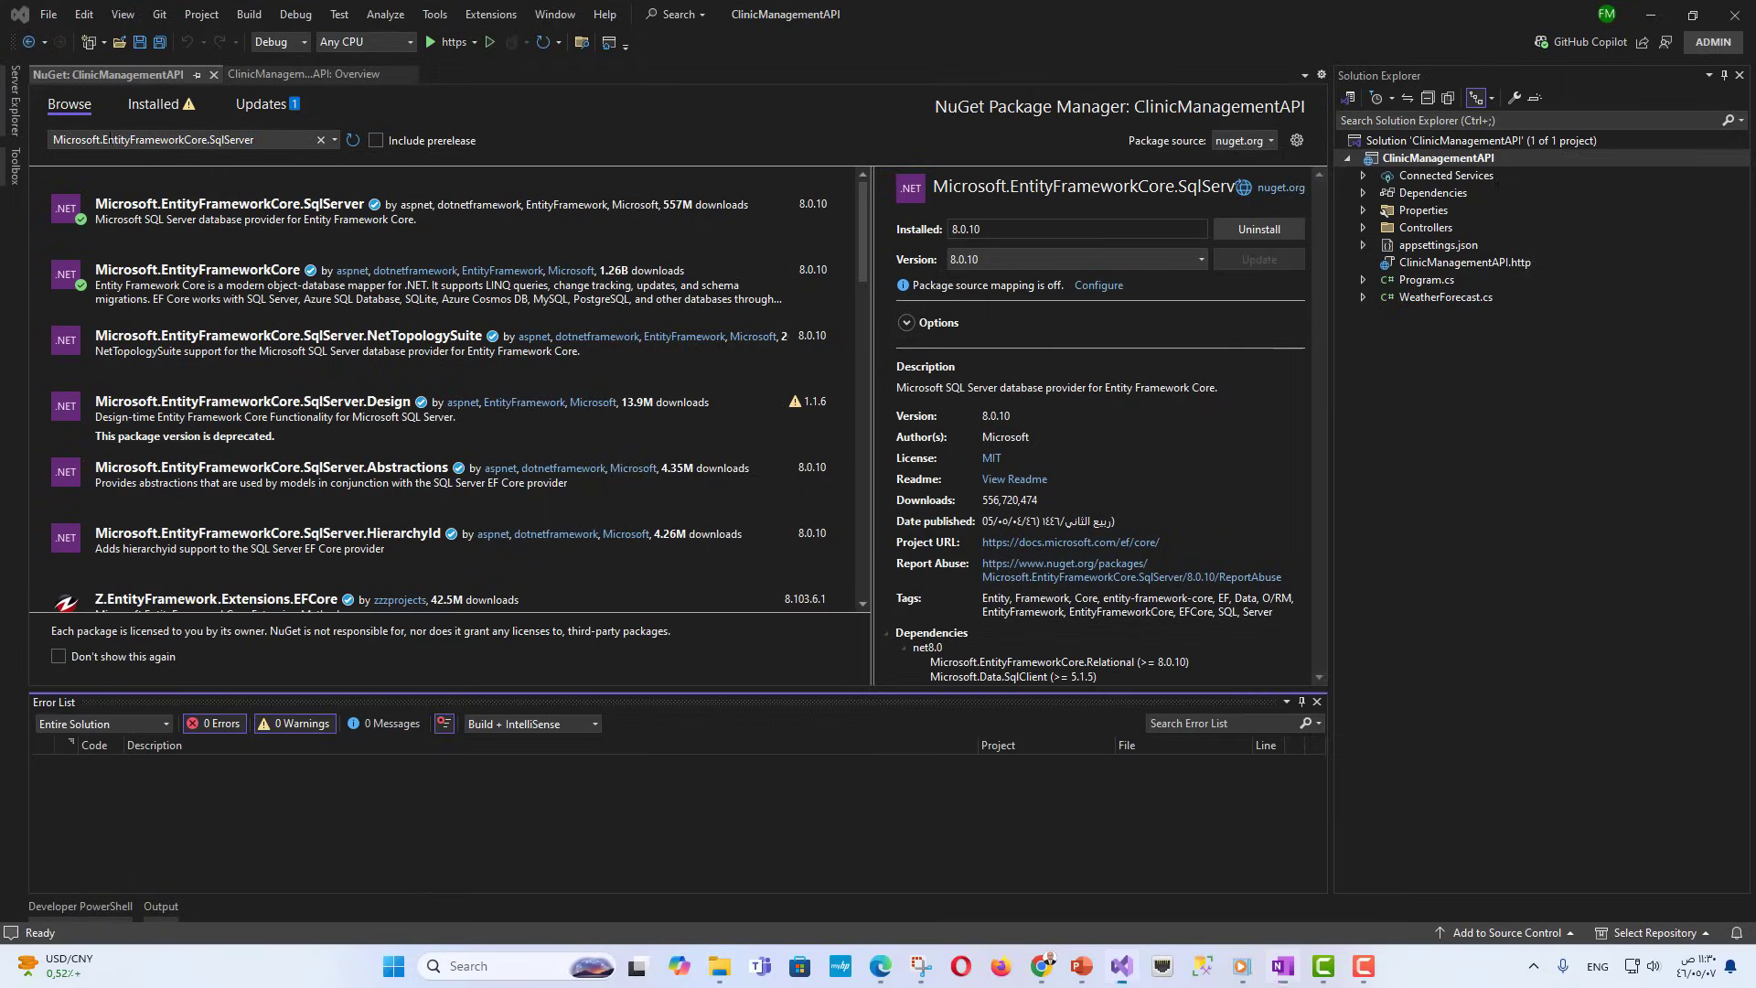
pyautogui.write('Swashbuckle.AspNetCore')
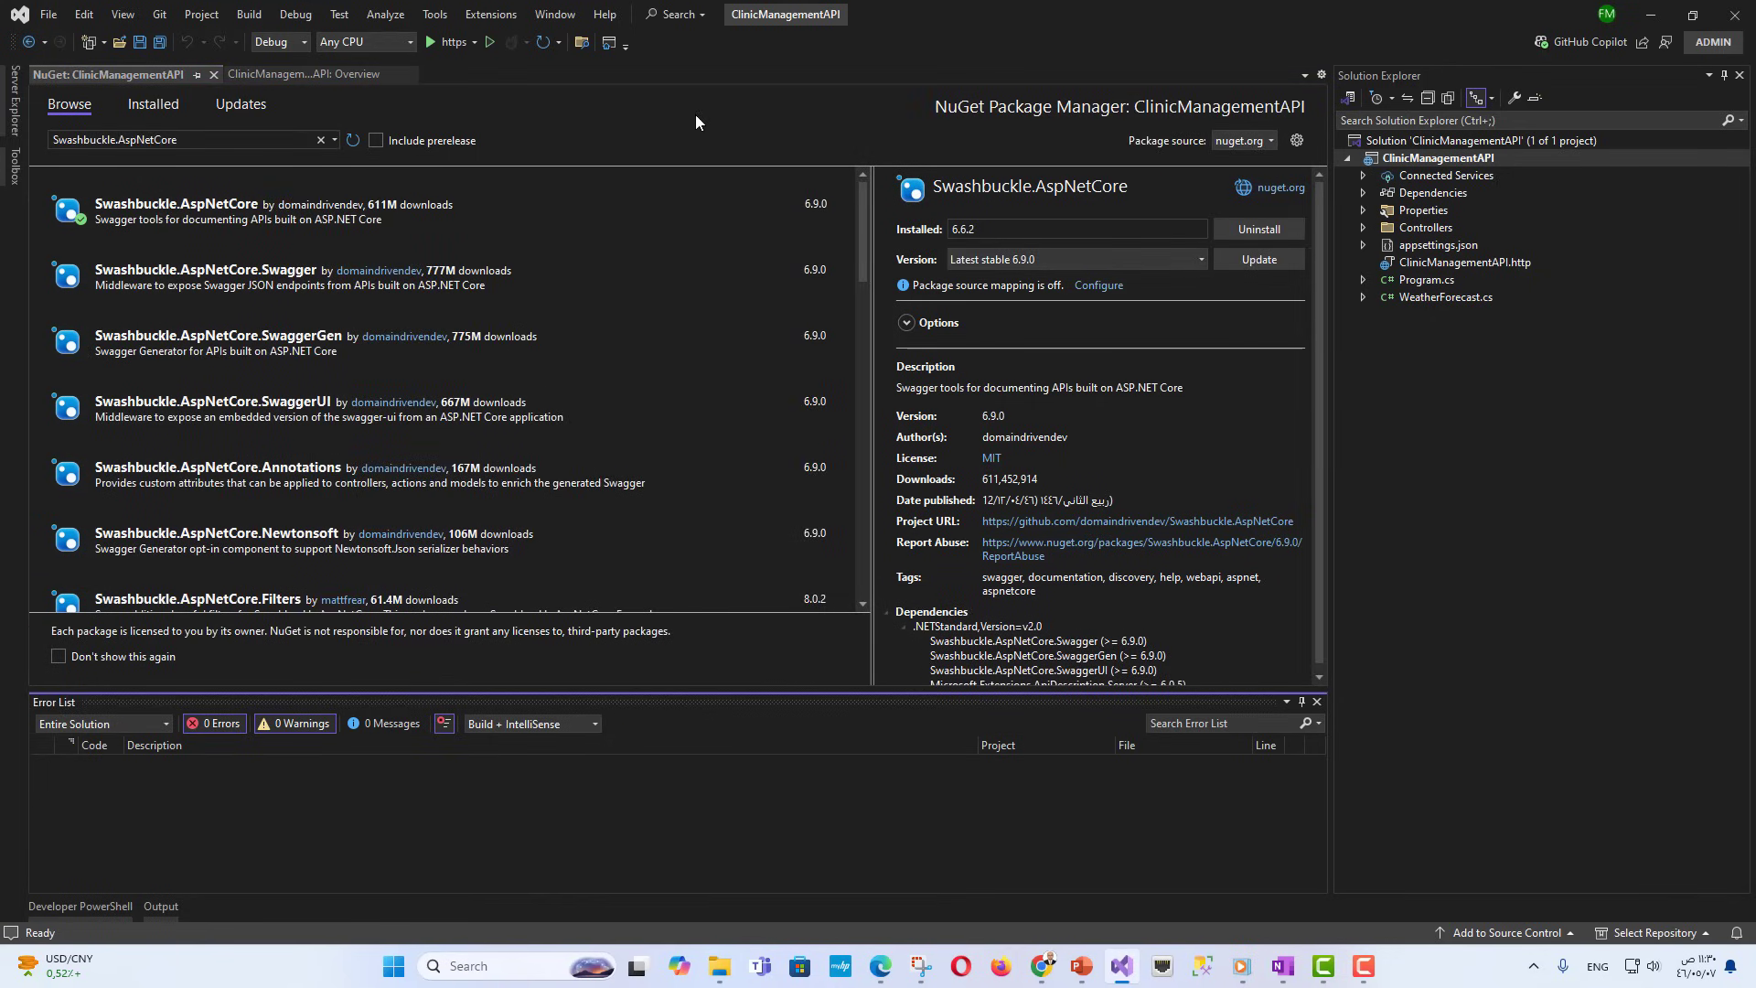
pyautogui.click(212, 75)
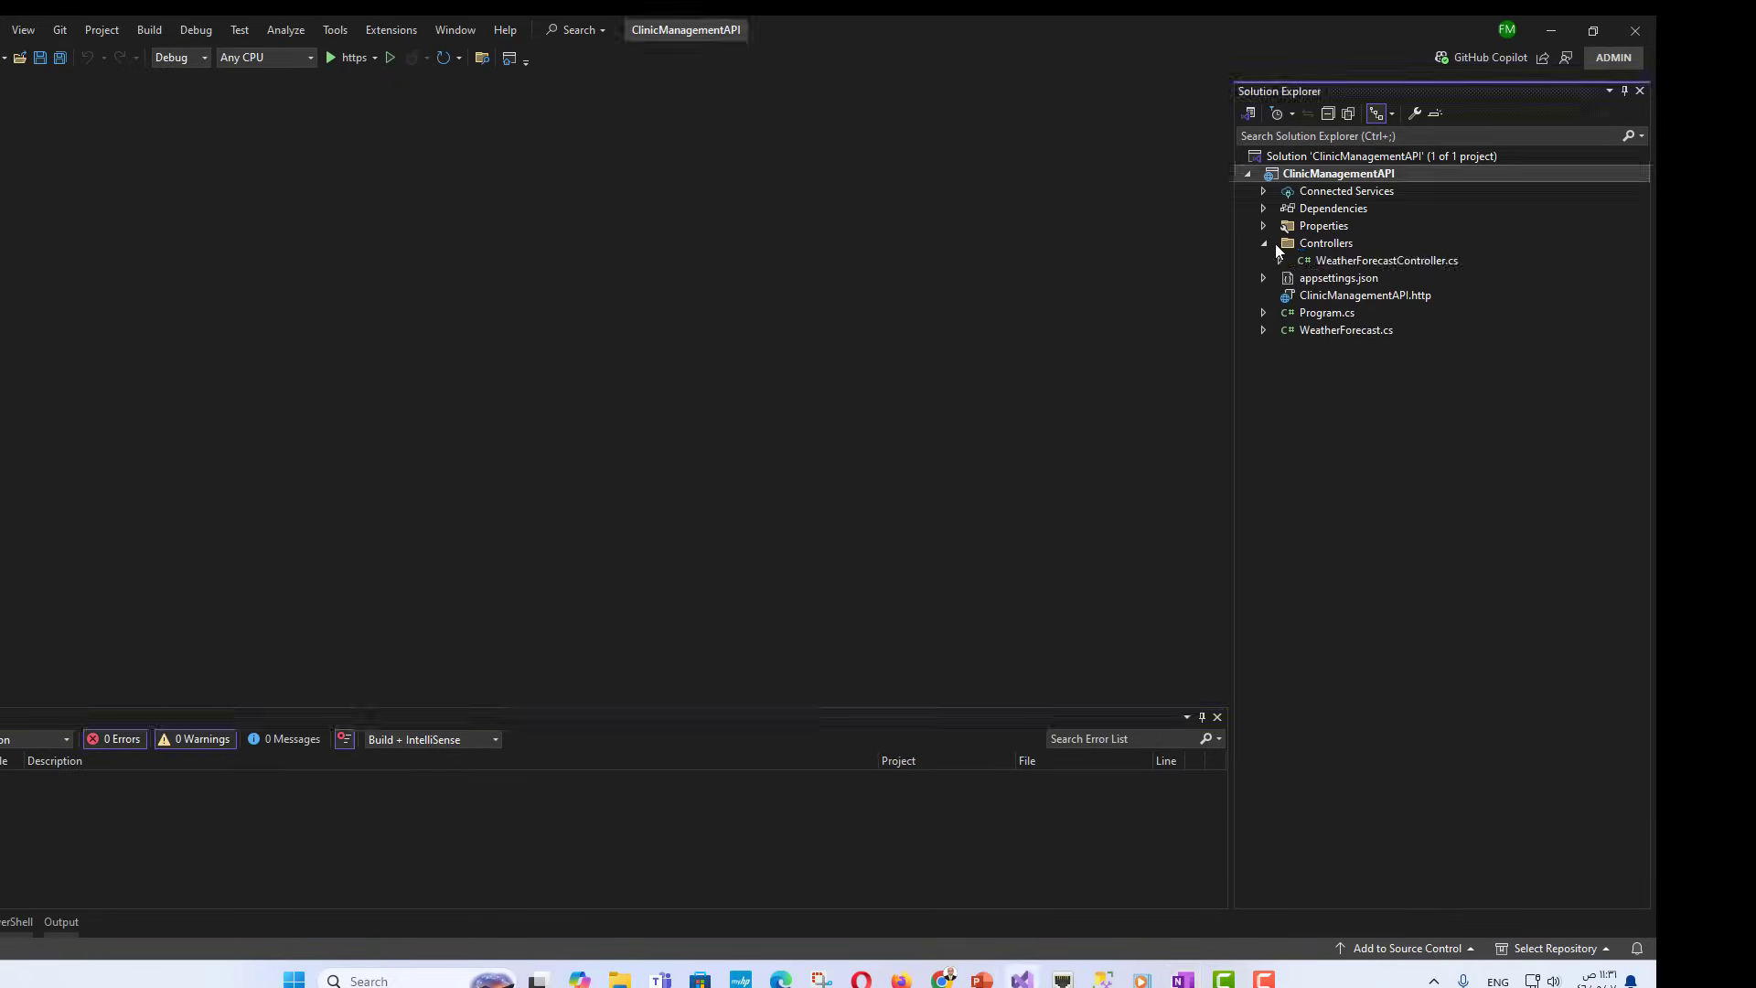
# - Add an empty API controller named PatientController.cs to the Controllers folder
pyautogui.rightClick(1327, 243)
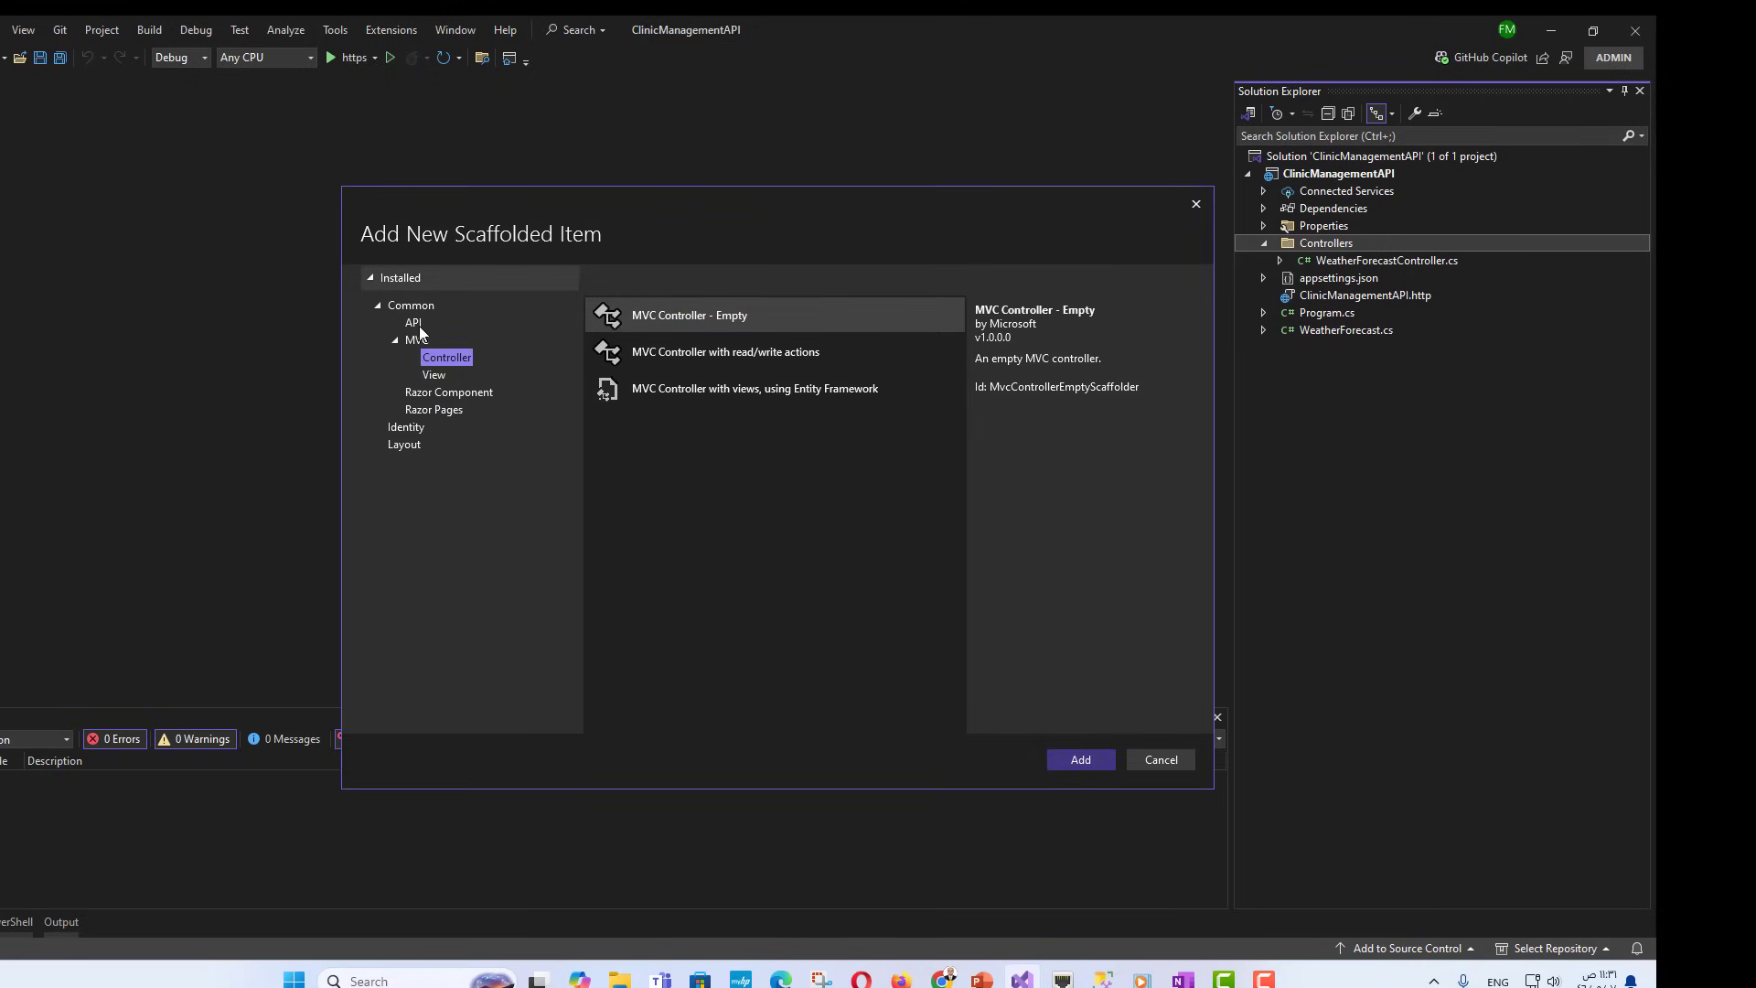
pyautogui.click(412, 322)
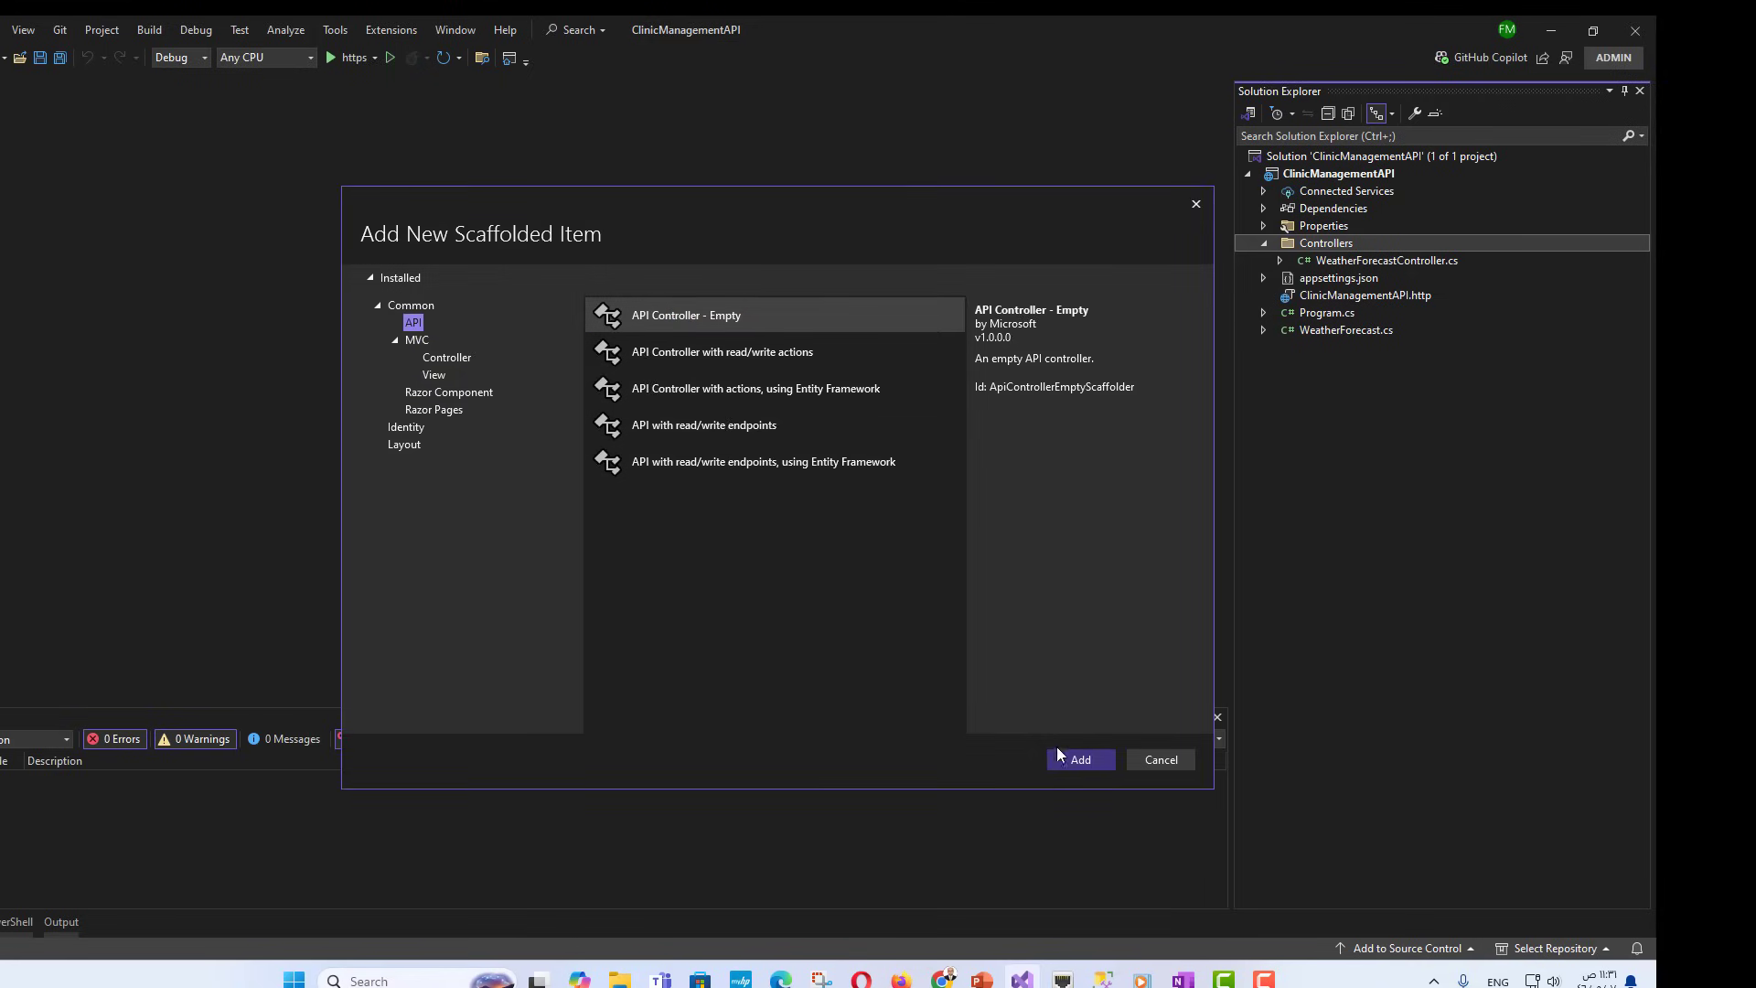
pyautogui.click(1079, 759)
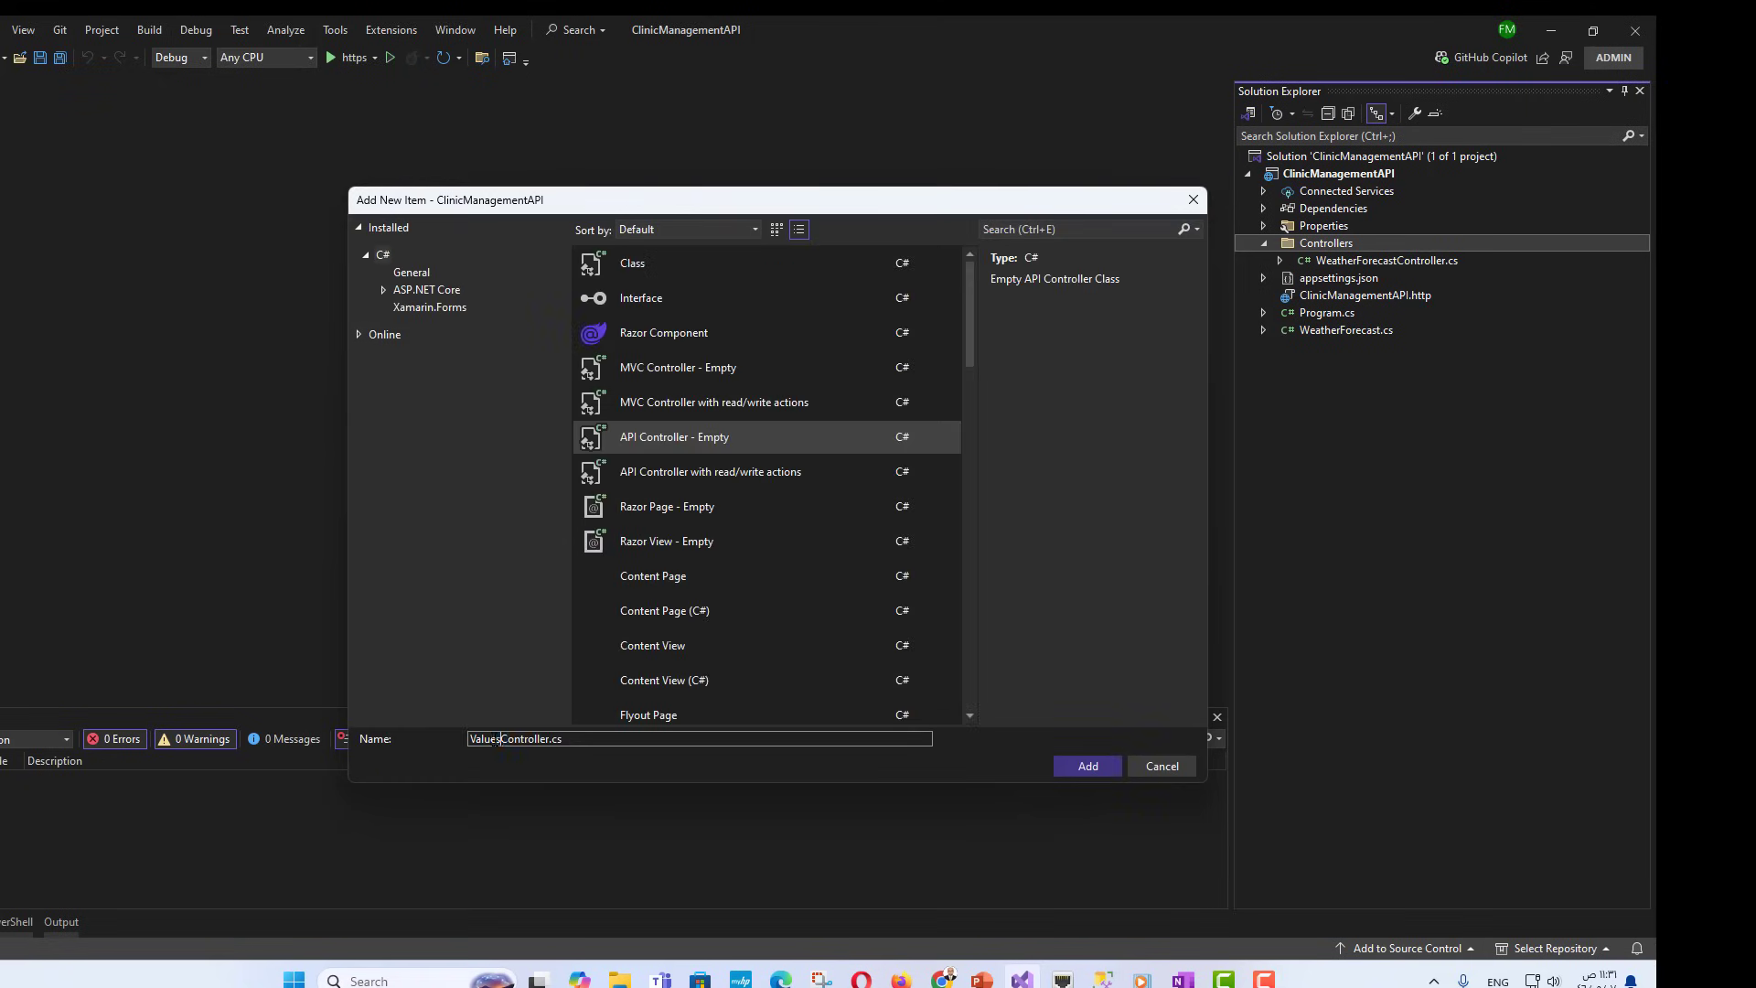
pyautogui.write('PatientController.cs')
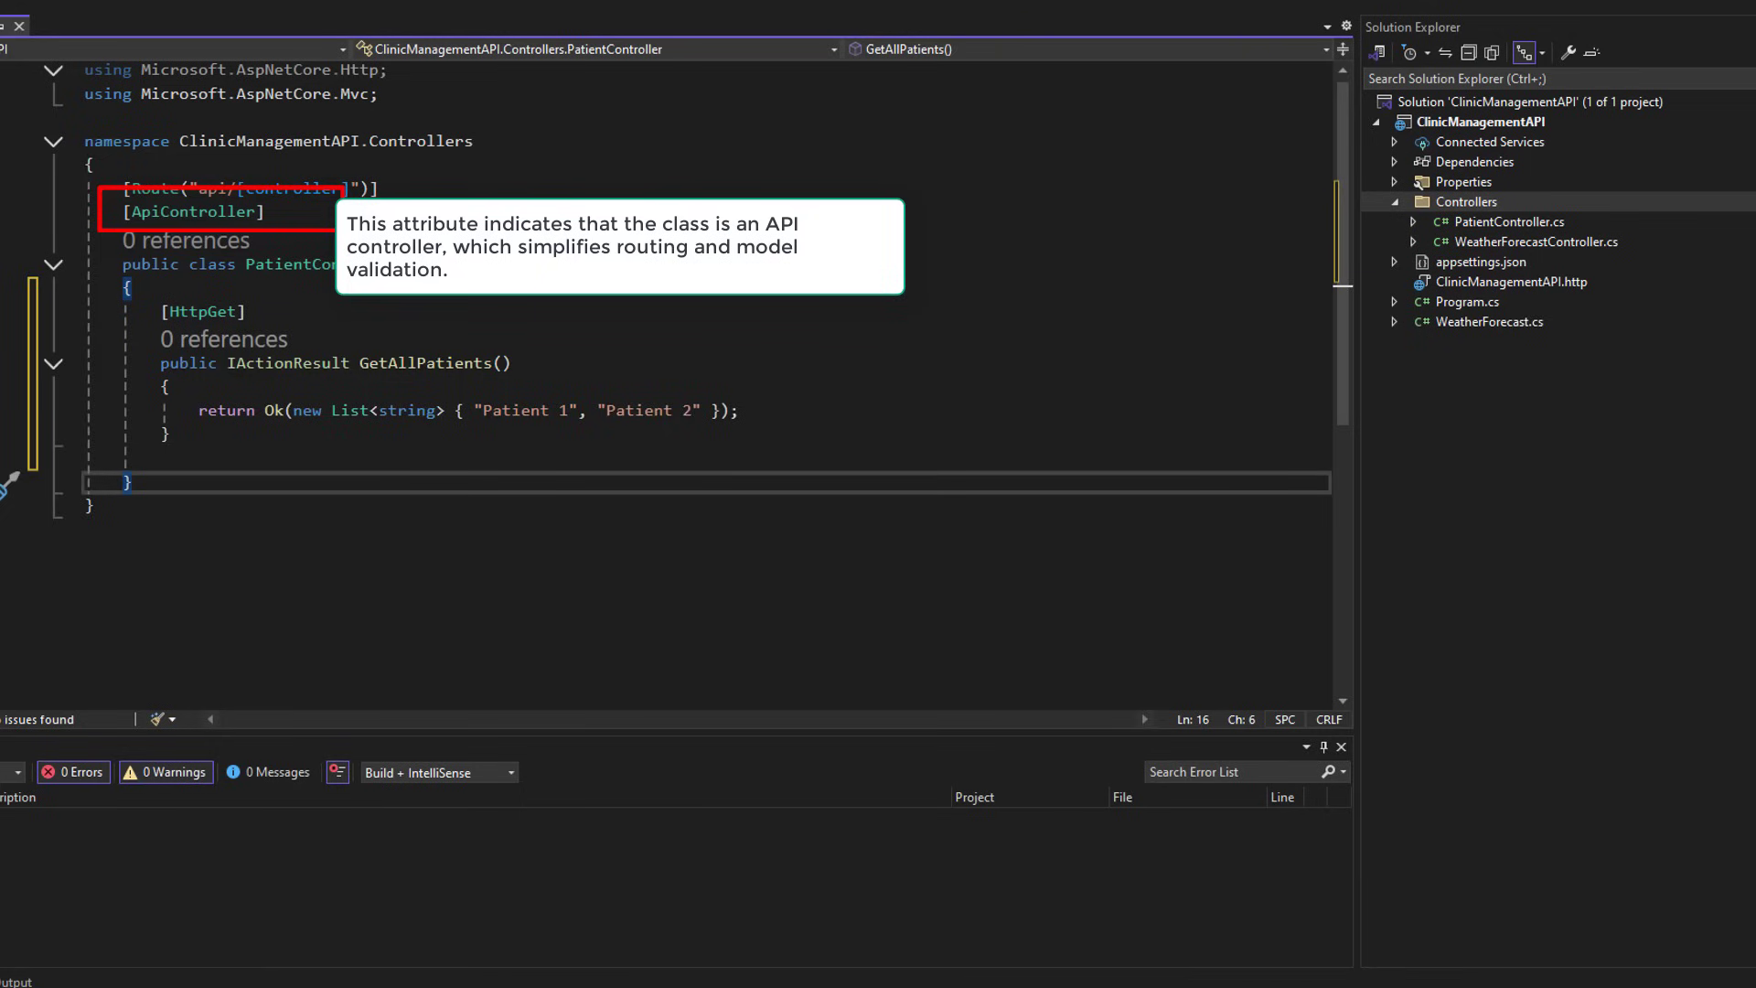
pyautogui.moveTo(152, 189)
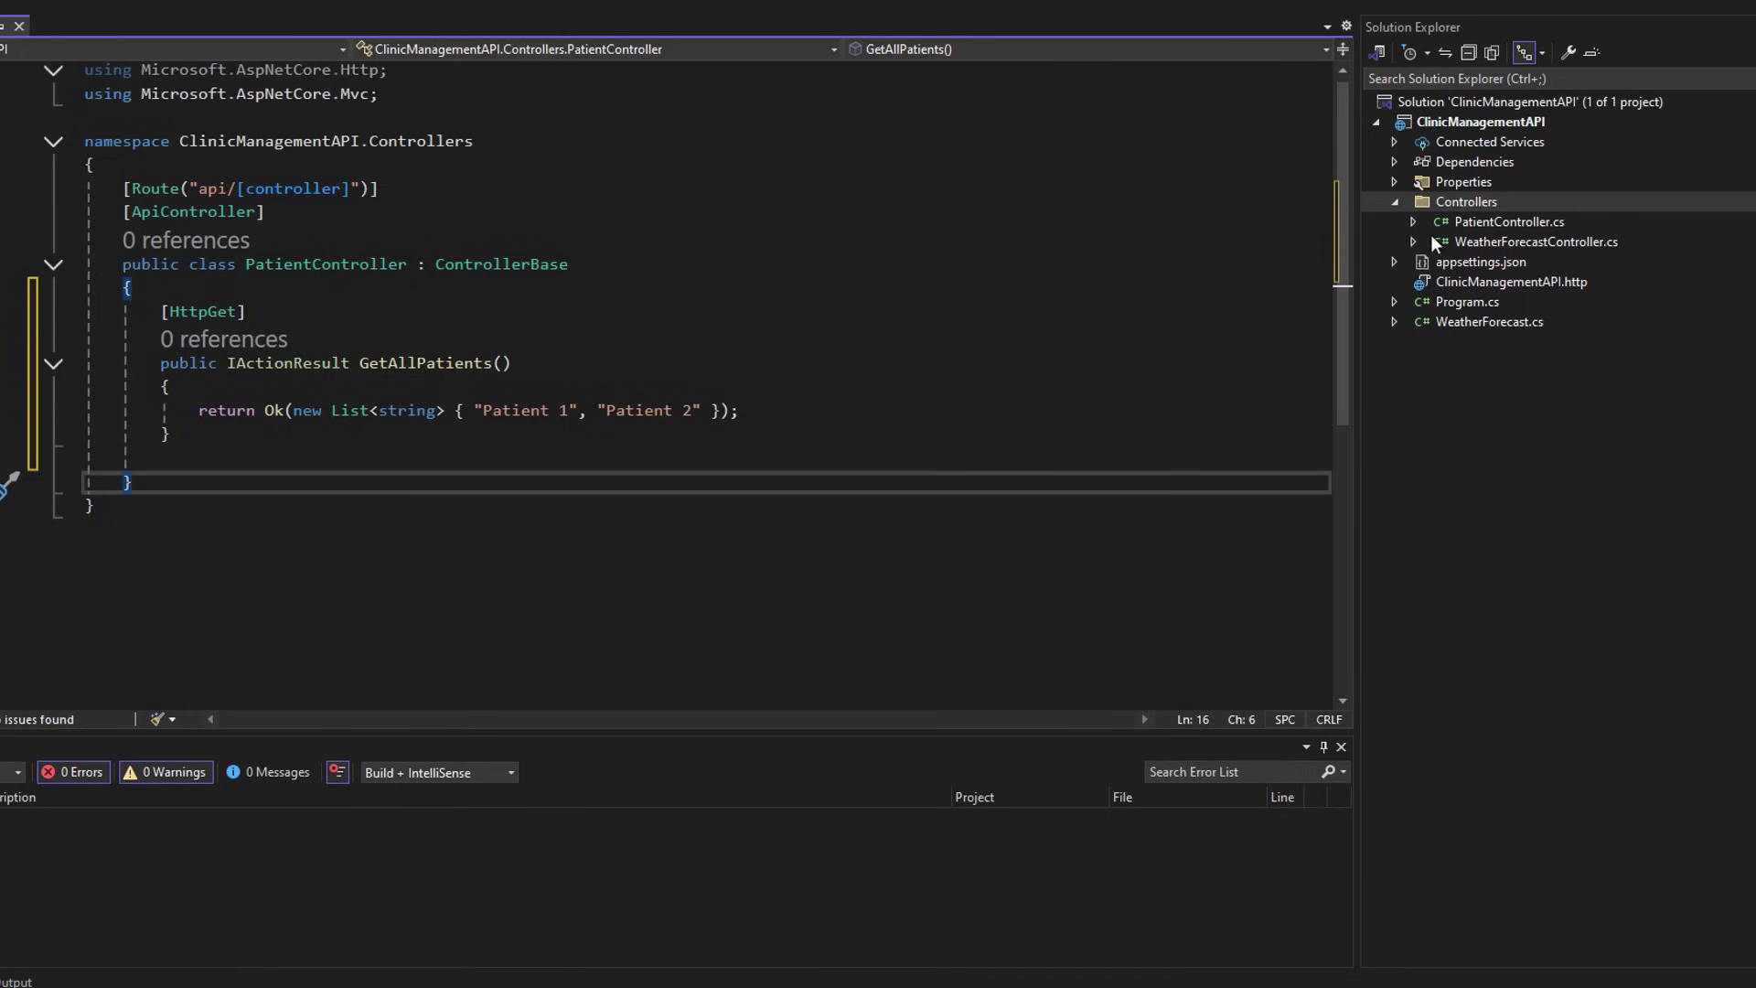
# - Add a new folder named Models to the ClinicManagementAPI project
pyautogui.click(1394, 201)
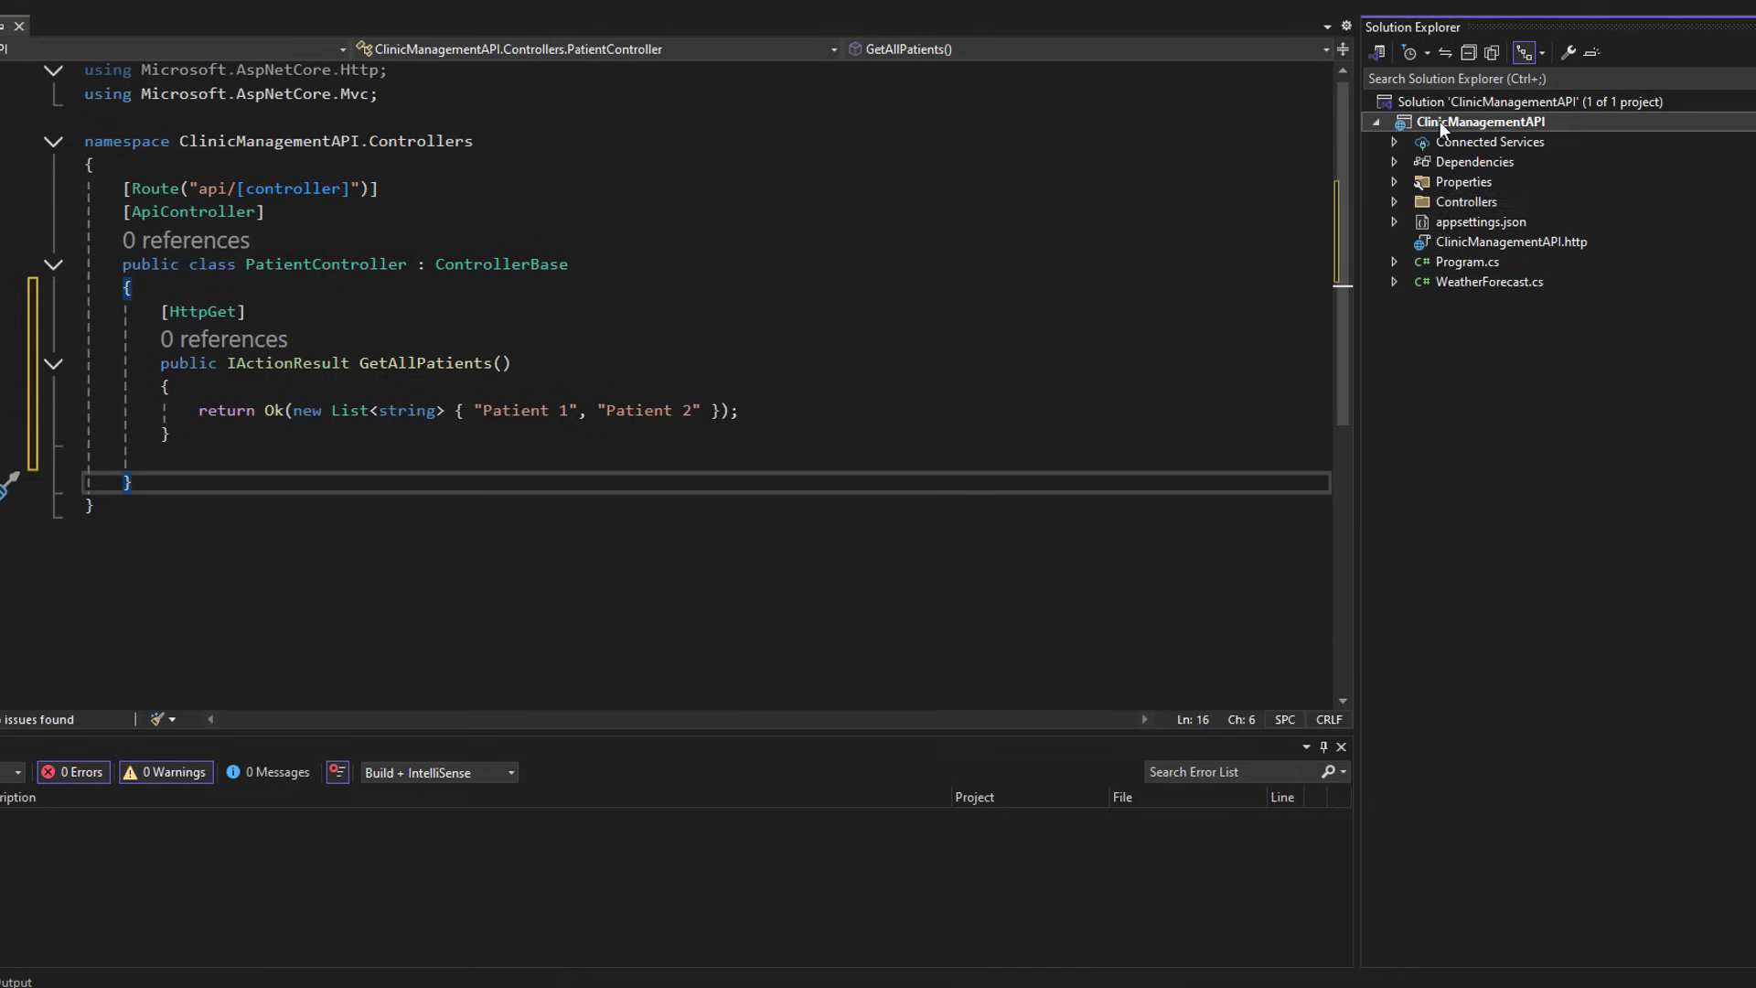
pyautogui.rightClick(1482, 121)
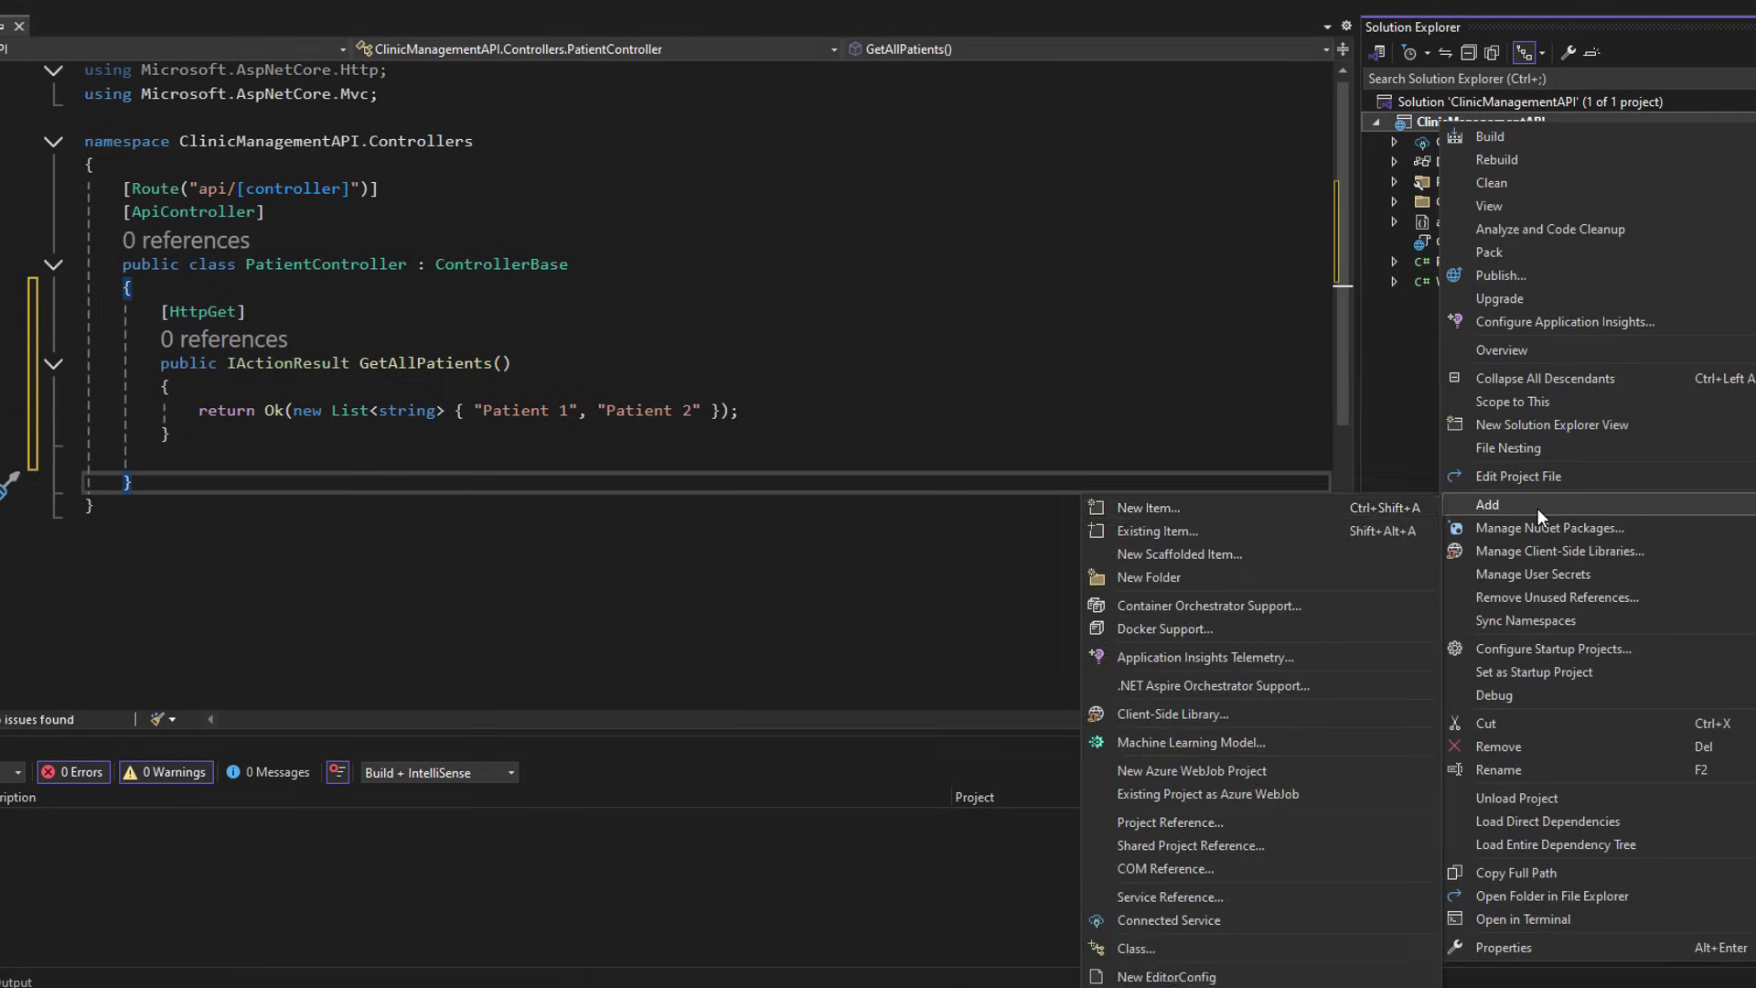
pyautogui.click(1149, 576)
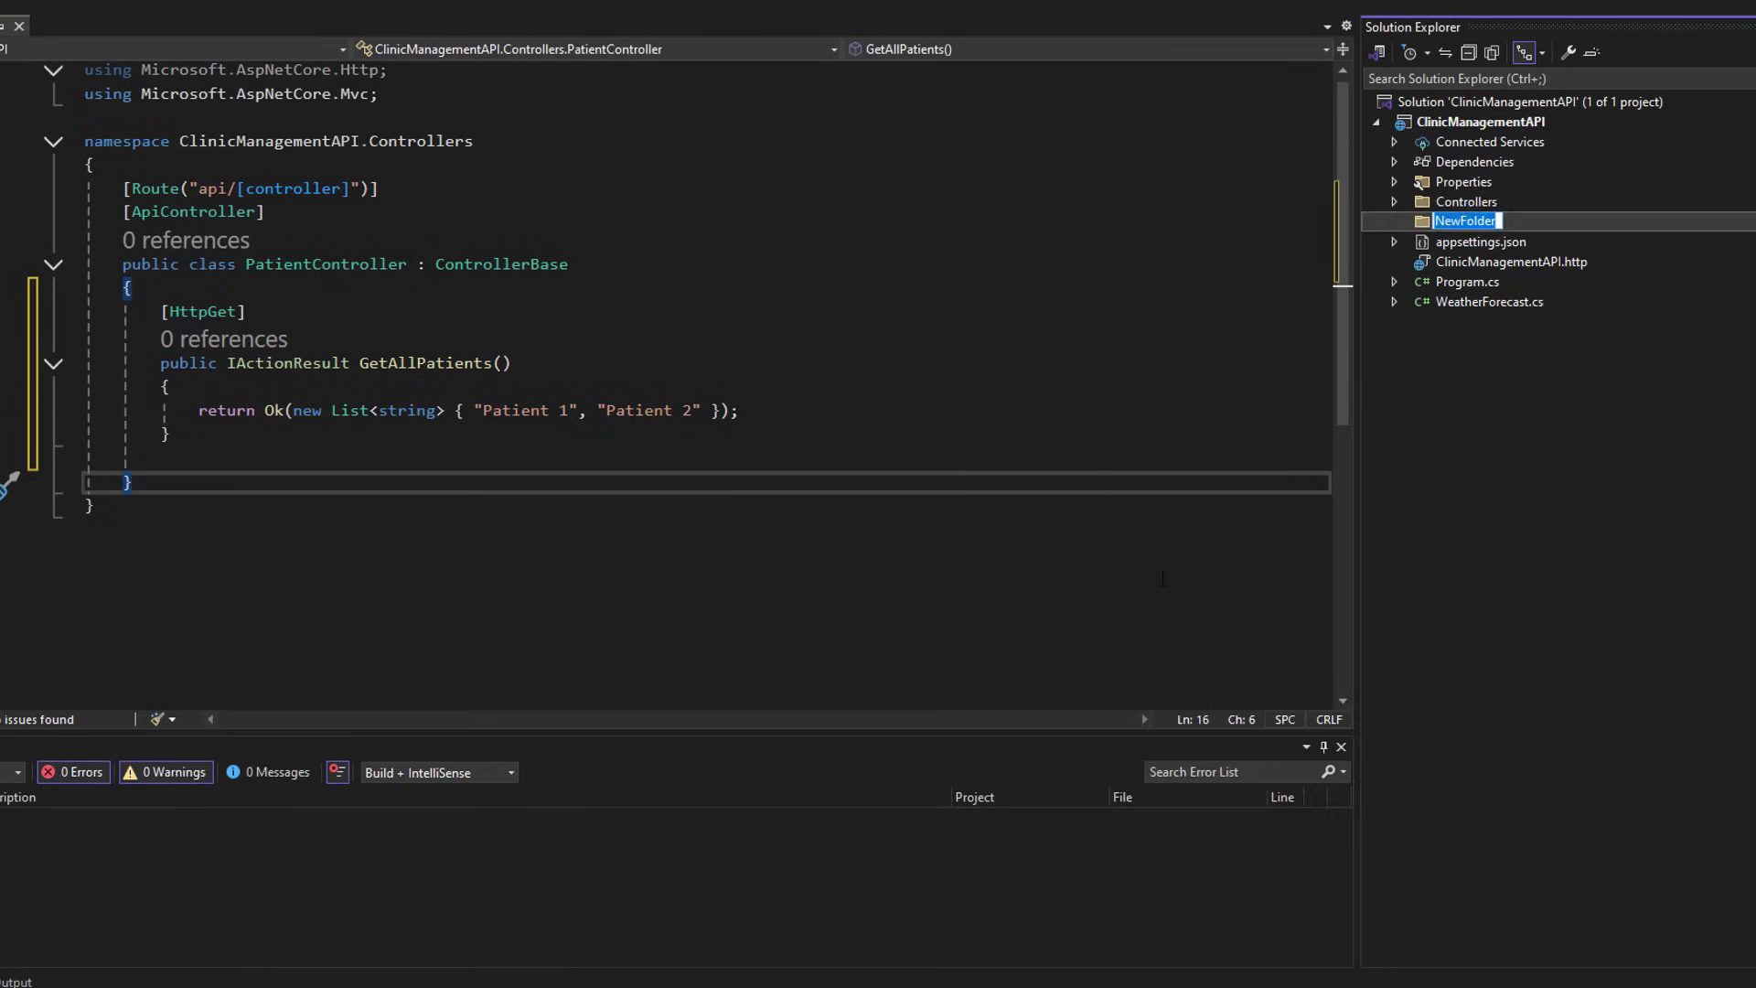
pyautogui.write('Models')
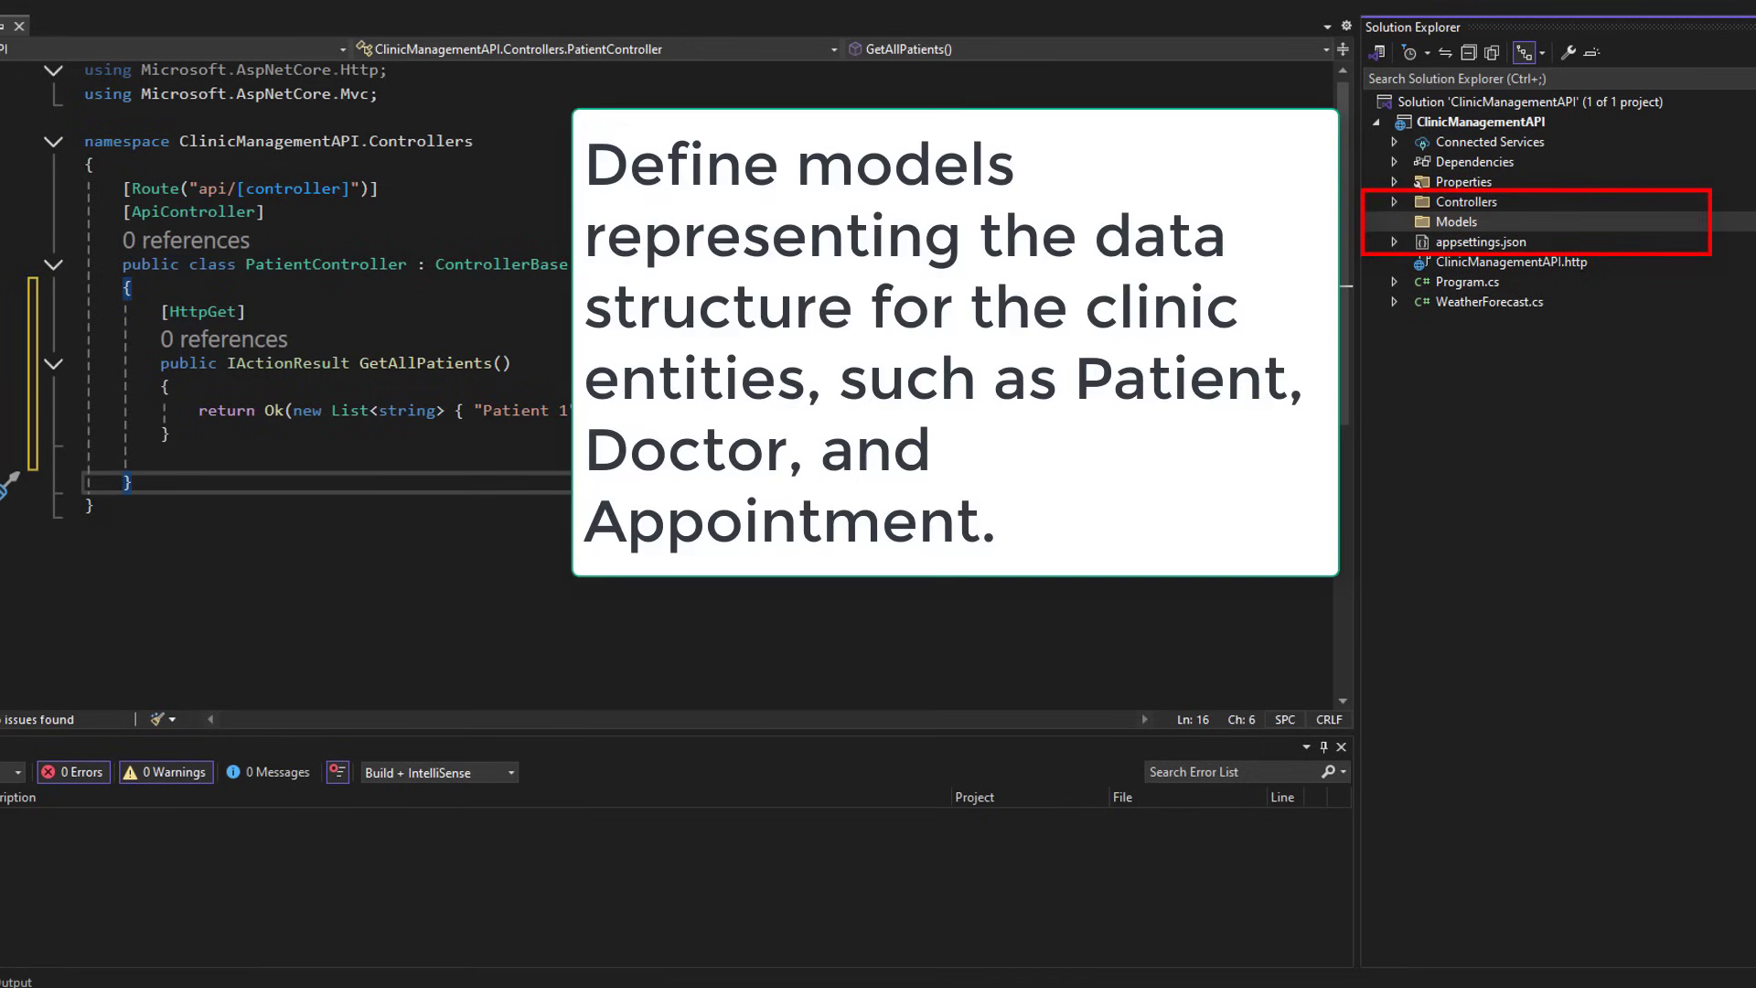
pyautogui.moveTo(1718, 384)
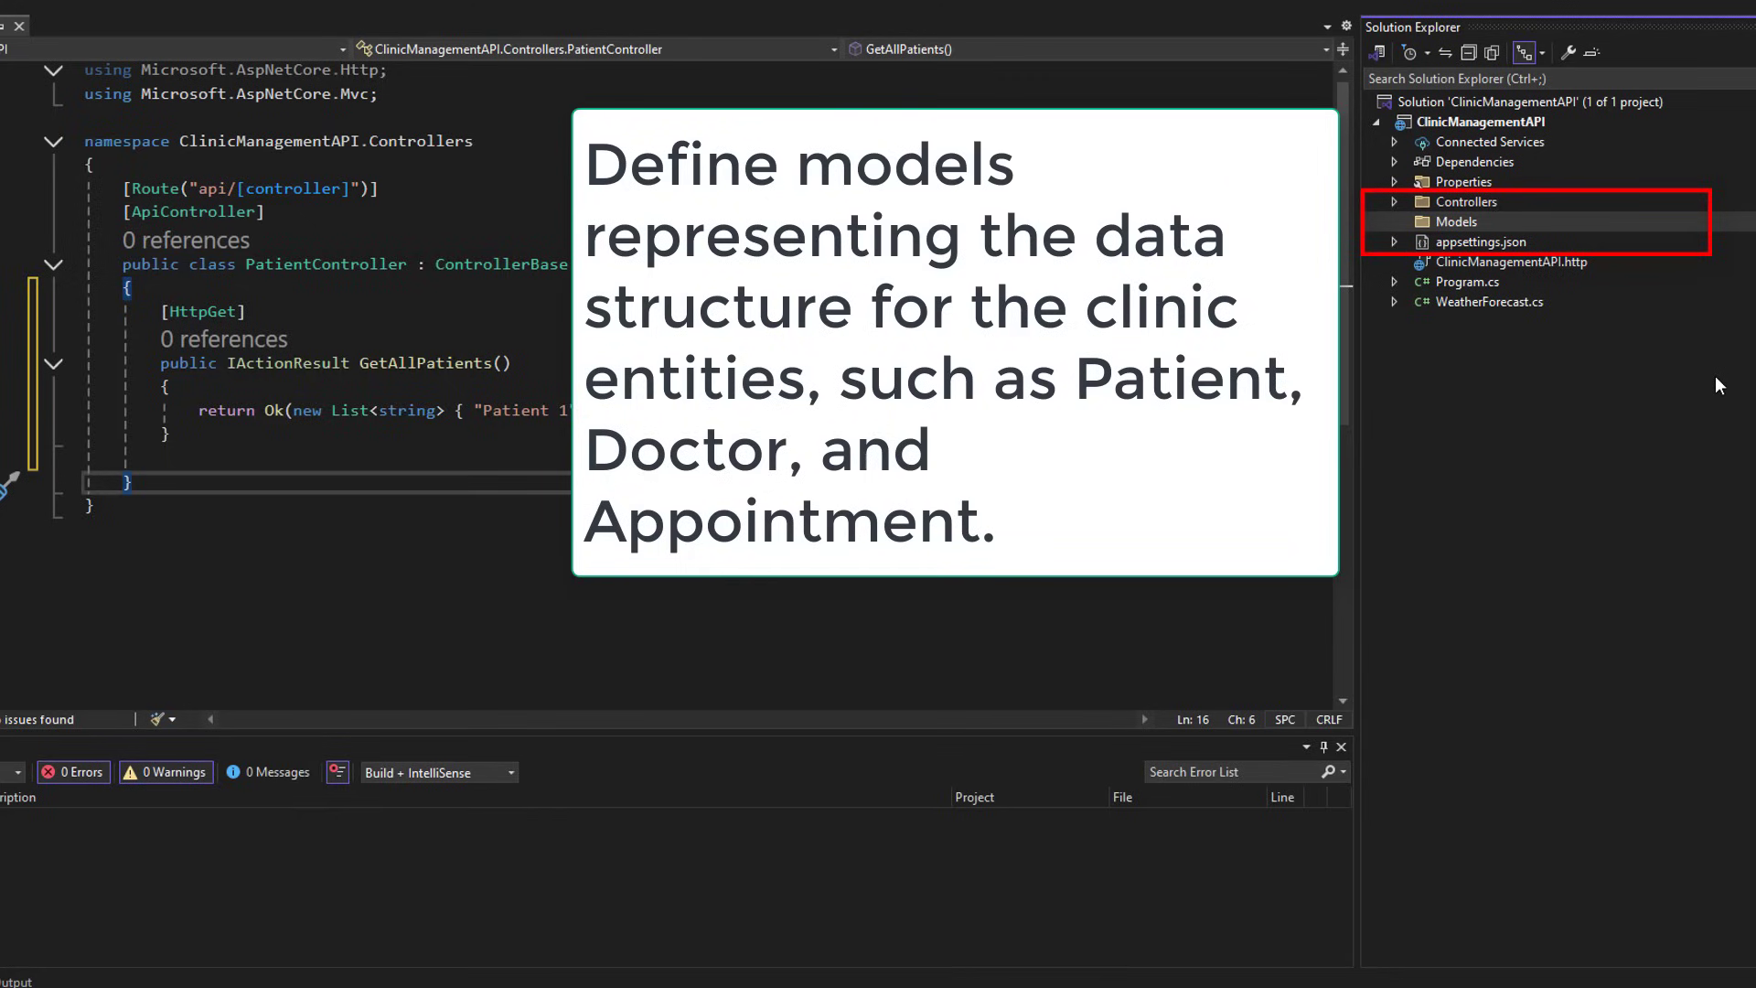
pyautogui.moveTo(1659, 341)
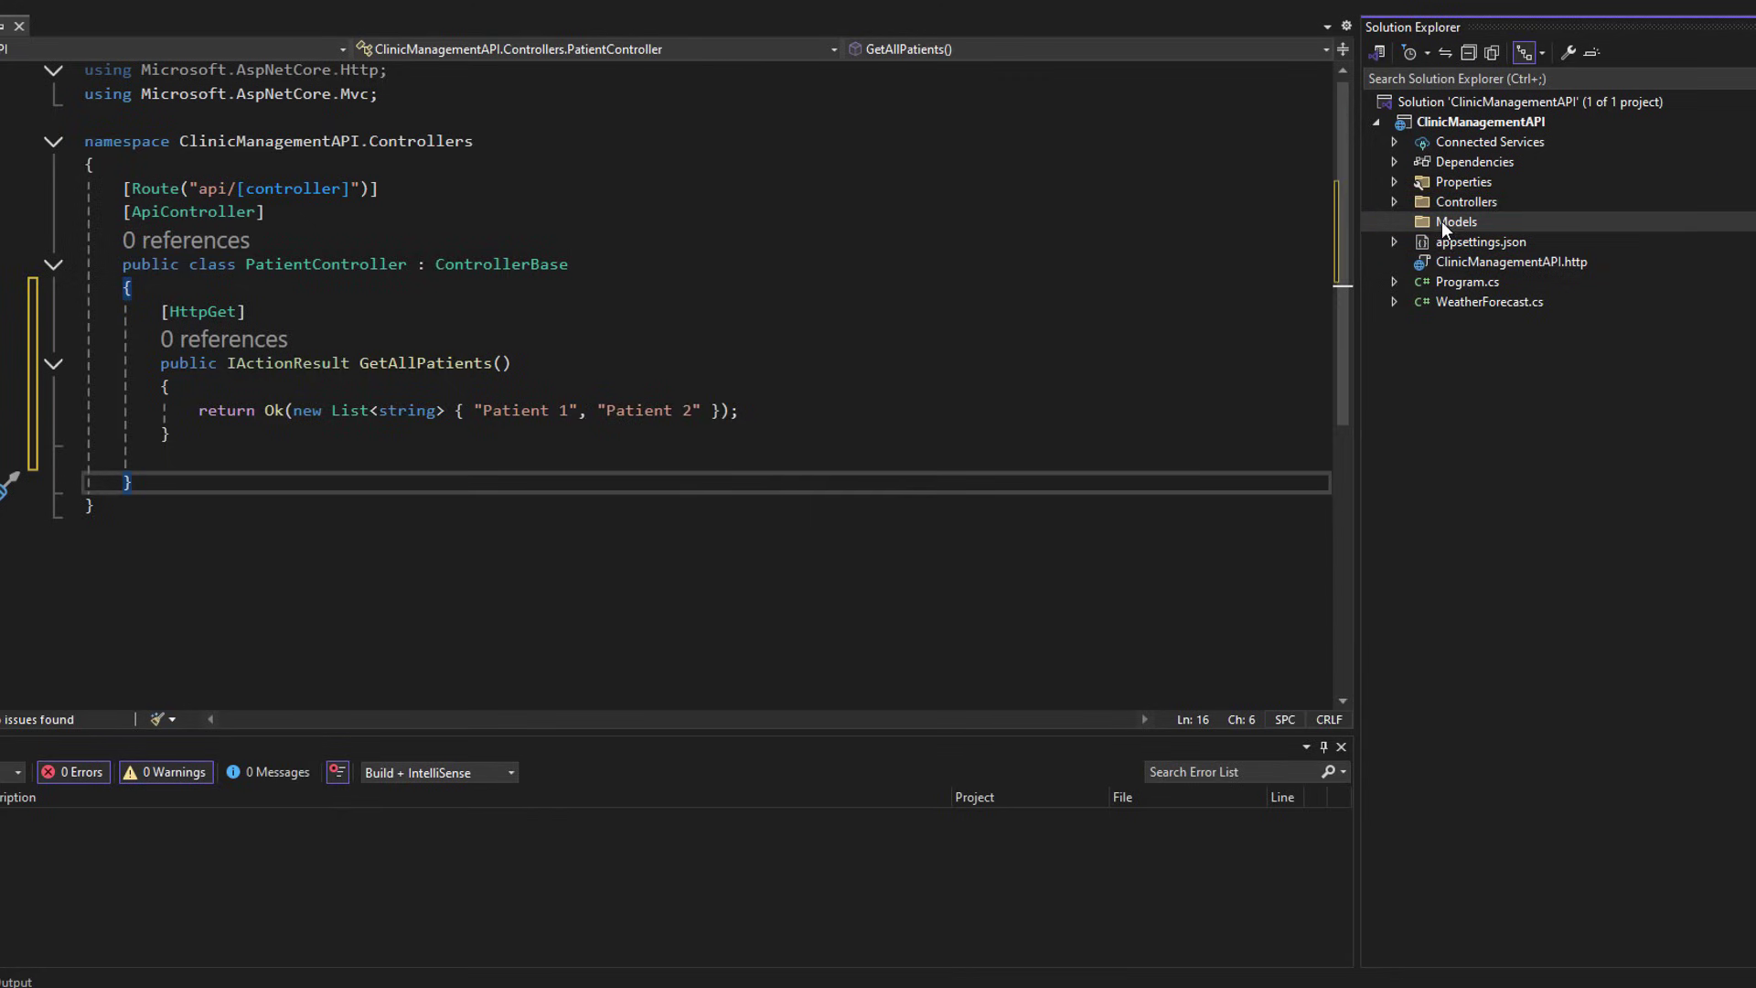
# - Add a new class named Patient to the Models folder
pyautogui.rightClick(1456, 222)
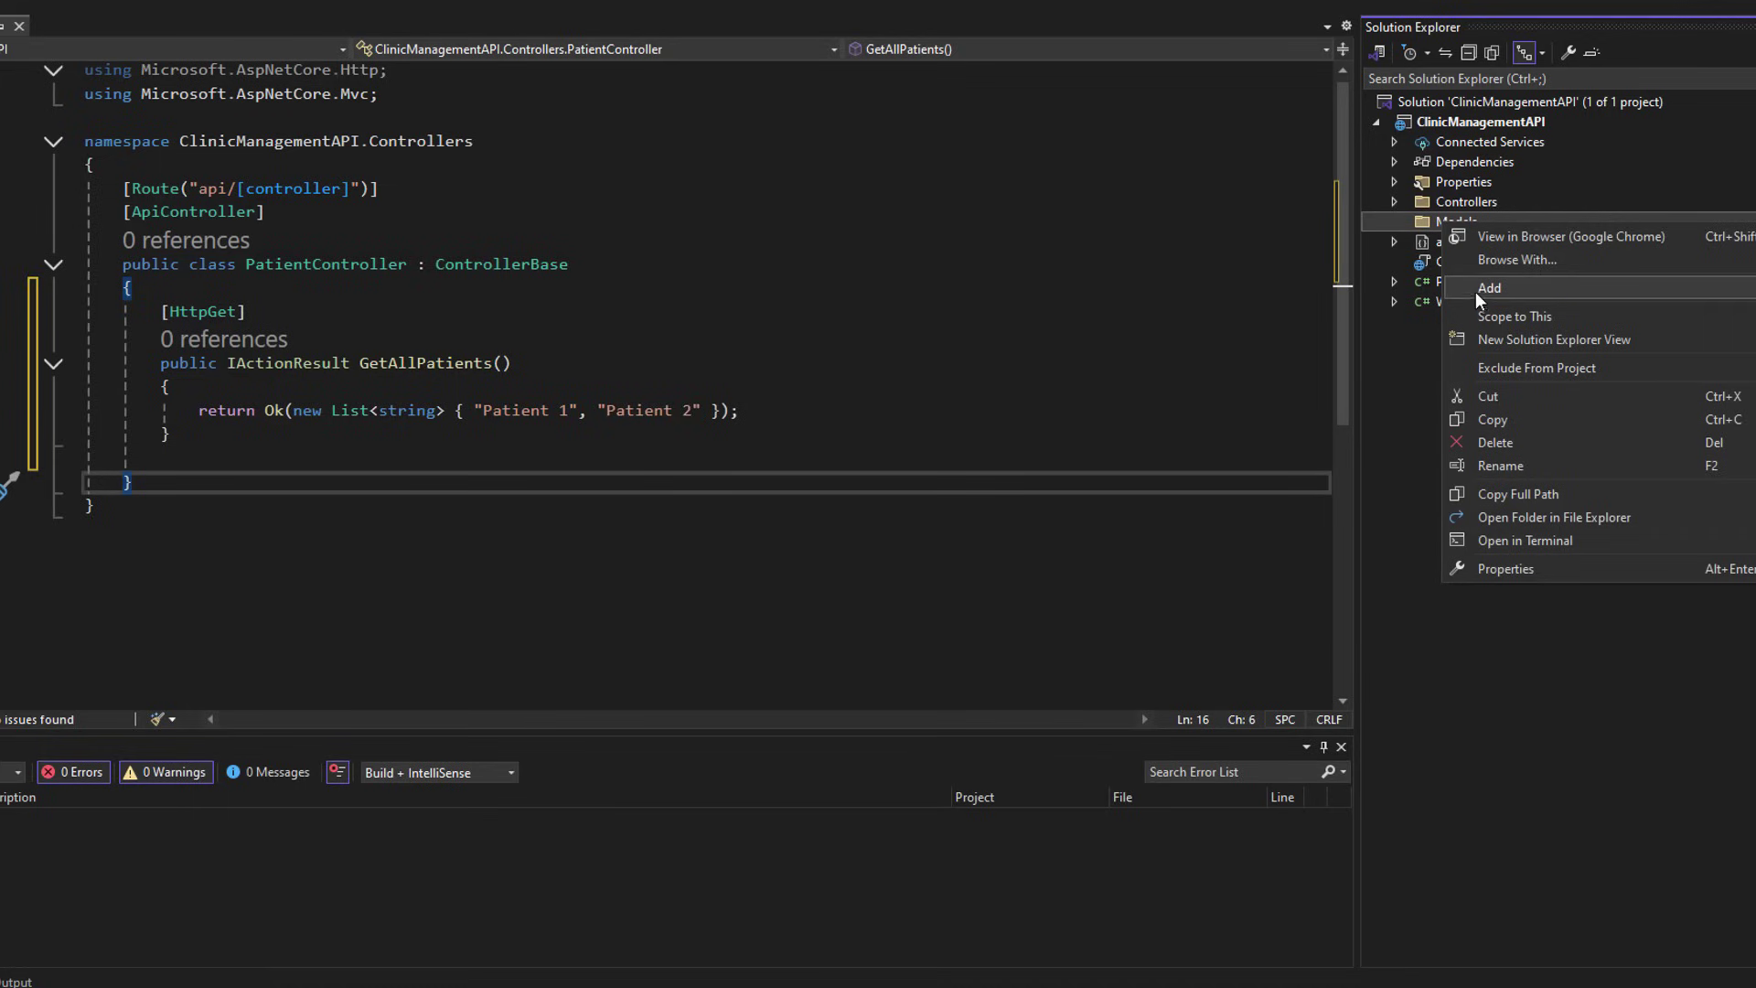
pyautogui.click(1489, 287)
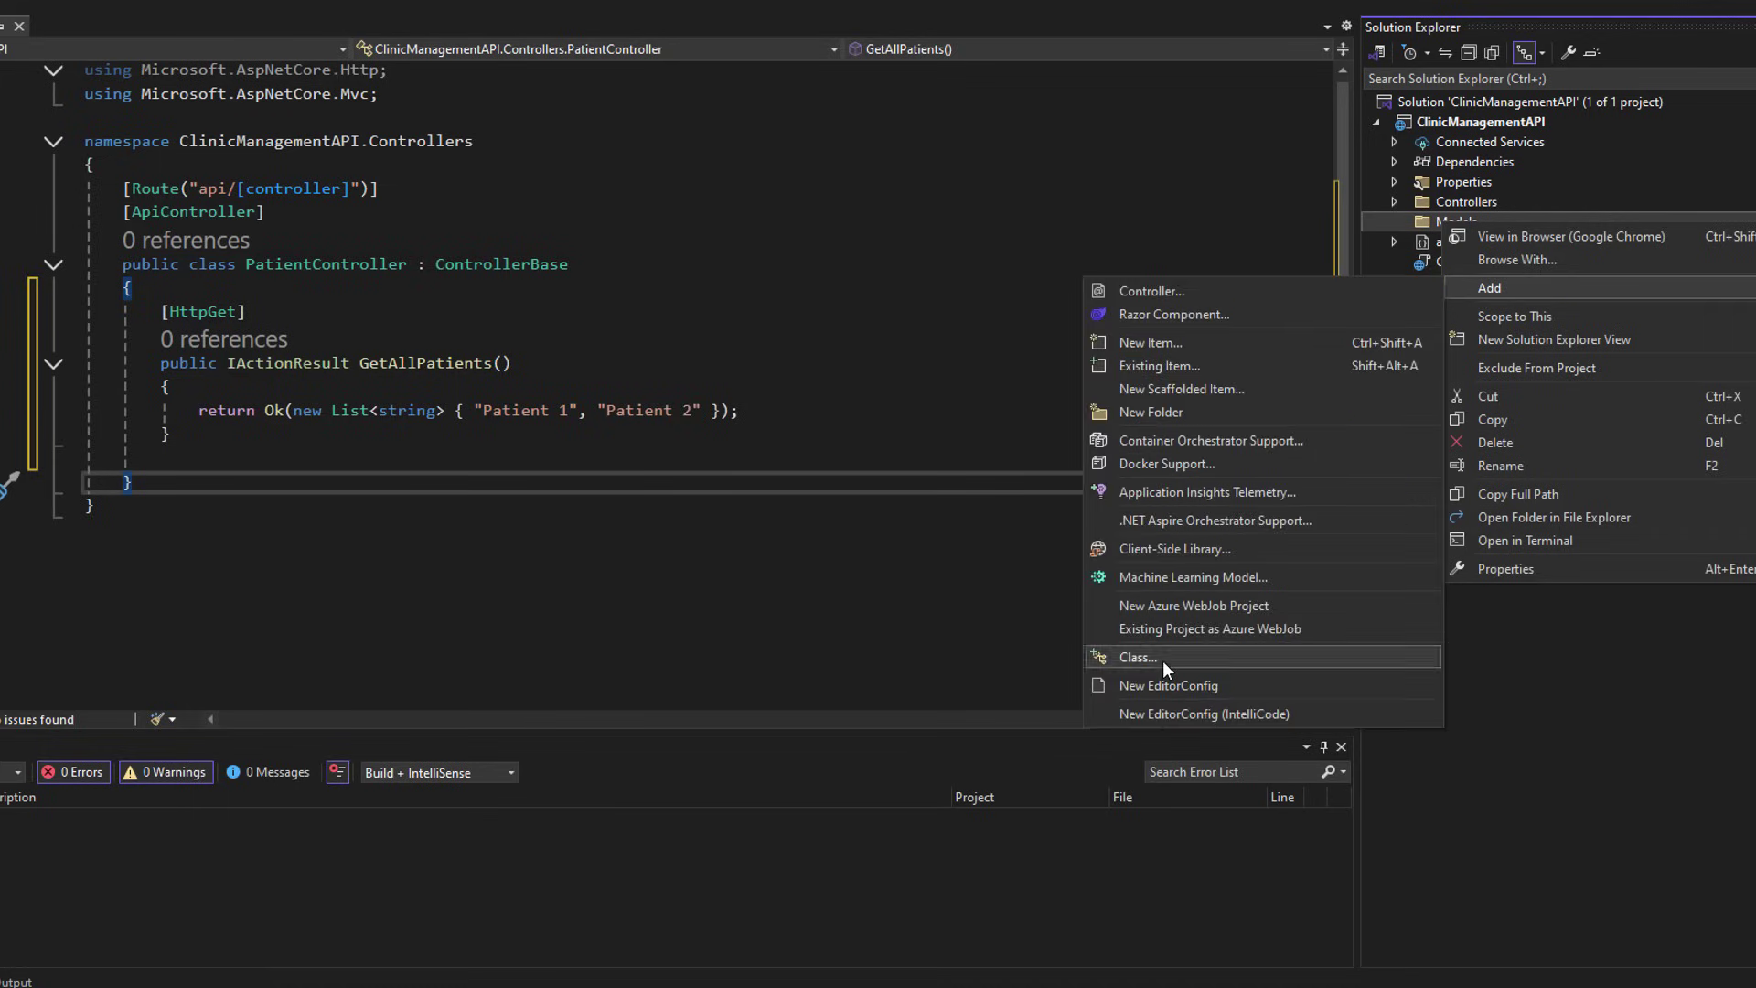
pyautogui.click(1136, 656)
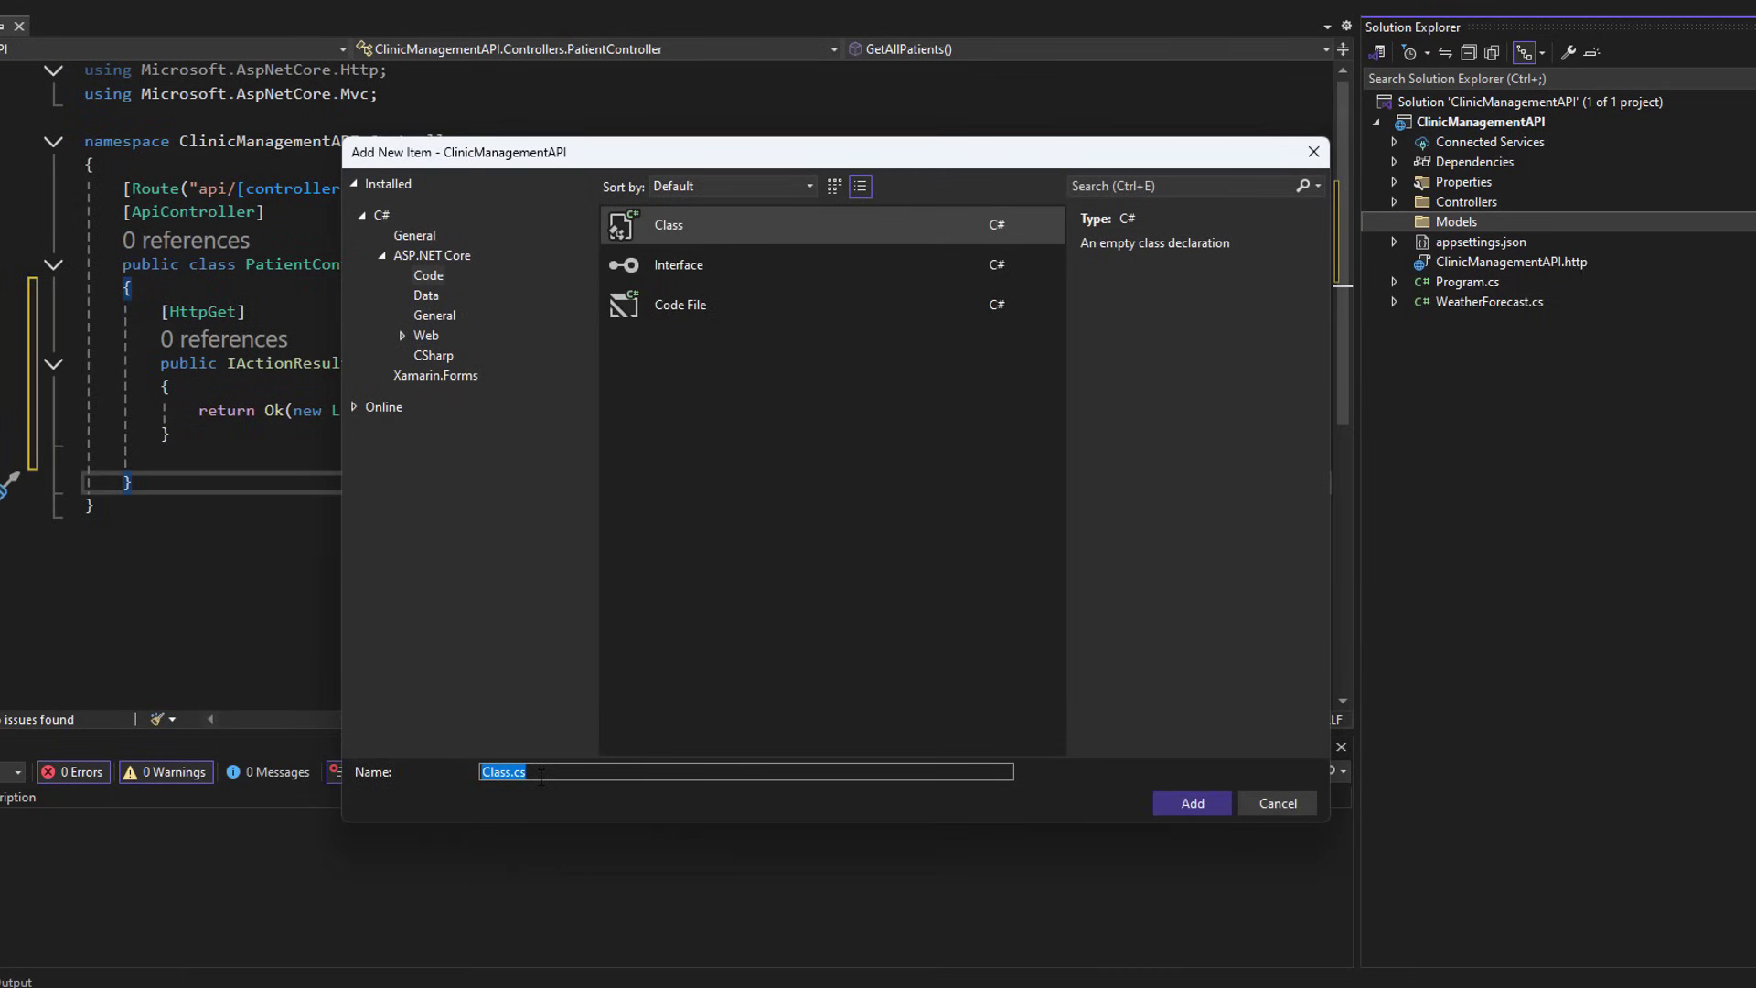
pyautogui.write('Patient')
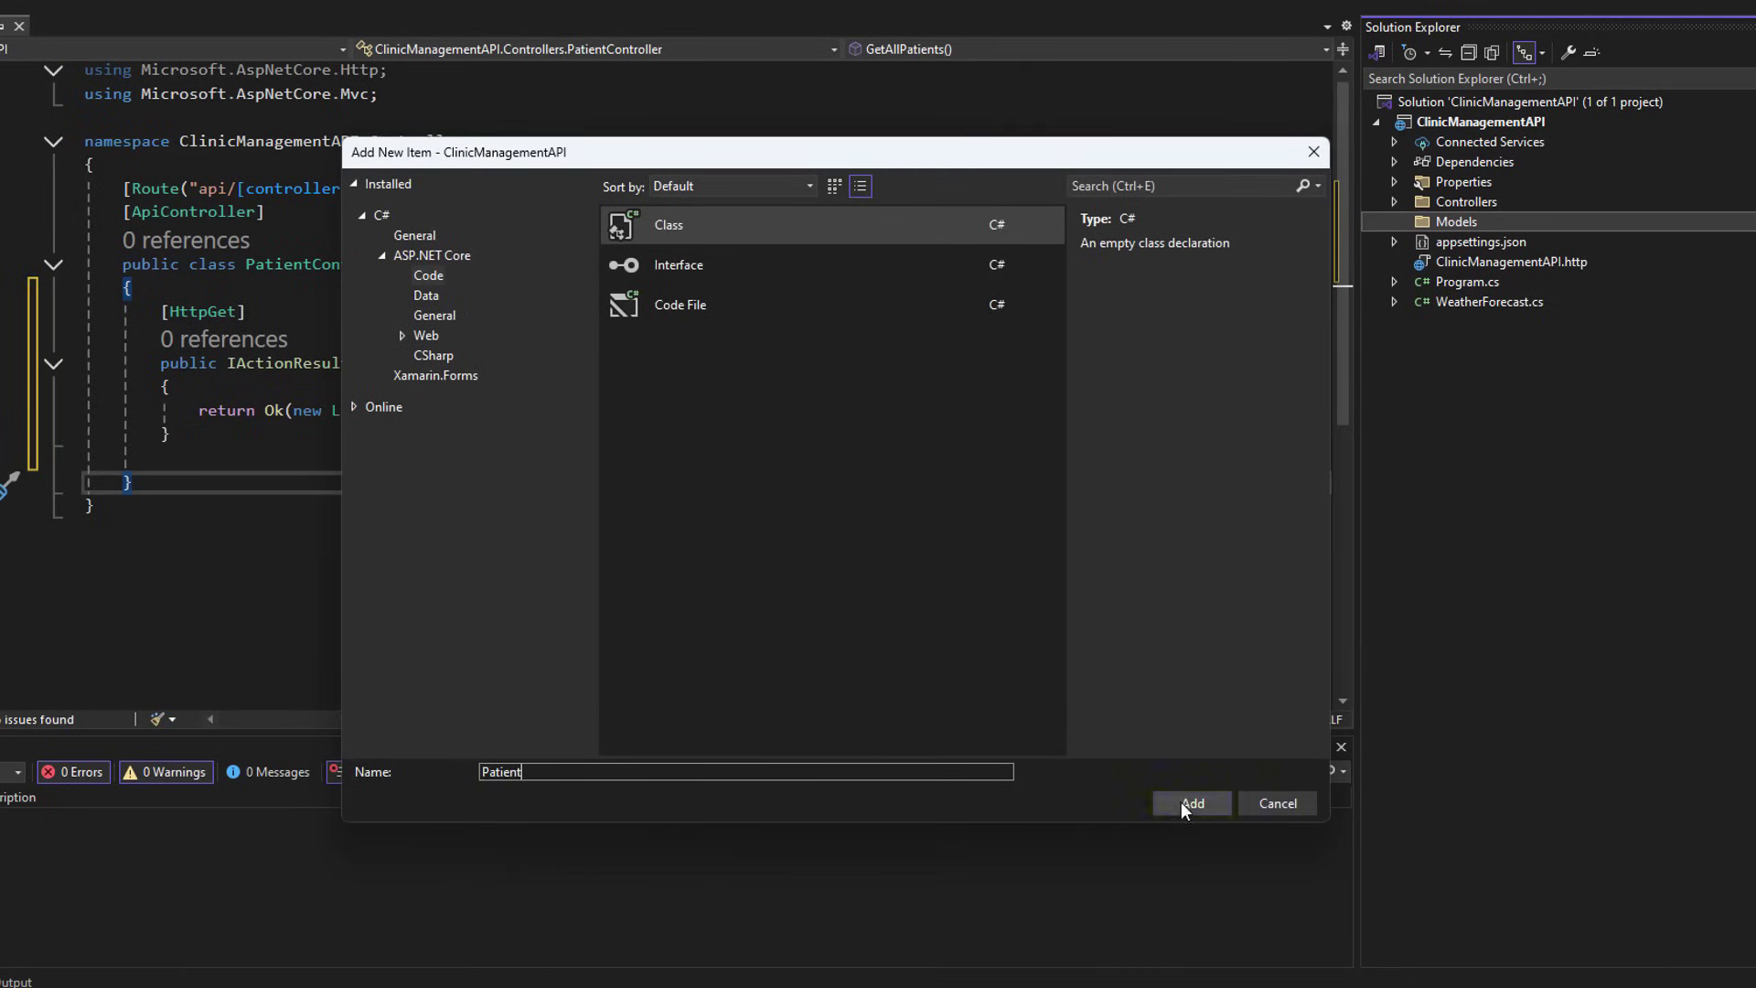
pyautogui.click(1191, 803)
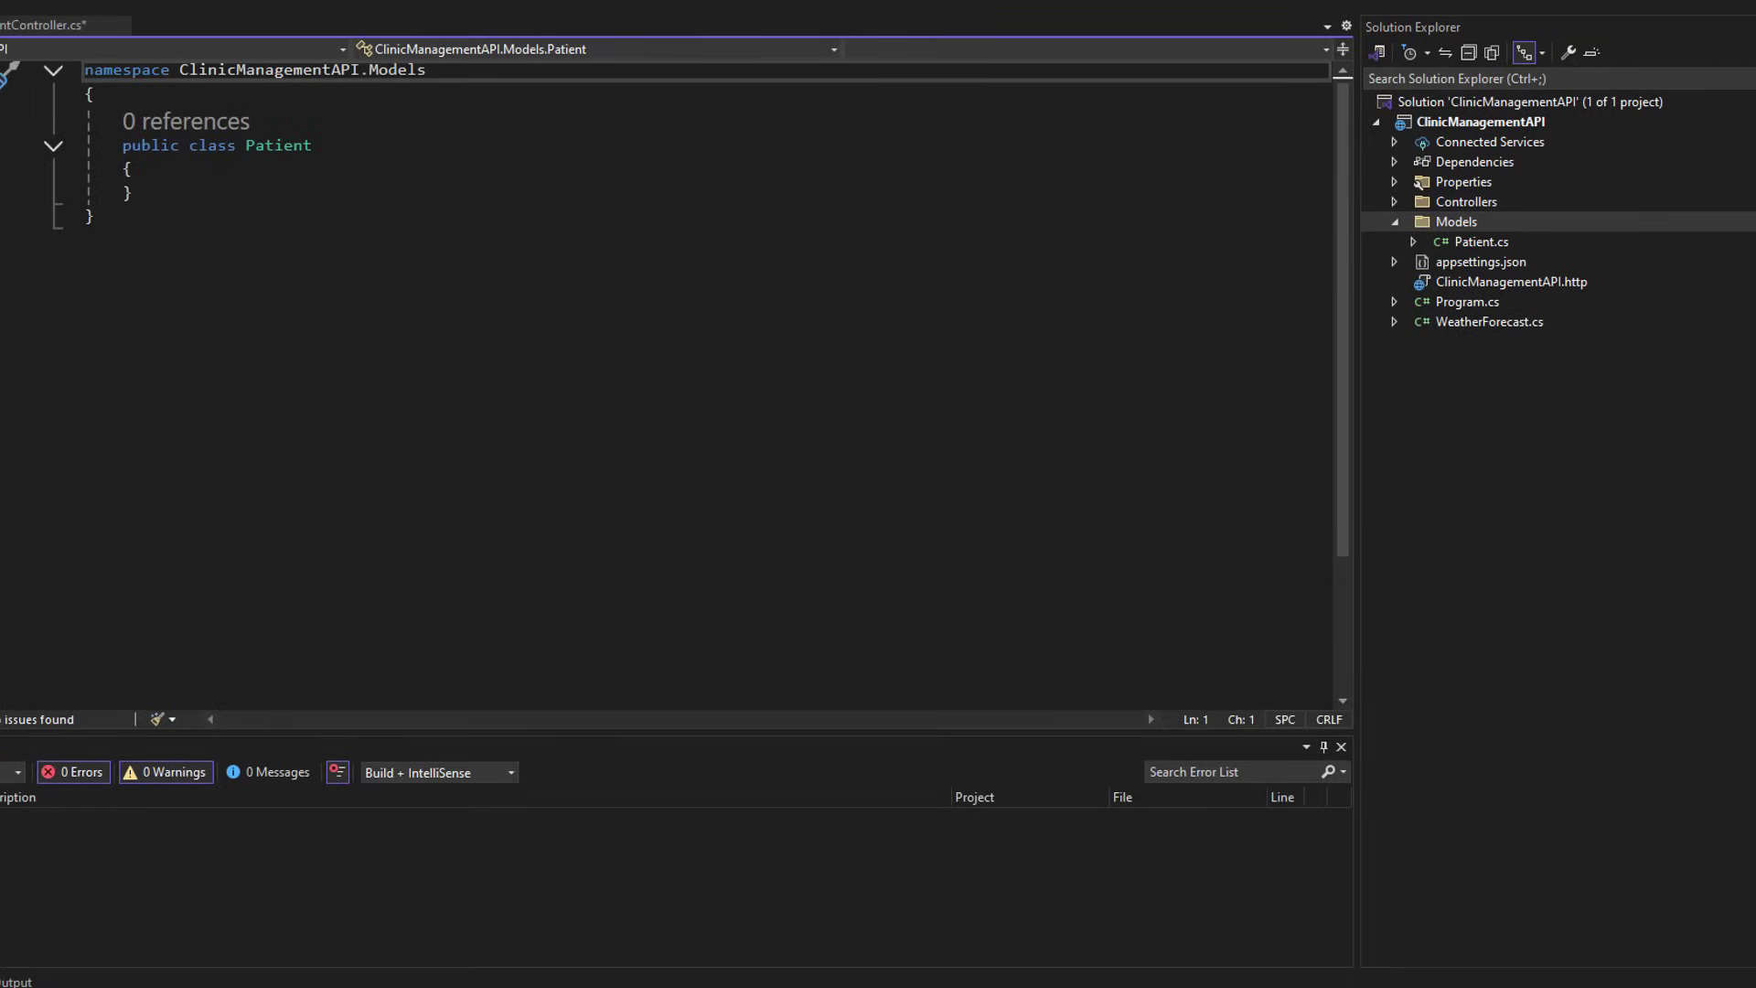
# - Write the Id, Name, DateOfBirth and MedicalHistory auto-properties in the Patient class
pyautogui.click(132, 168)
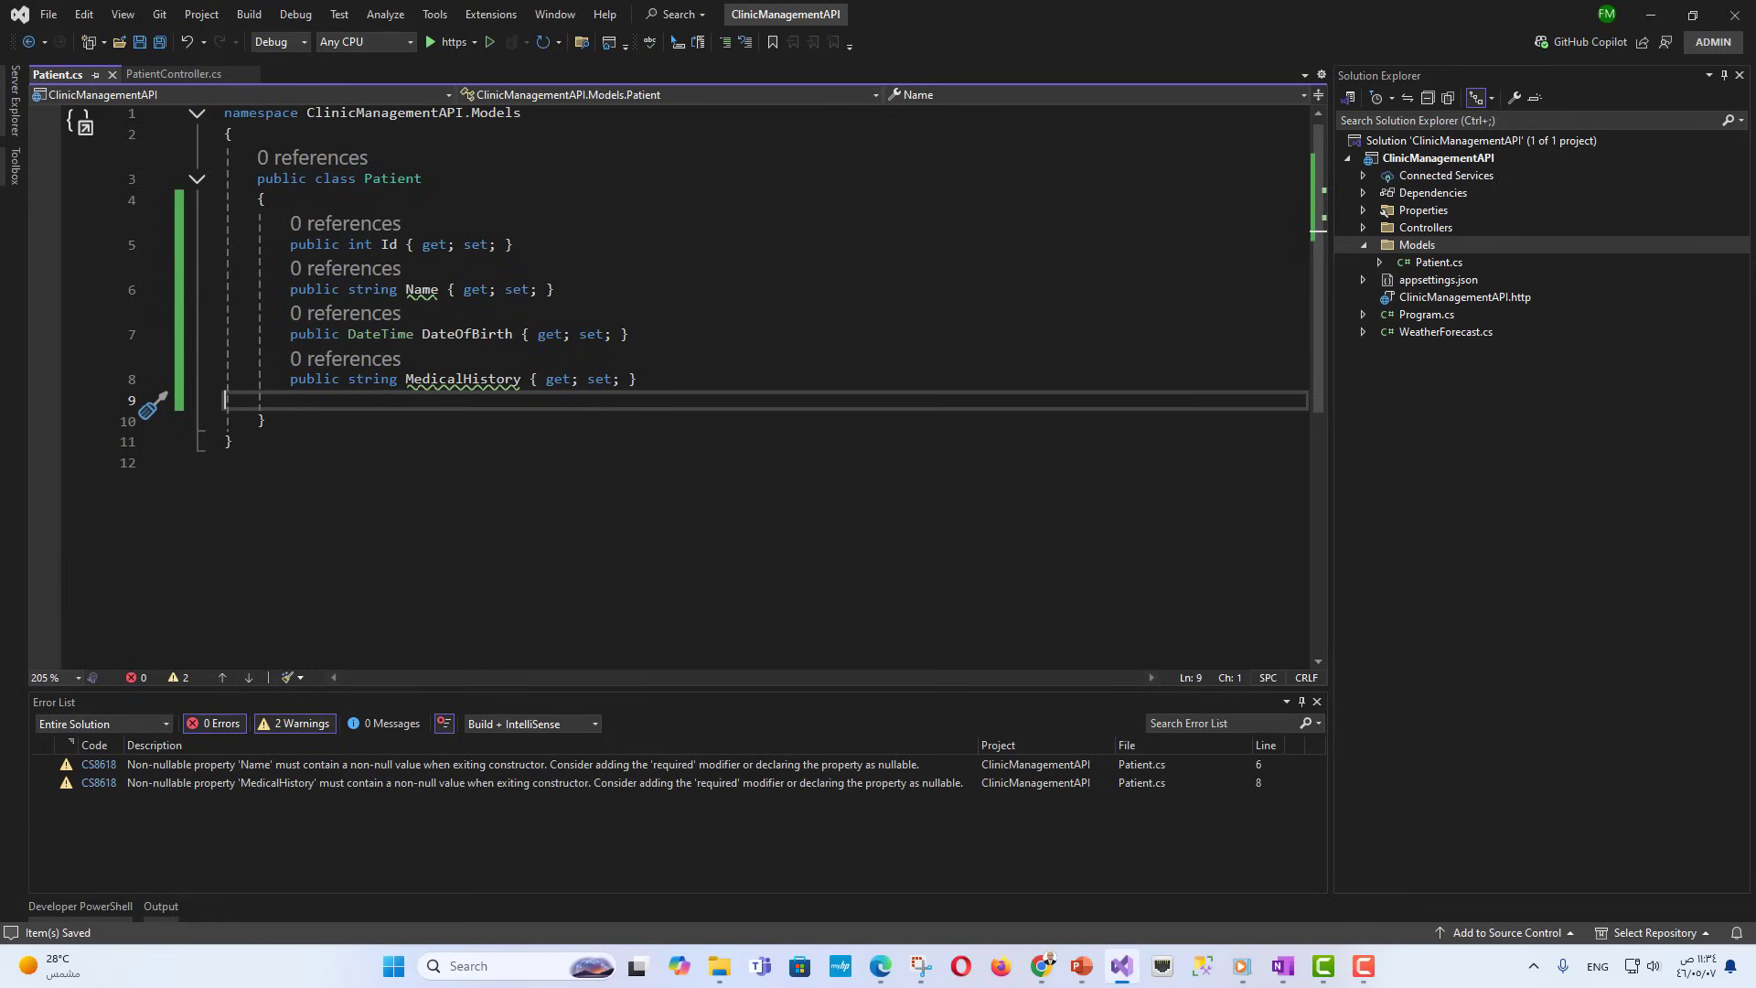
pyautogui.write('?')
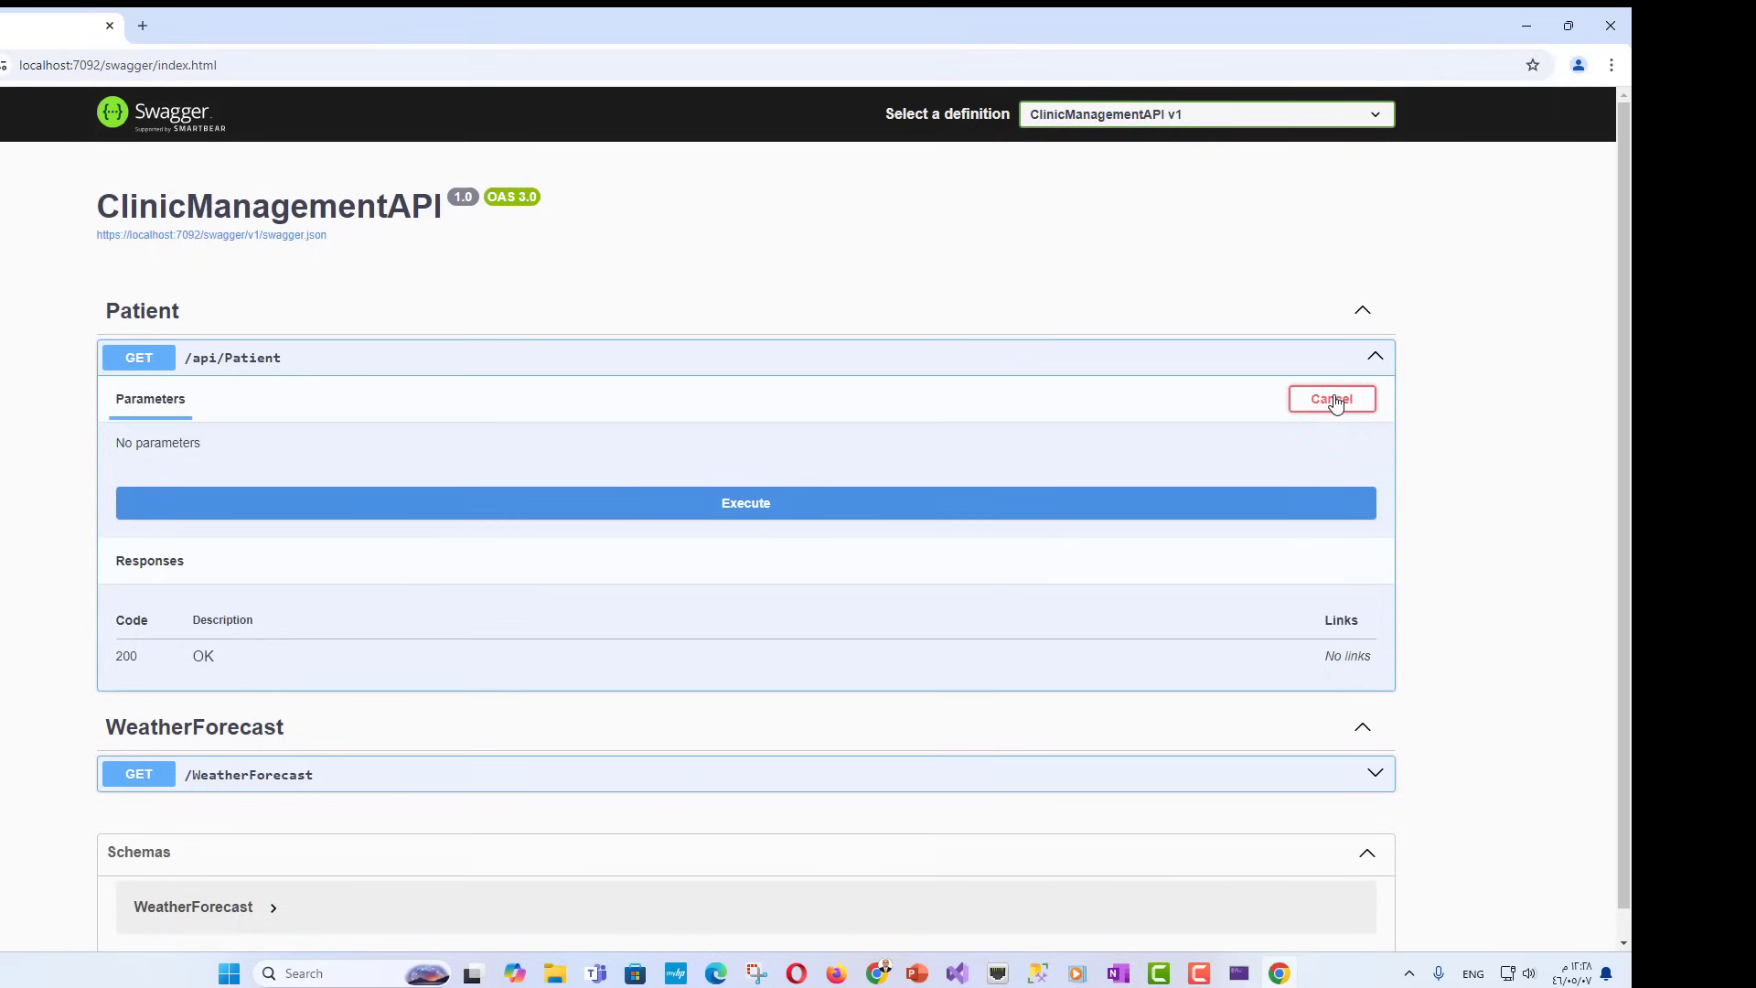
pyautogui.moveTo(745, 501)
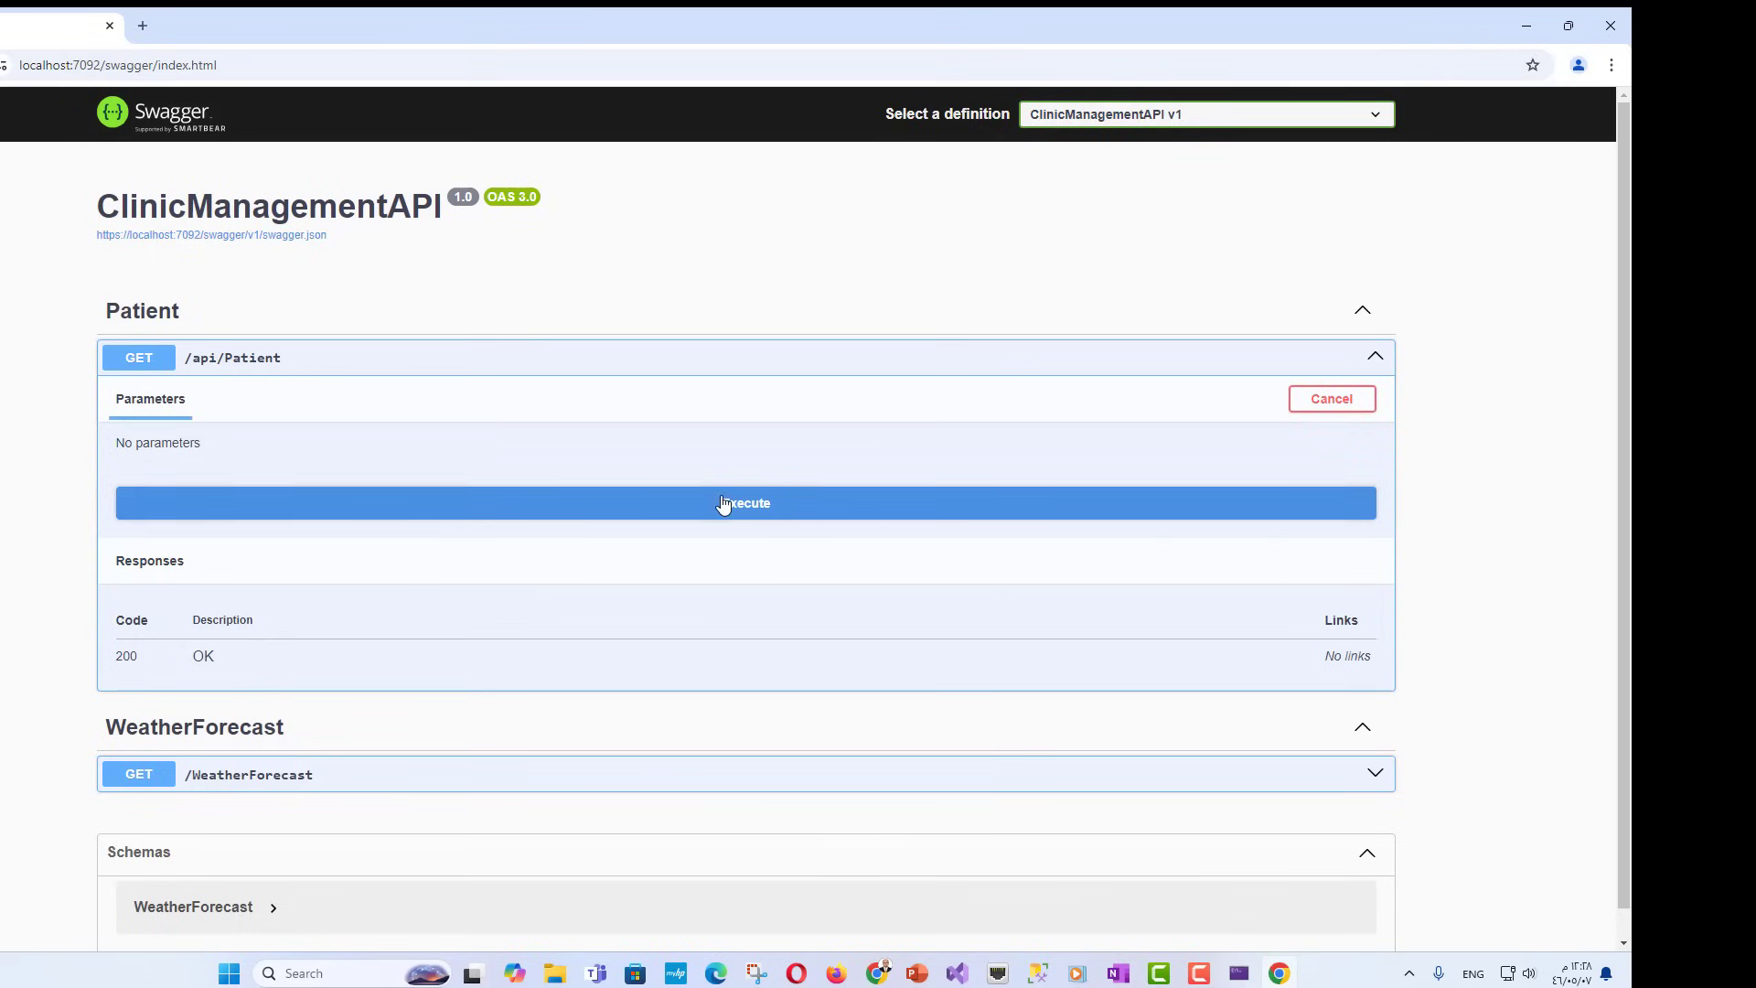
# - Execute GET /api/Patient in Swagger and view the 200 response listing Patient 1 and Patient 2
pyautogui.click(745, 503)
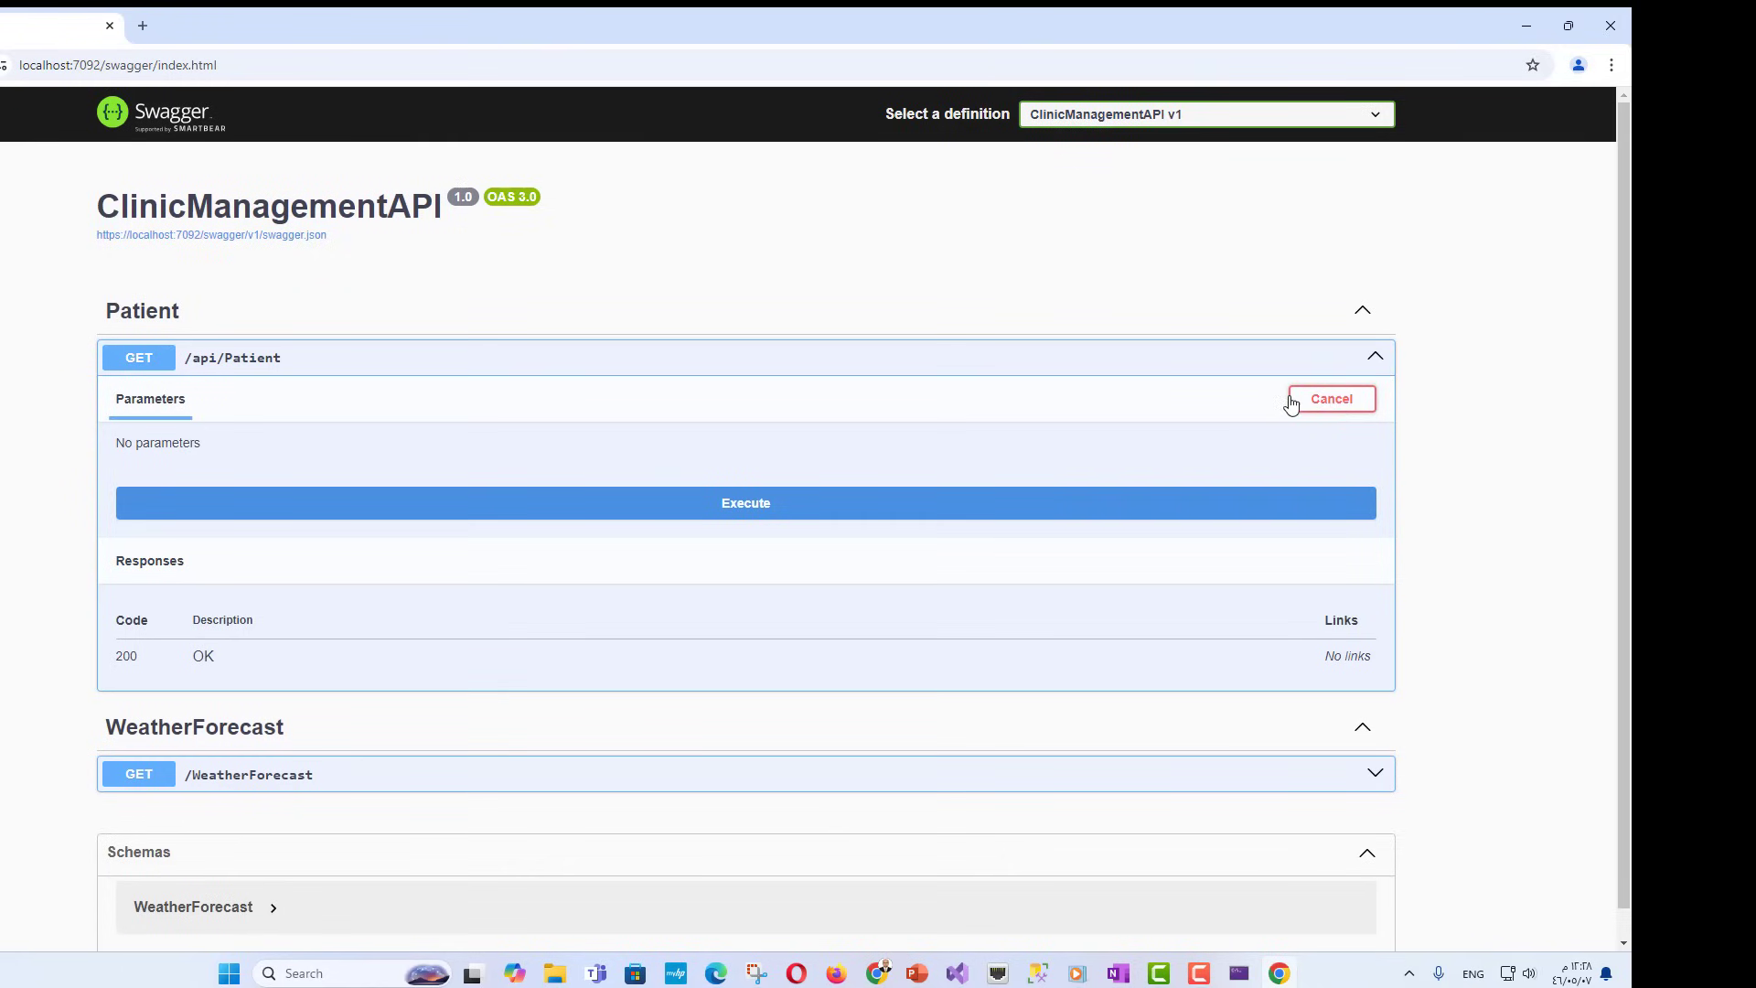
pyautogui.click(744, 502)
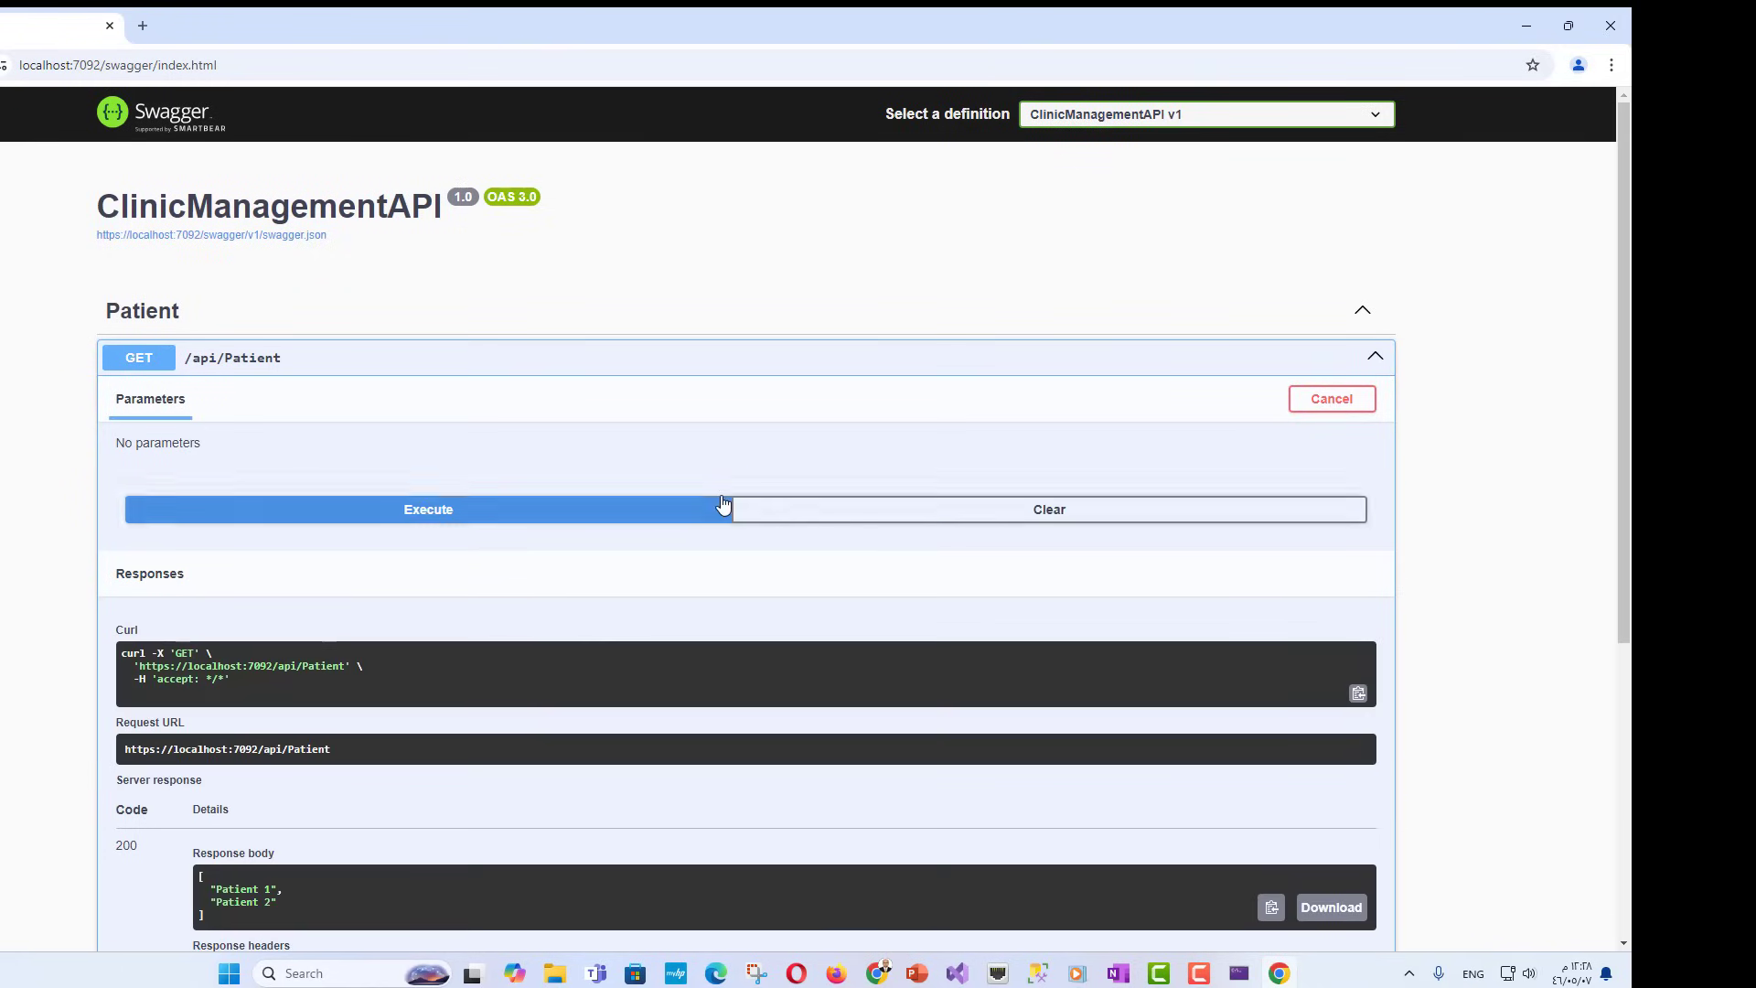
pyautogui.scroll(-3)
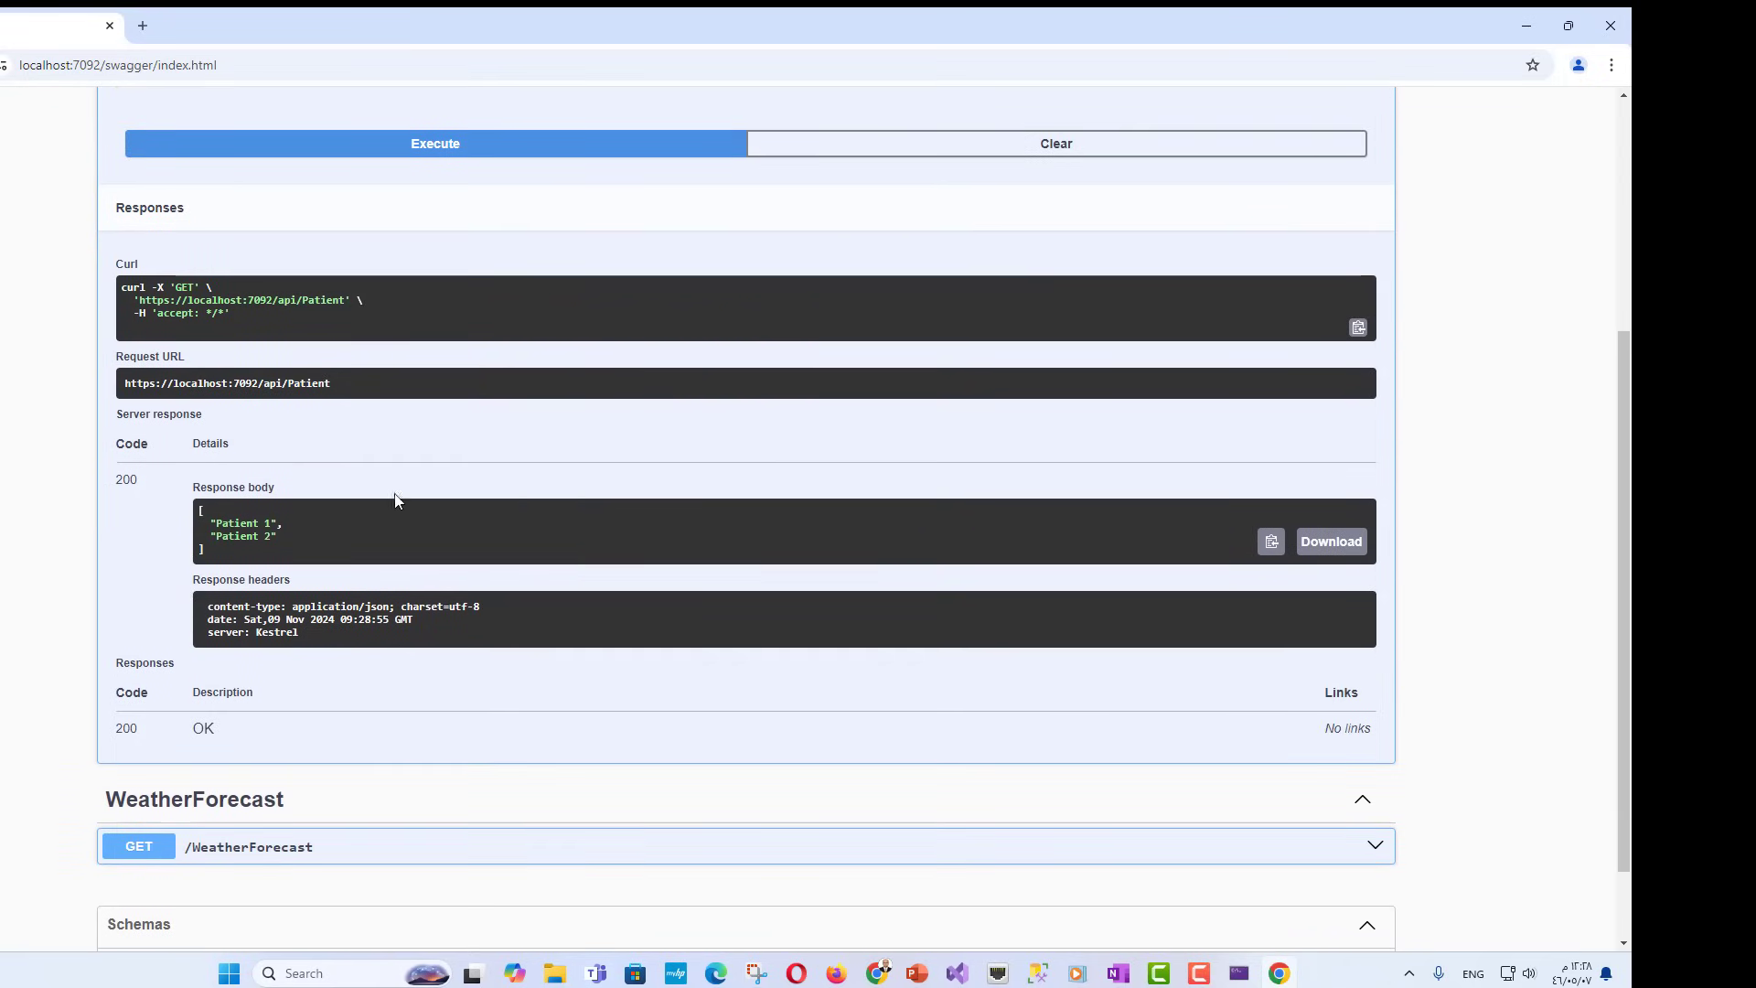